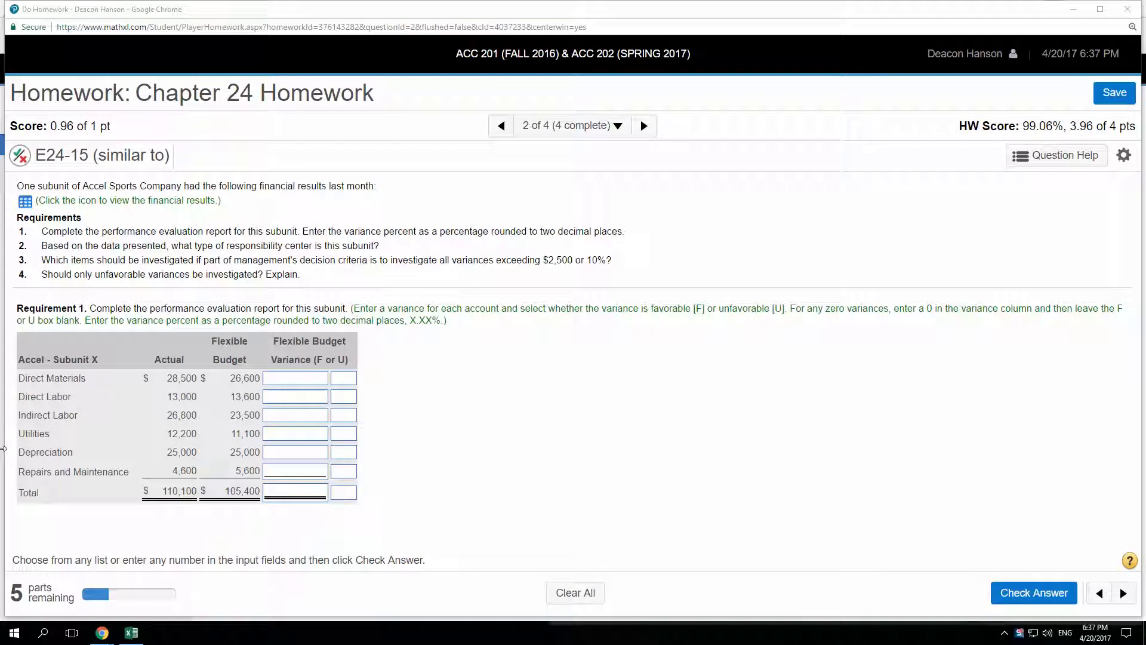
pyautogui.moveTo(58, 230)
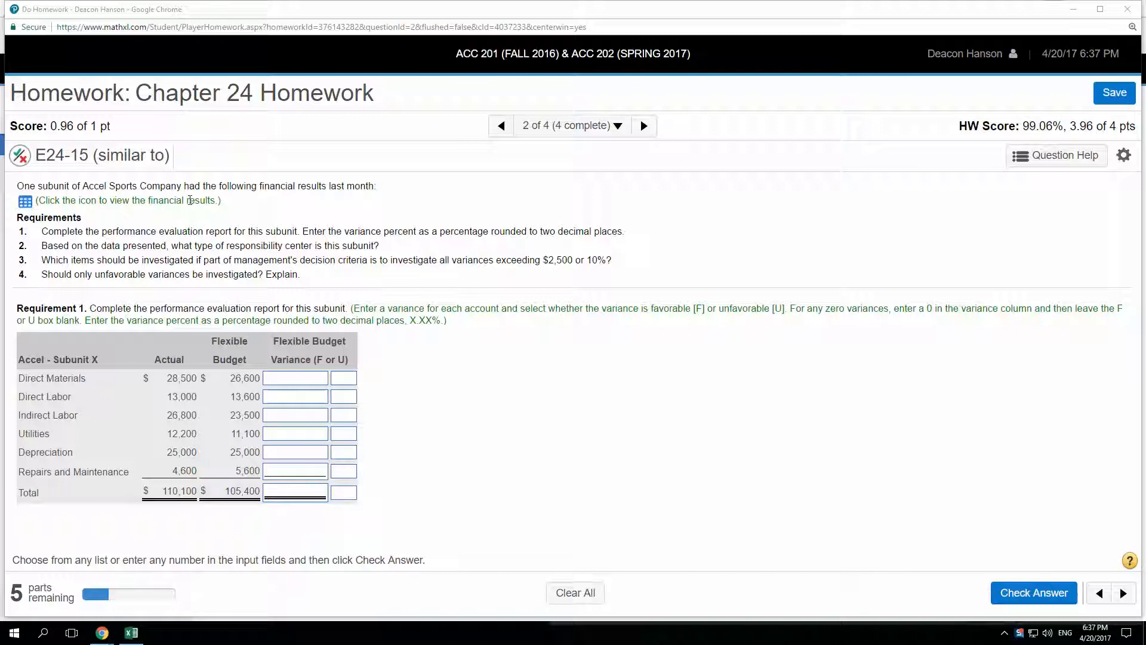
pyautogui.moveTo(734, 213)
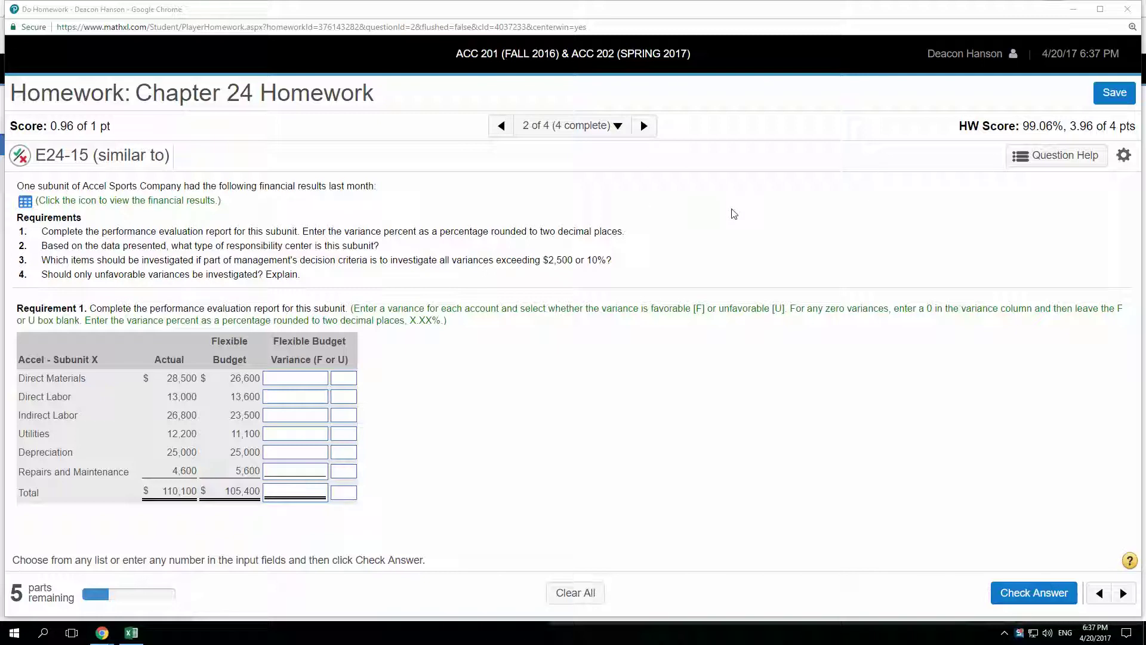
pyautogui.moveTo(11, 250)
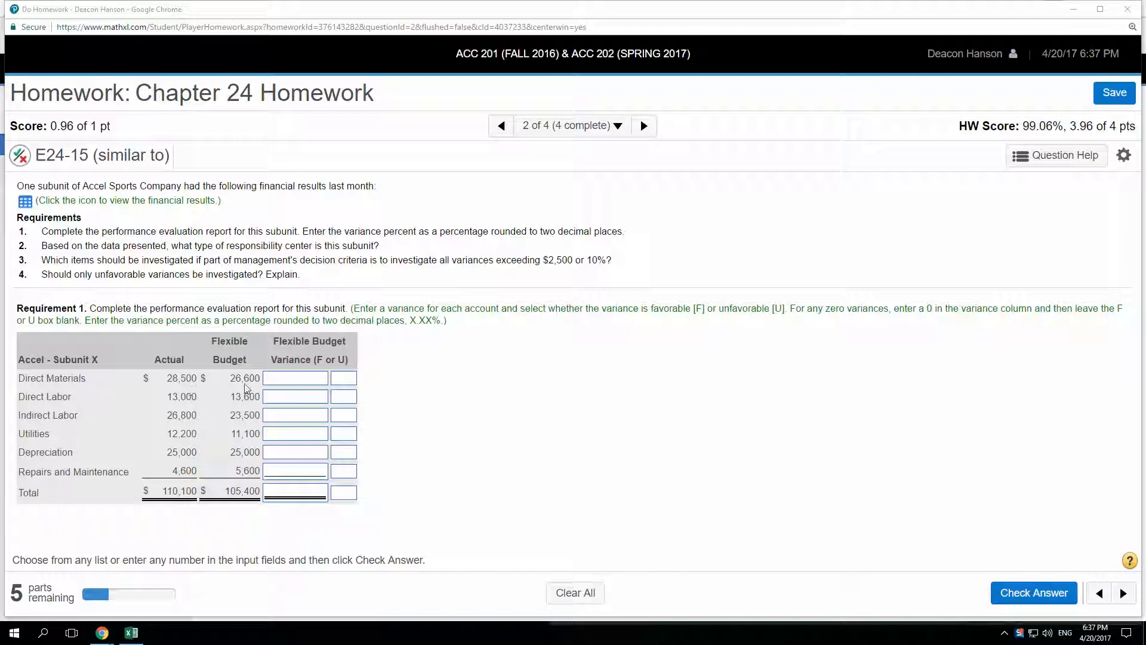
pyautogui.moveTo(1053, 148)
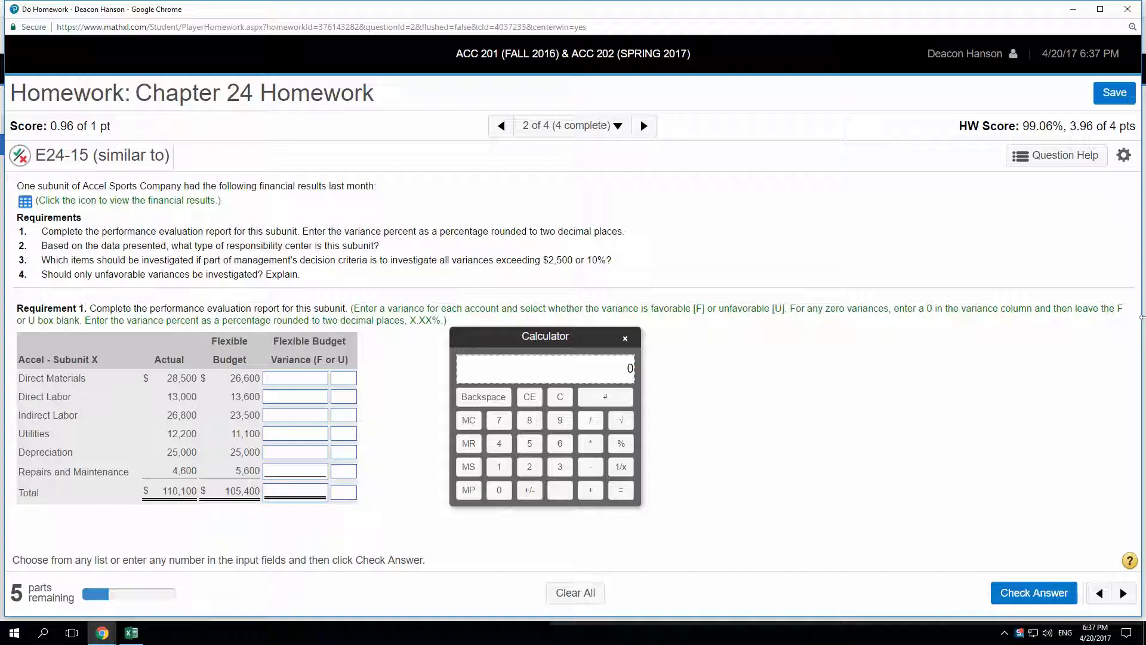
pyautogui.moveTo(746, 334)
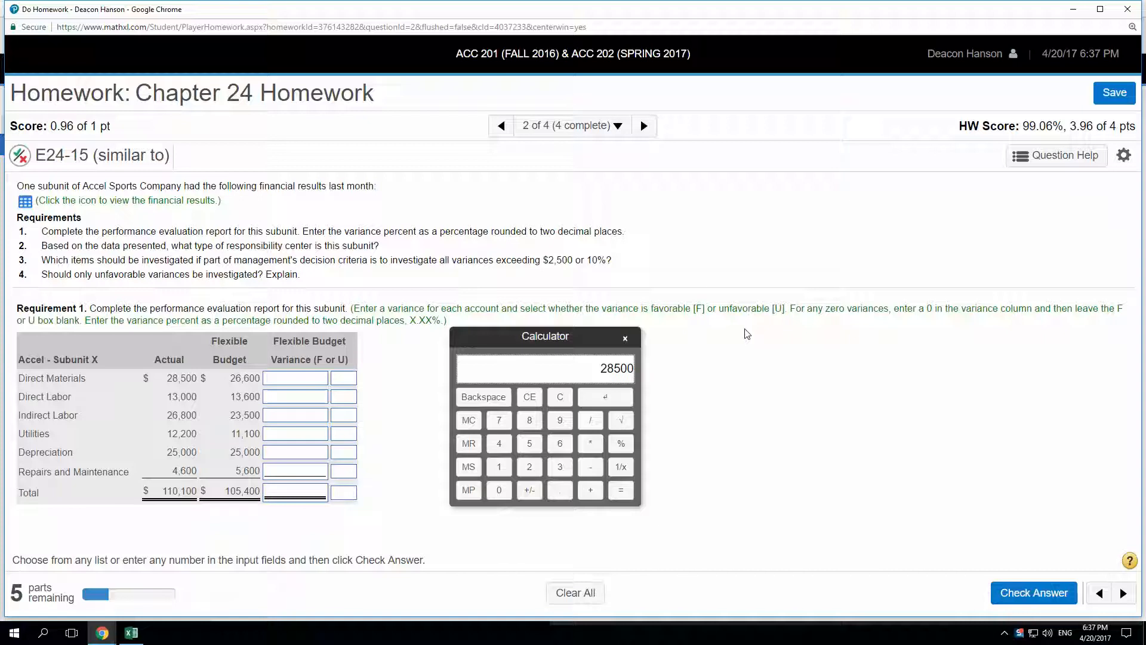
# - Record Direct Materials variance 1900 U and Direct Labor variance 600 F
pyautogui.click(560, 396)
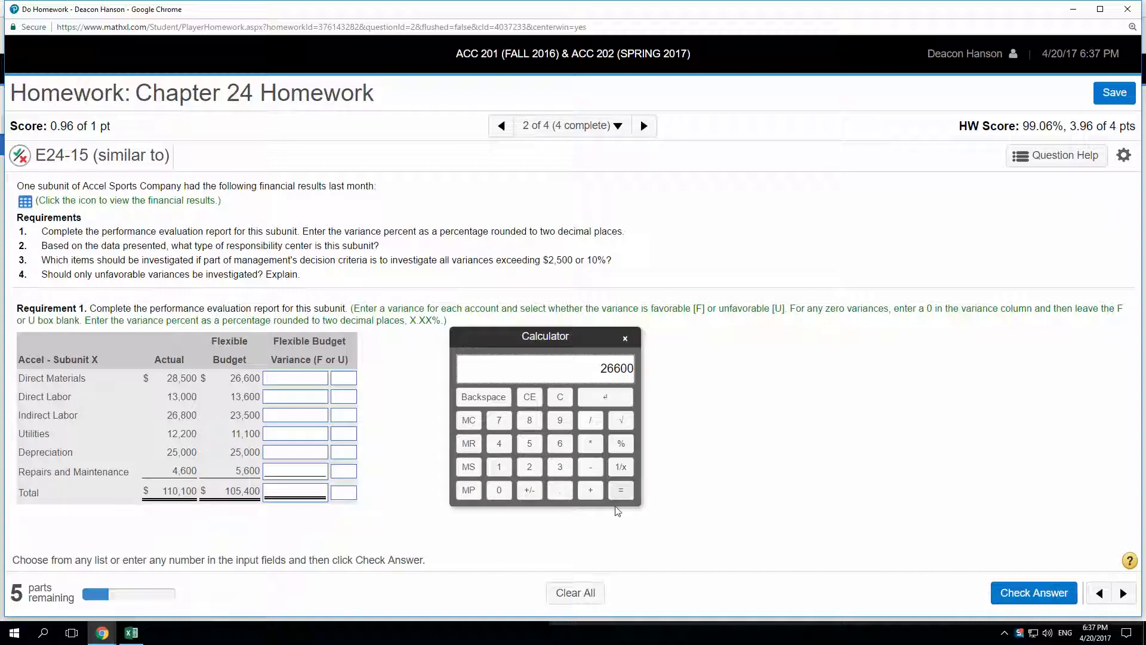
pyautogui.click(620, 490)
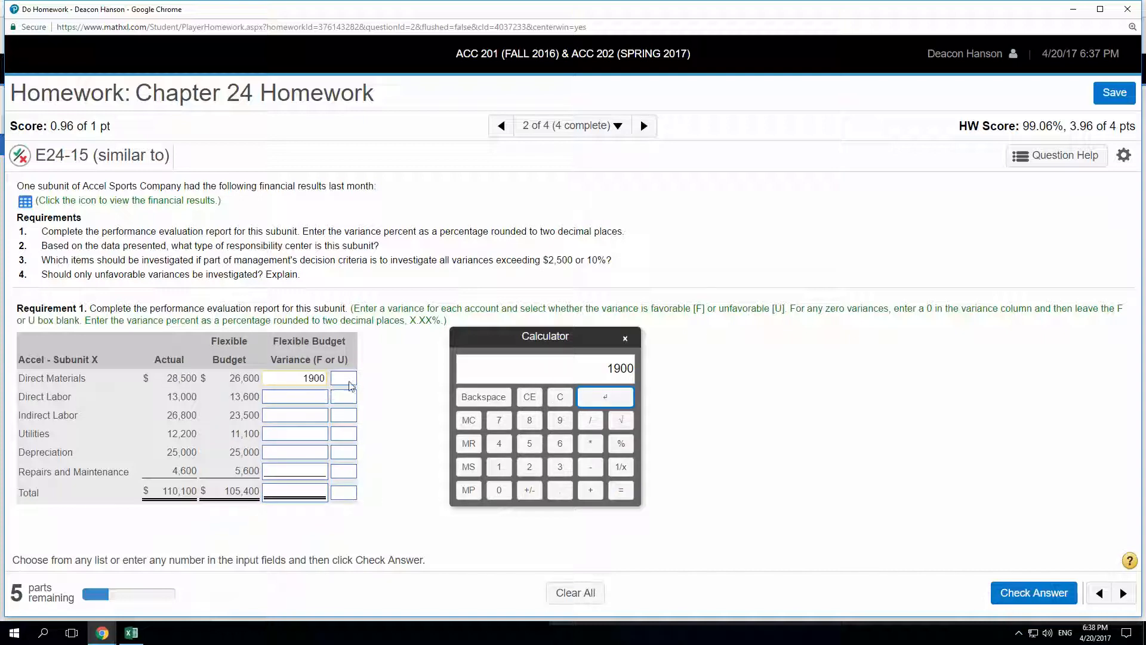
pyautogui.click(344, 379)
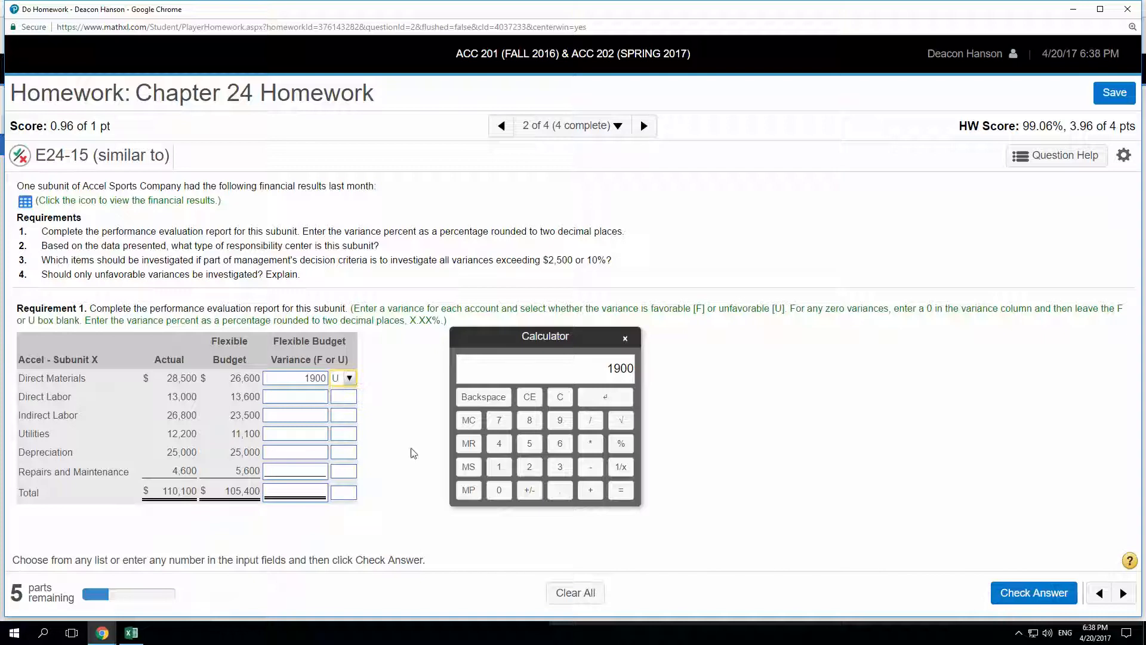
pyautogui.click(559, 397)
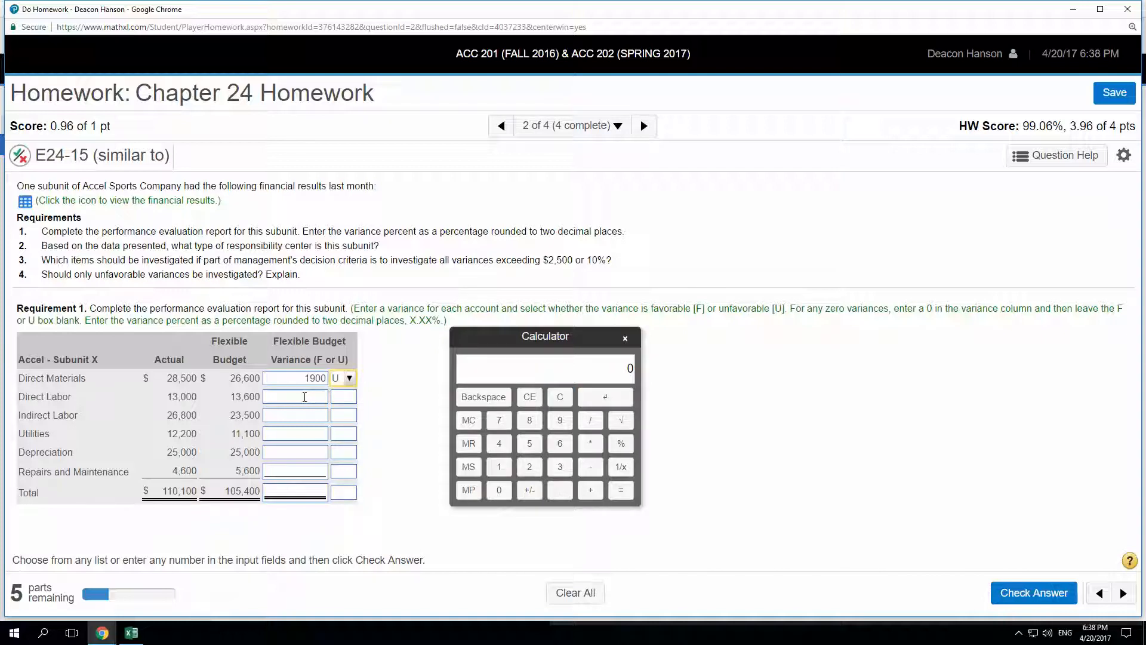
pyautogui.write('600')
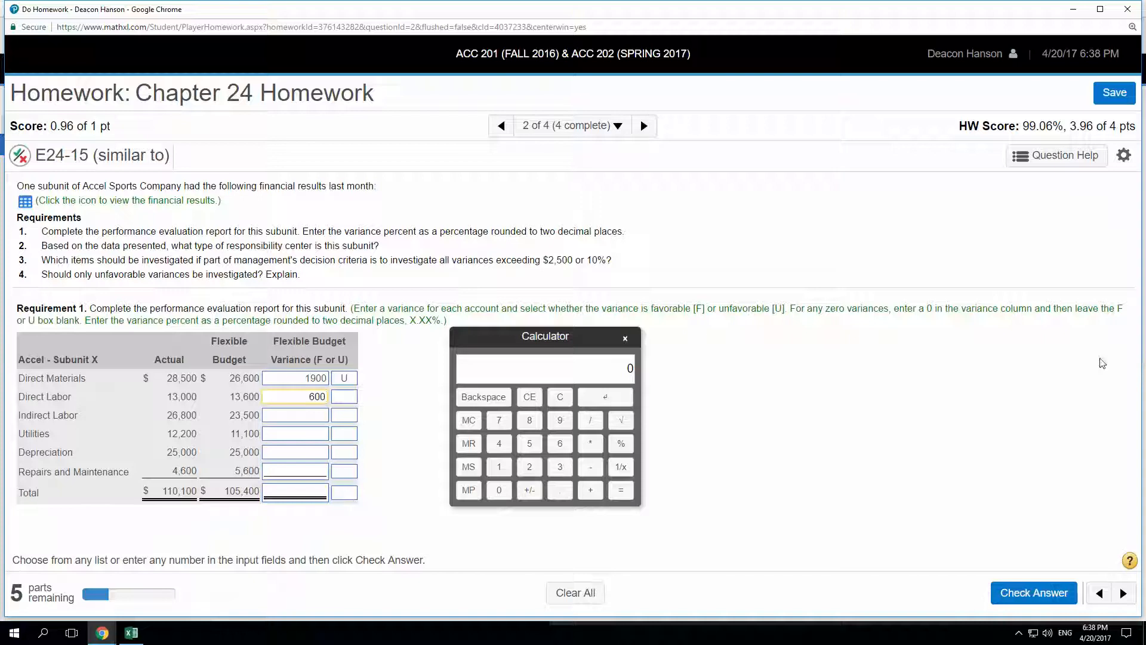
pyautogui.click(344, 397)
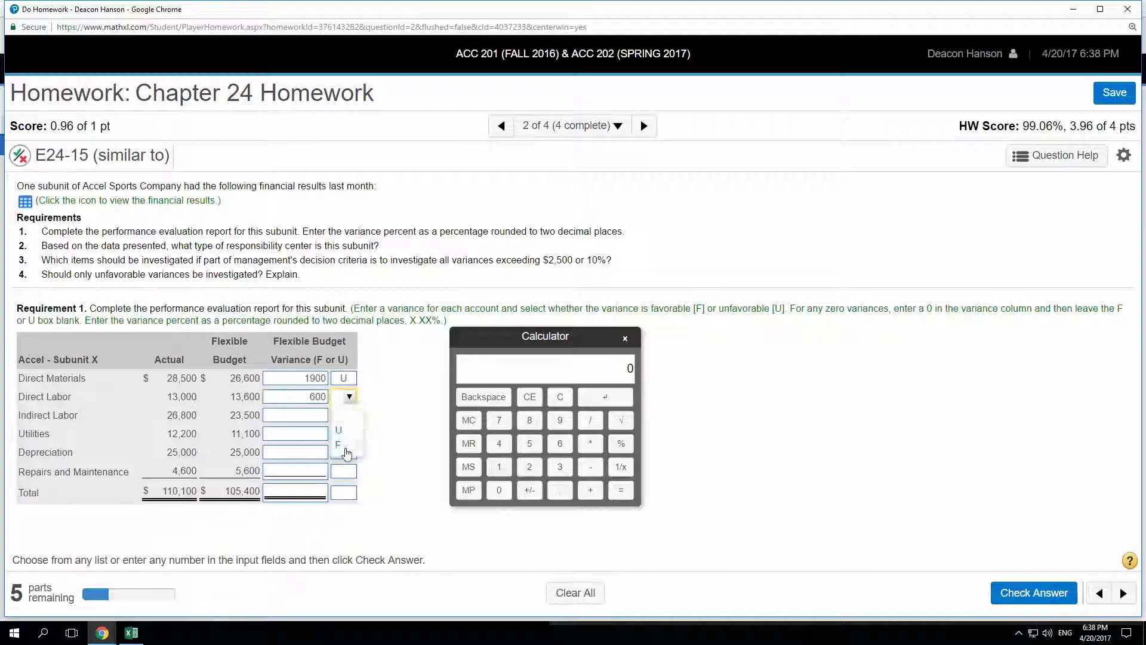
pyautogui.click(338, 444)
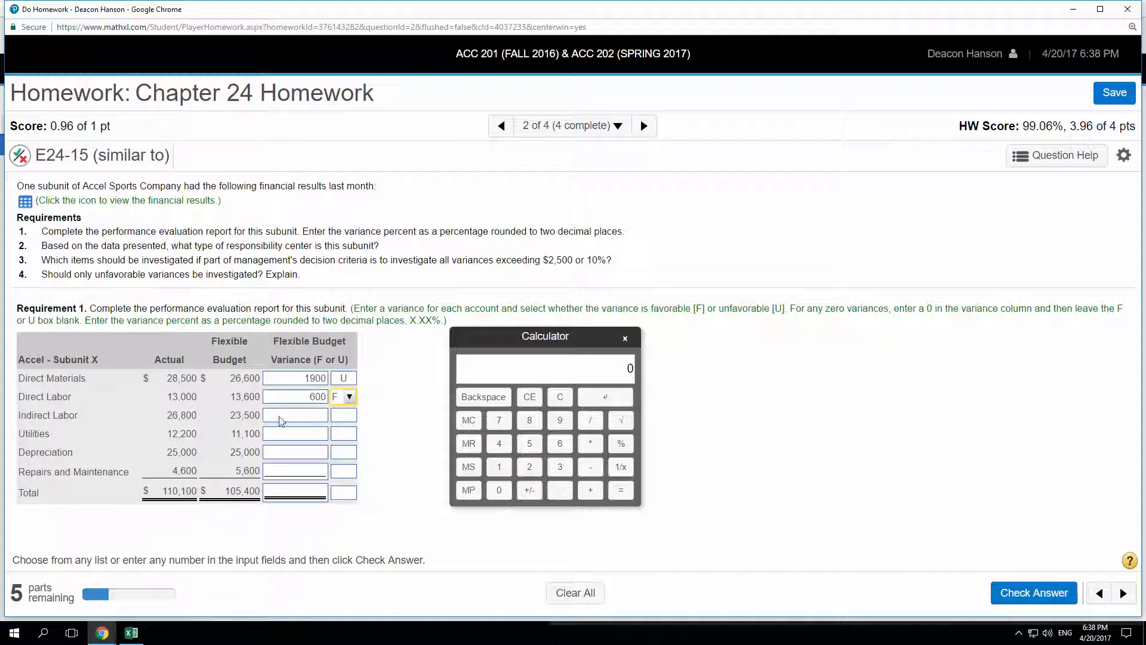
# - Record Indirect Labor variance 3300 U and Utilities variance 1100 U
pyautogui.write('3300')
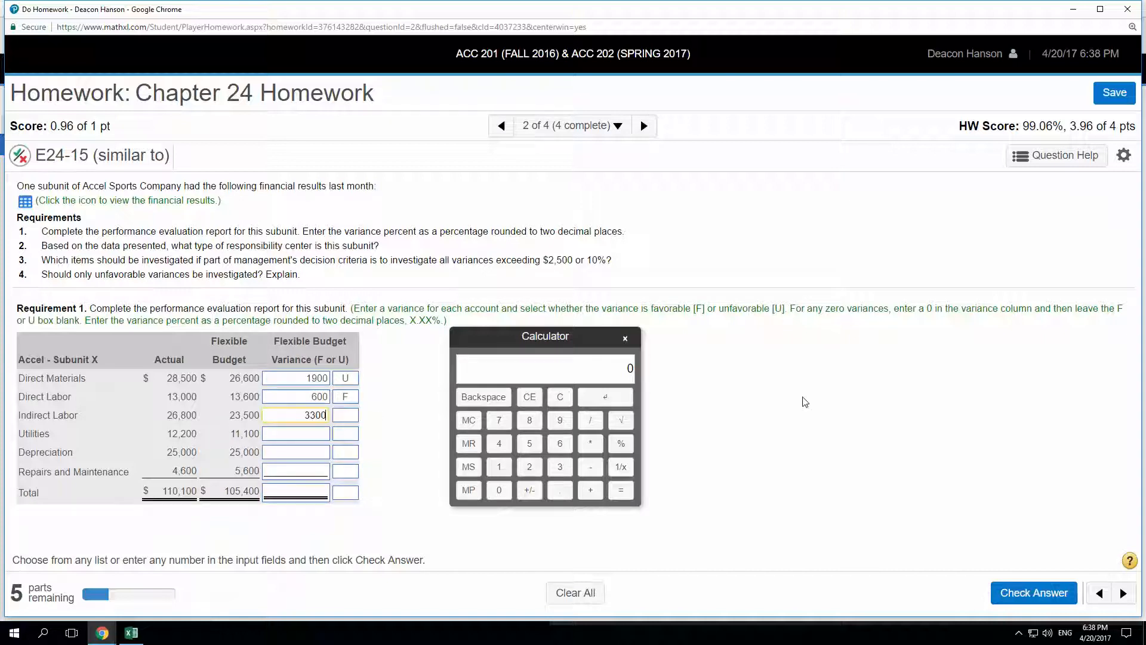
pyautogui.click(349, 415)
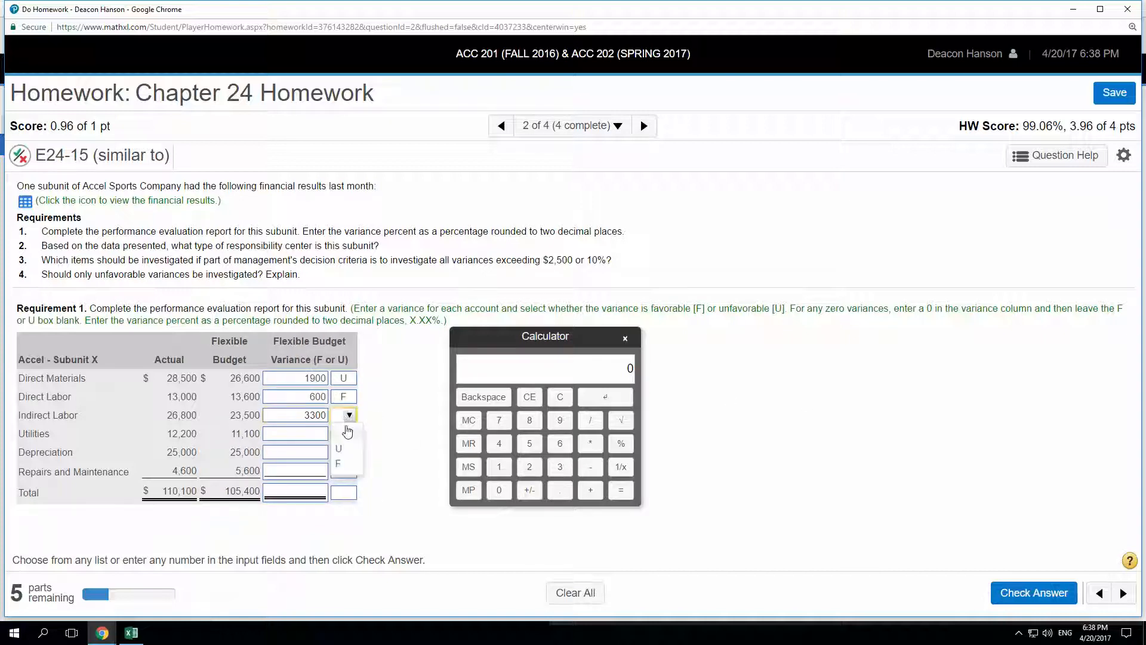
pyautogui.click(338, 448)
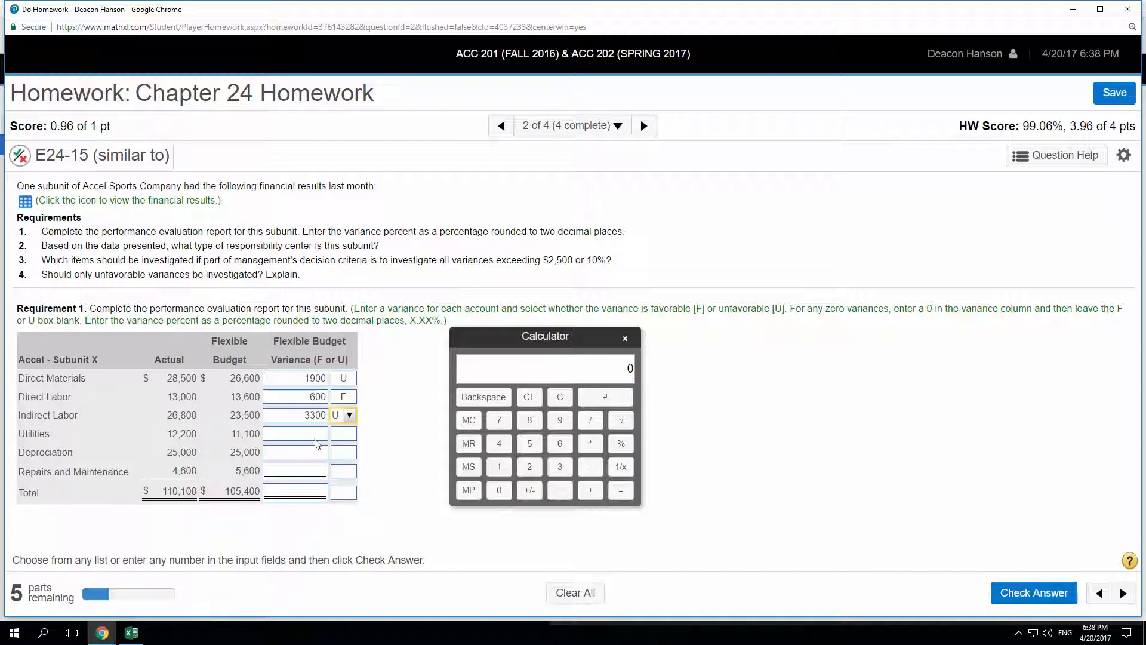
pyautogui.write('1100')
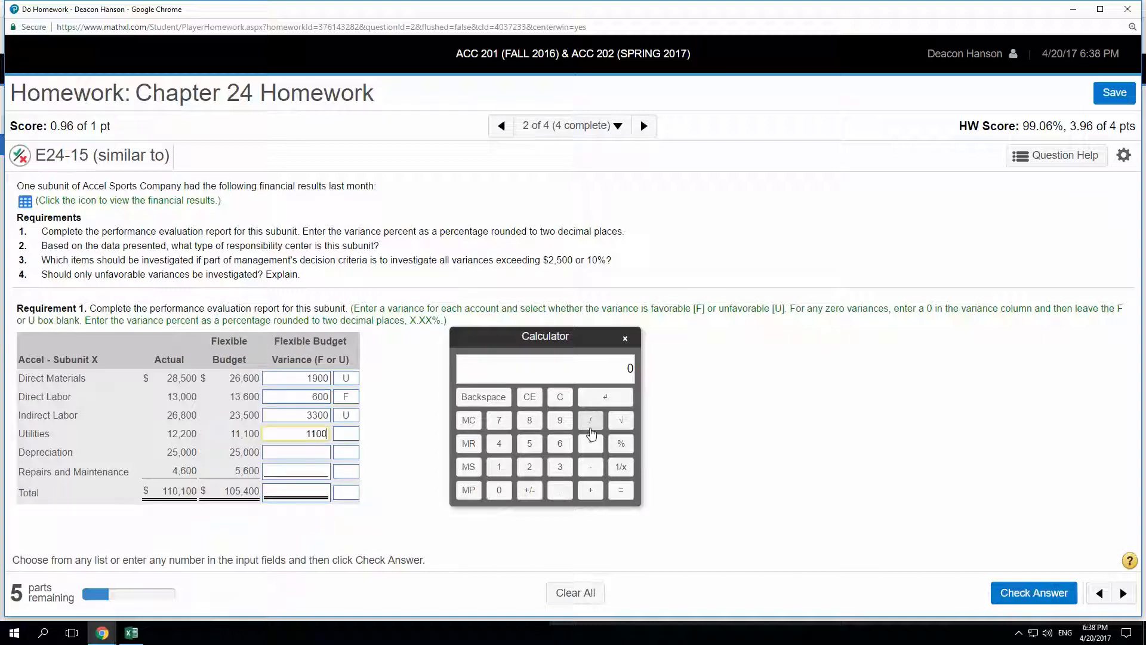
pyautogui.click(346, 432)
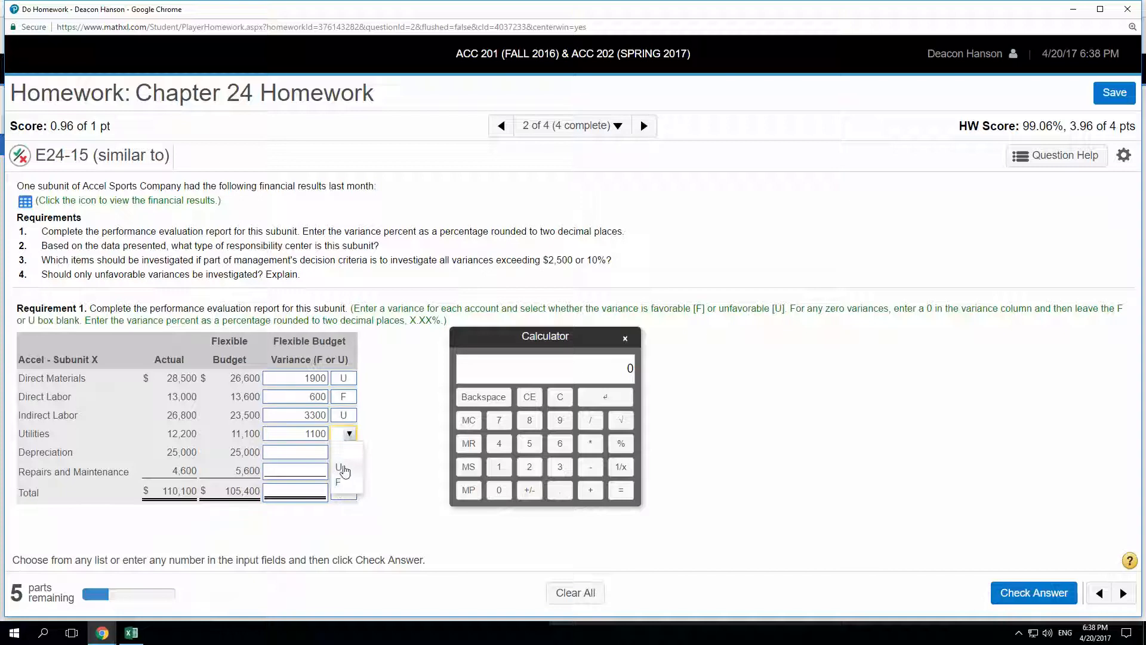
pyautogui.click(341, 467)
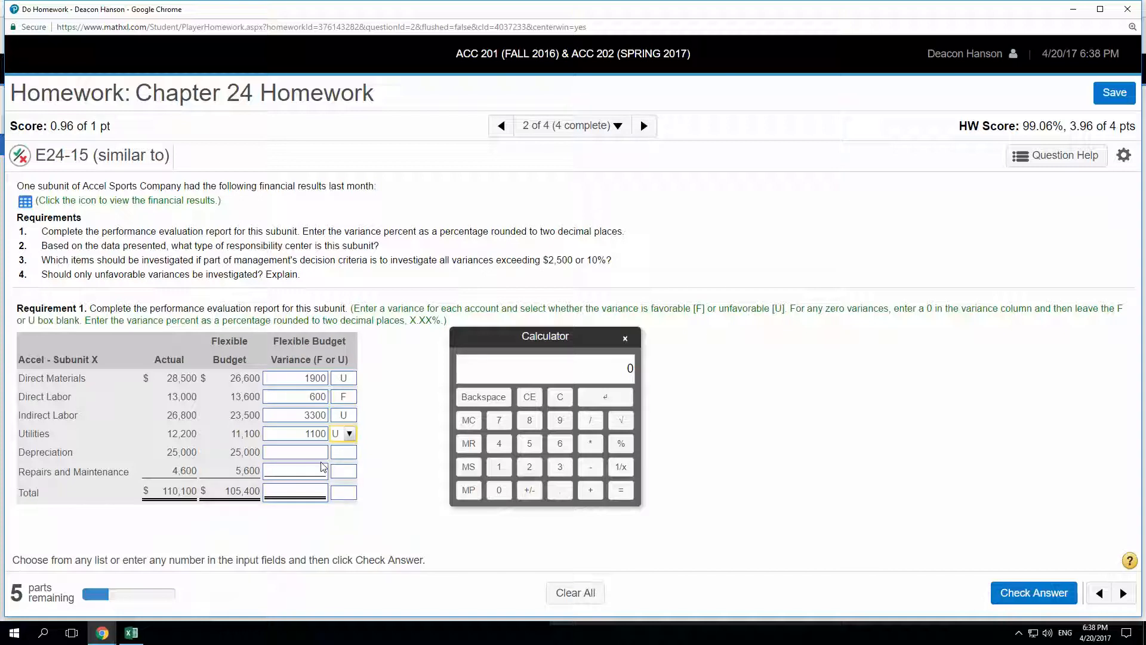
pyautogui.click(295, 451)
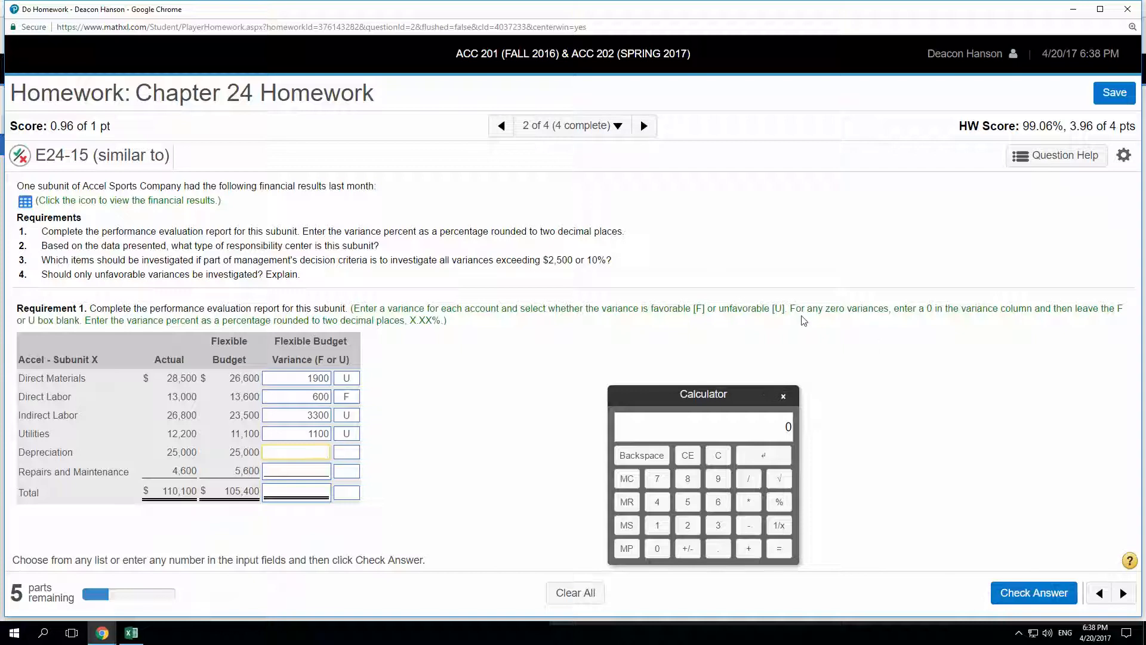
pyautogui.moveTo(934, 324)
pyautogui.write('0')
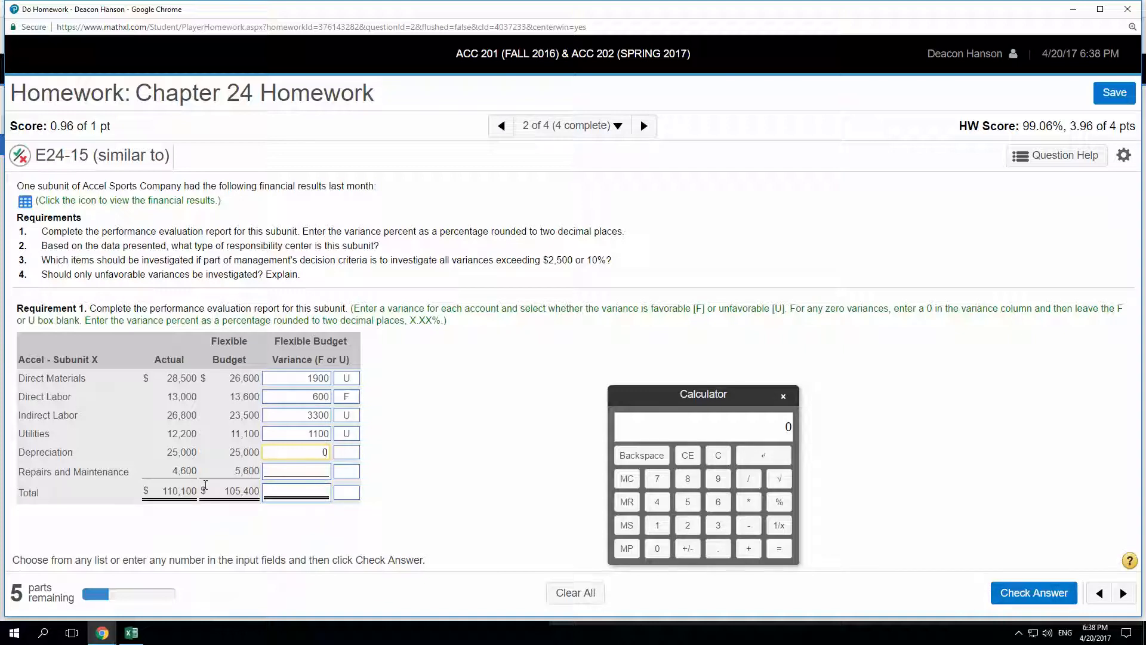
# - Record a 1000 favorable variance for Repairs and Maintenance
pyautogui.click(296, 471)
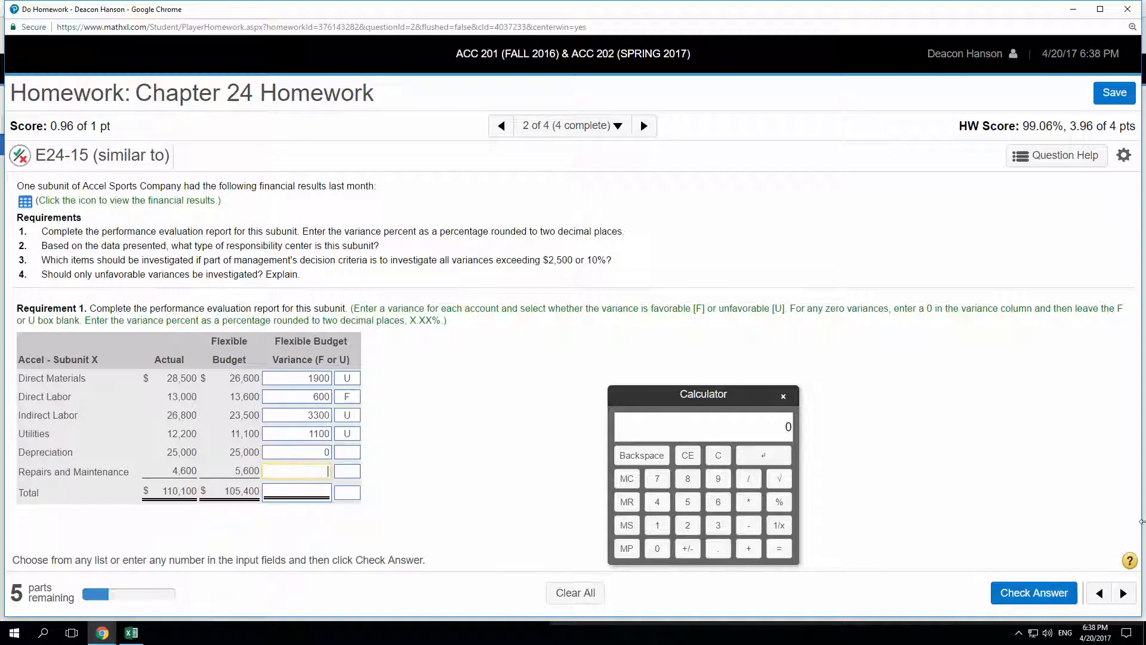
pyautogui.write('1000')
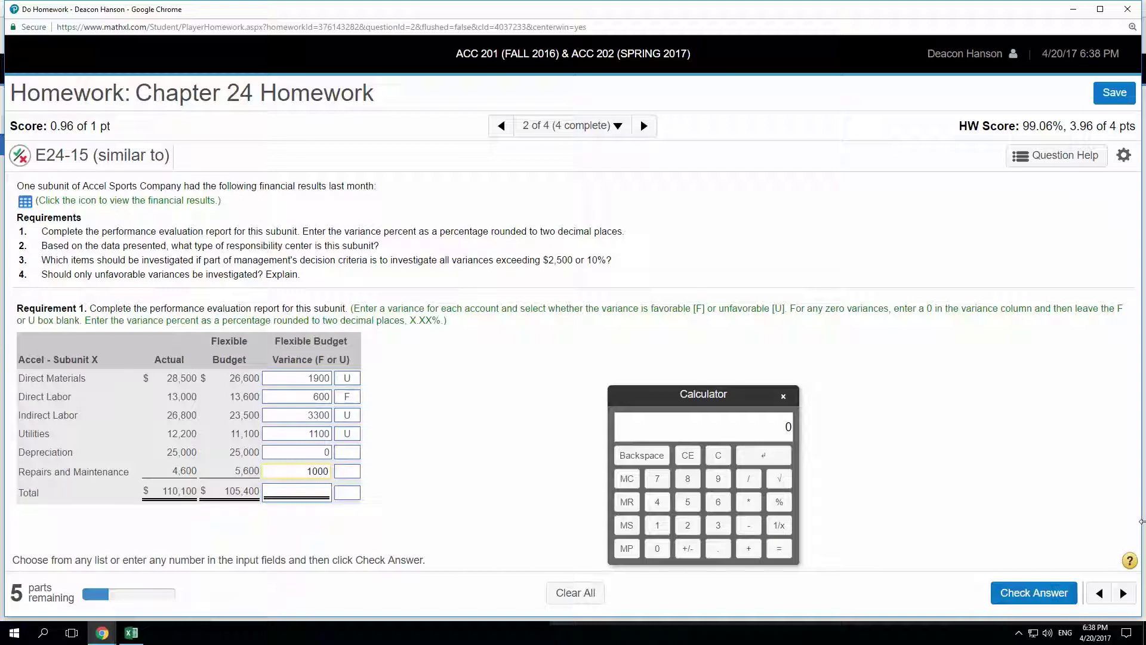
pyautogui.click(343, 471)
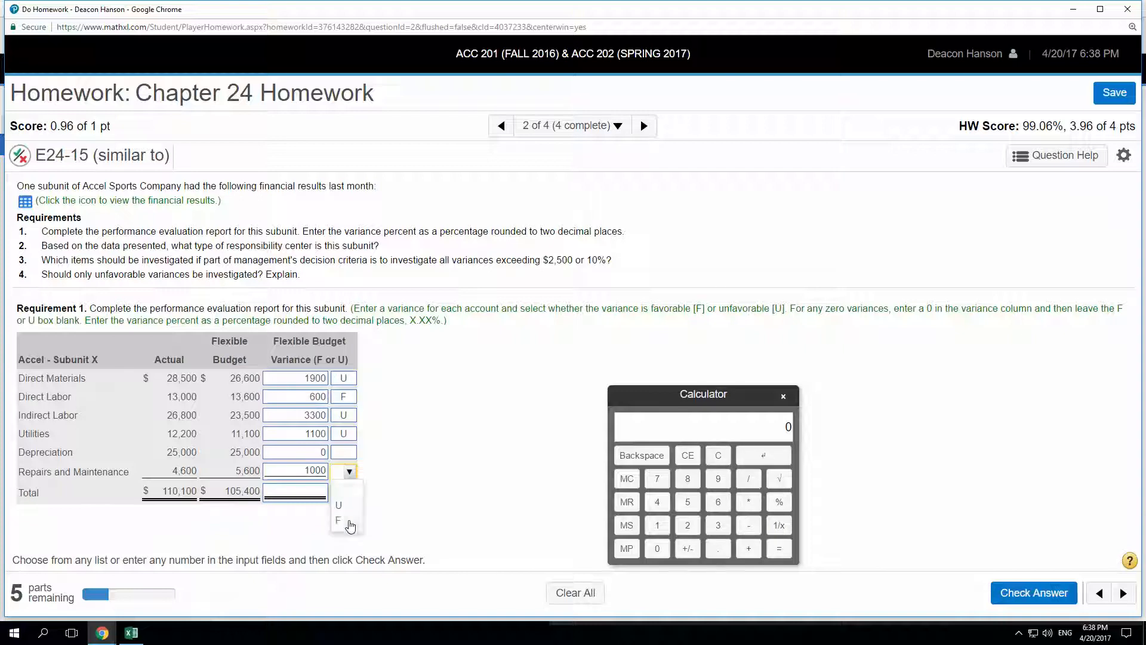
pyautogui.click(338, 520)
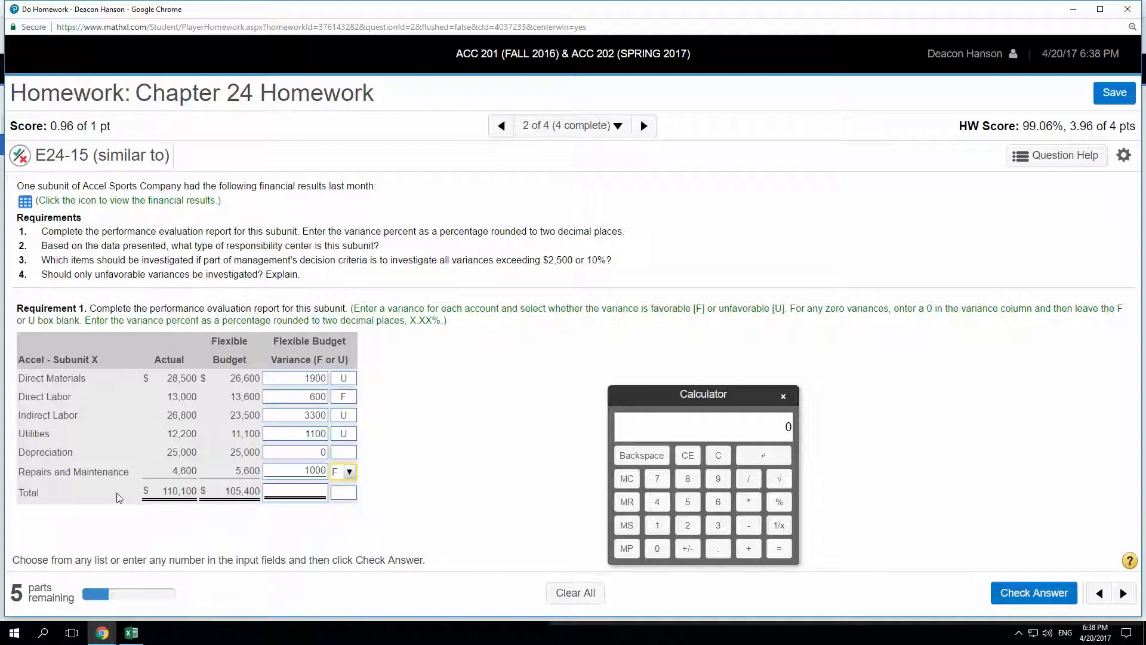
pyautogui.moveTo(169, 502)
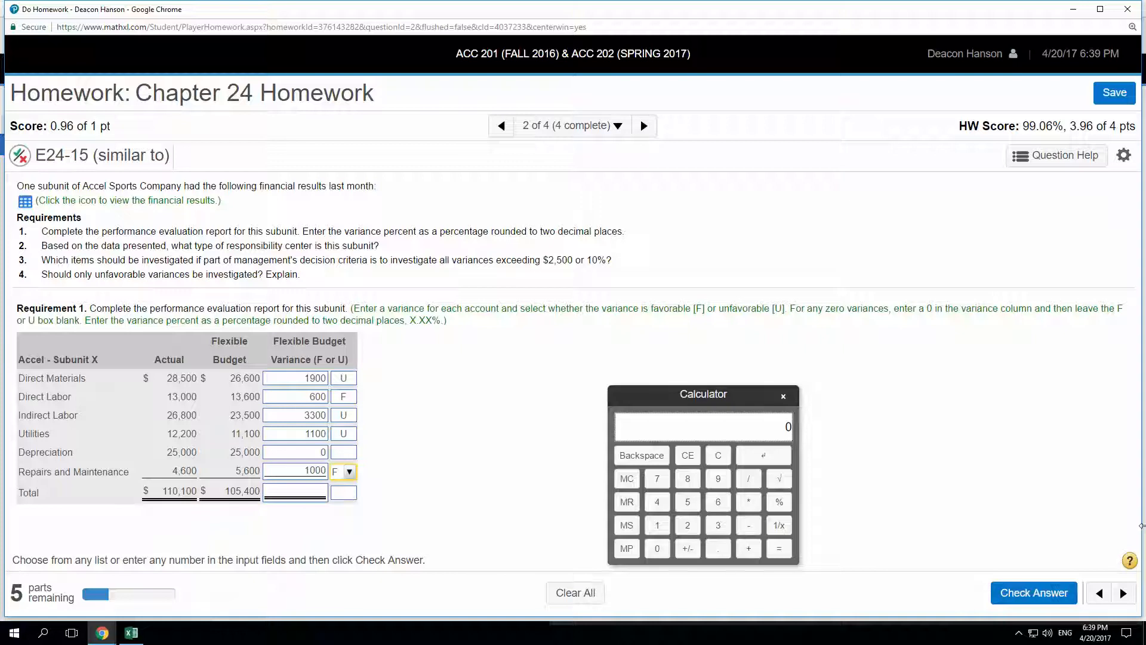
pyautogui.click(655, 526)
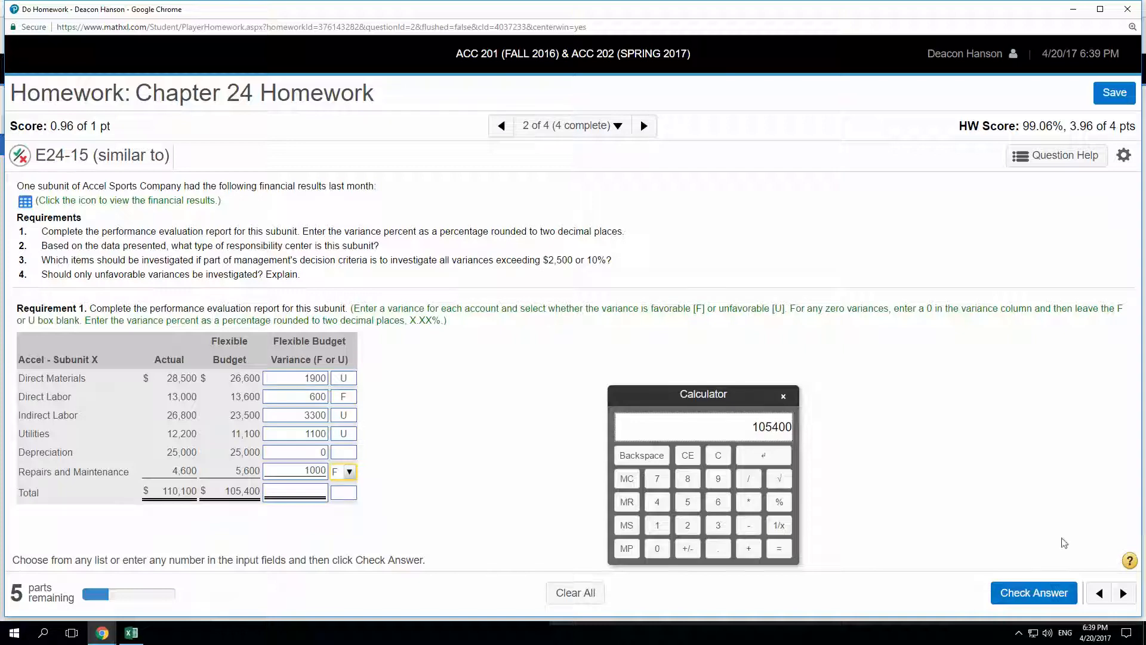
# - Record the total variance of 4,700 unfavorable, verified on the calculator, and submit for checking
pyautogui.click(779, 549)
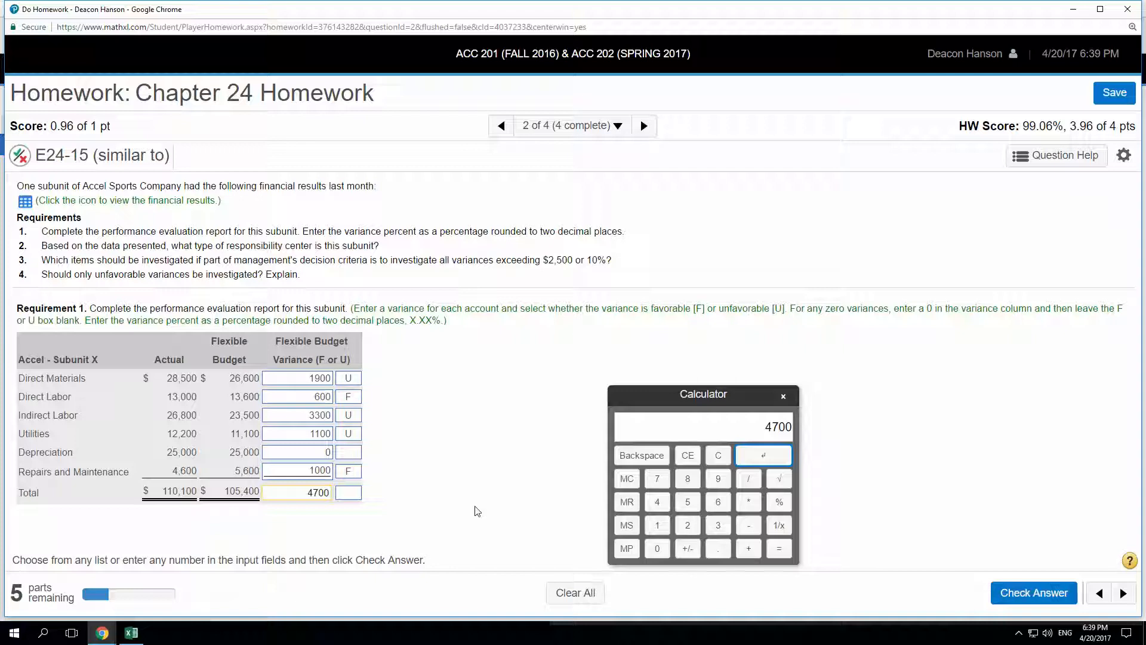
pyautogui.click(347, 492)
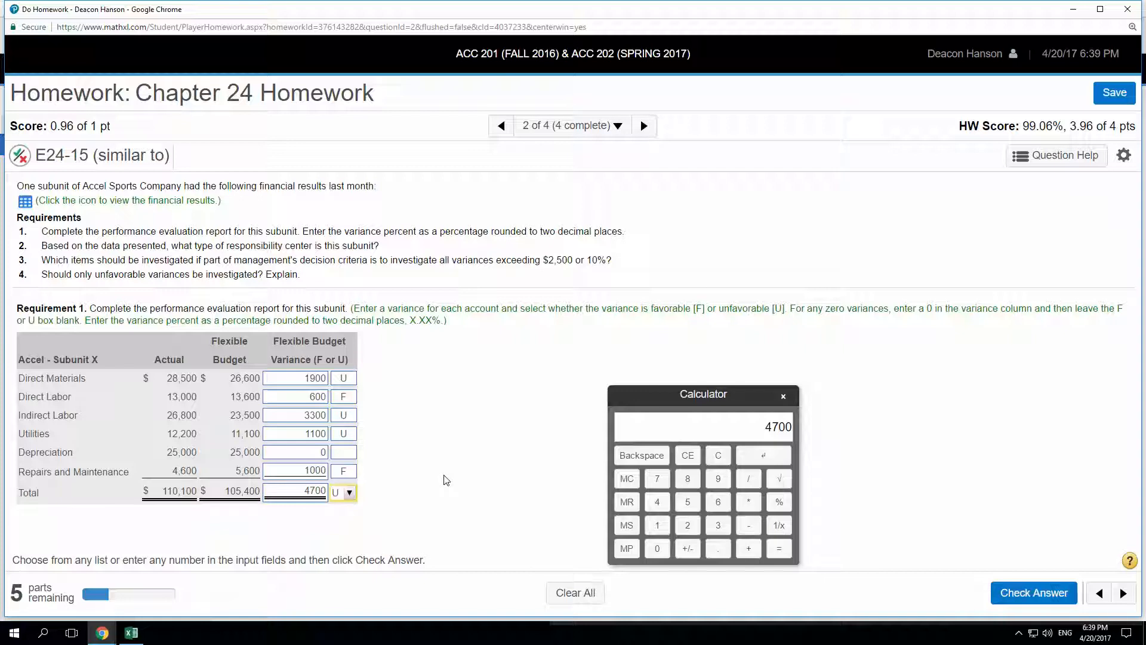
pyautogui.moveTo(379, 338)
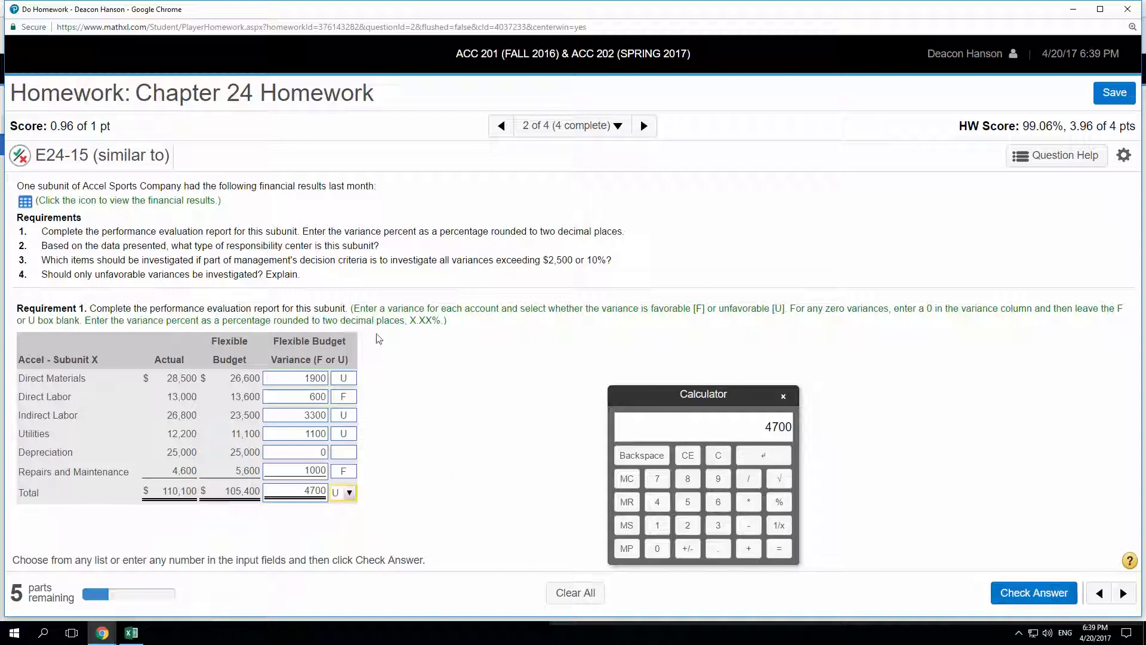
pyautogui.click(717, 455)
pyautogui.write('60')
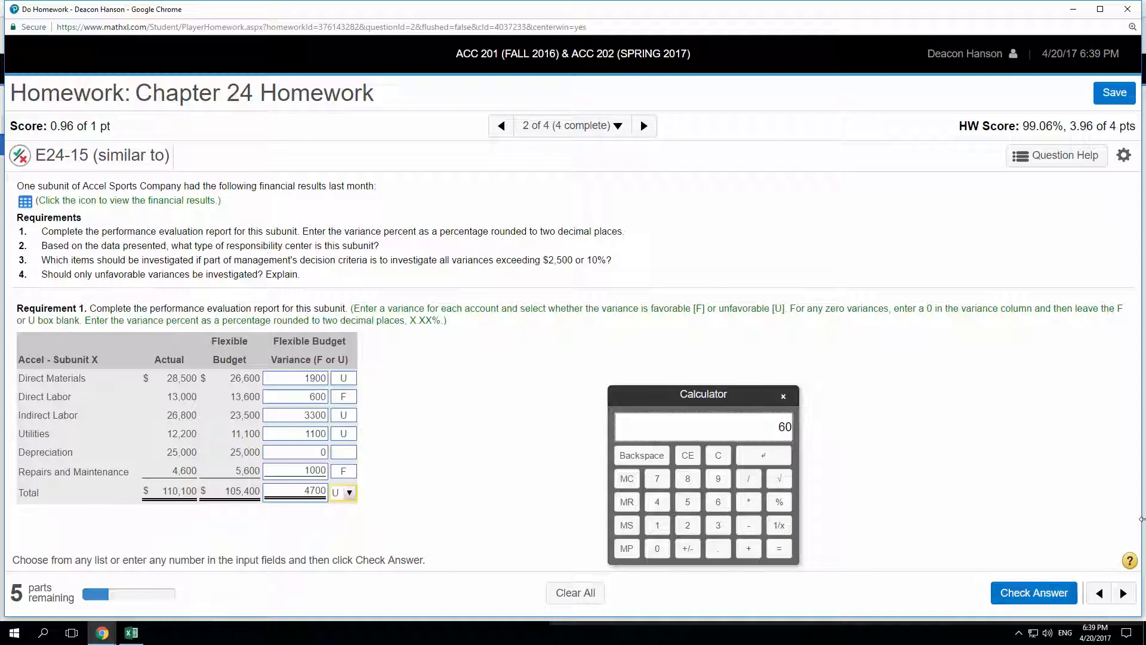
pyautogui.click(657, 548)
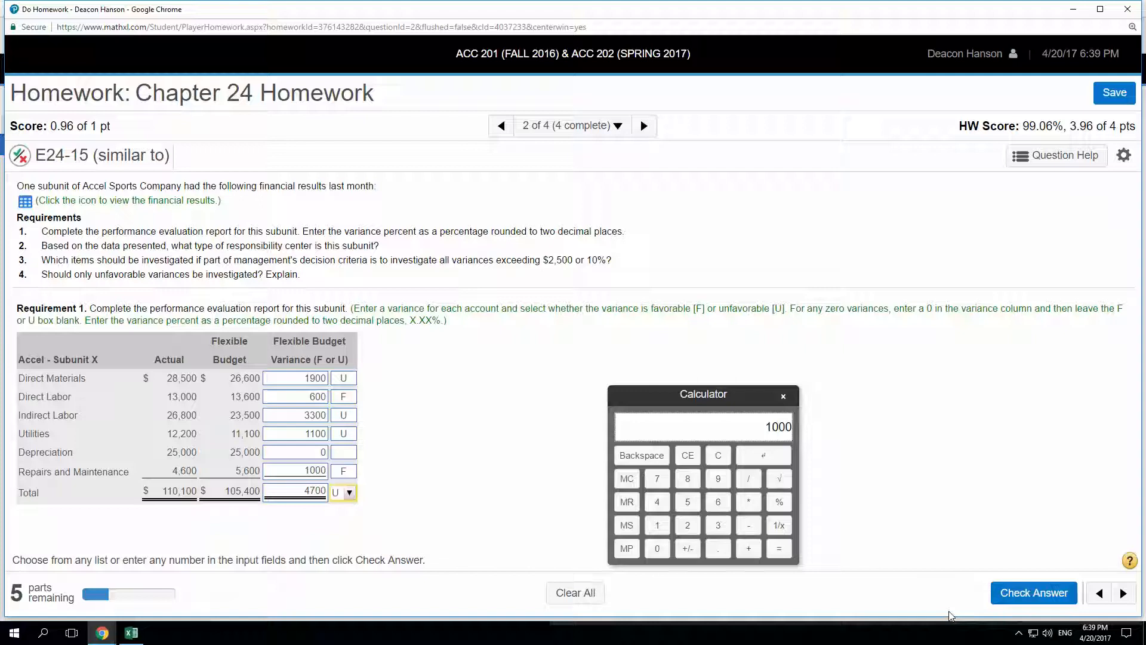
pyautogui.click(778, 549)
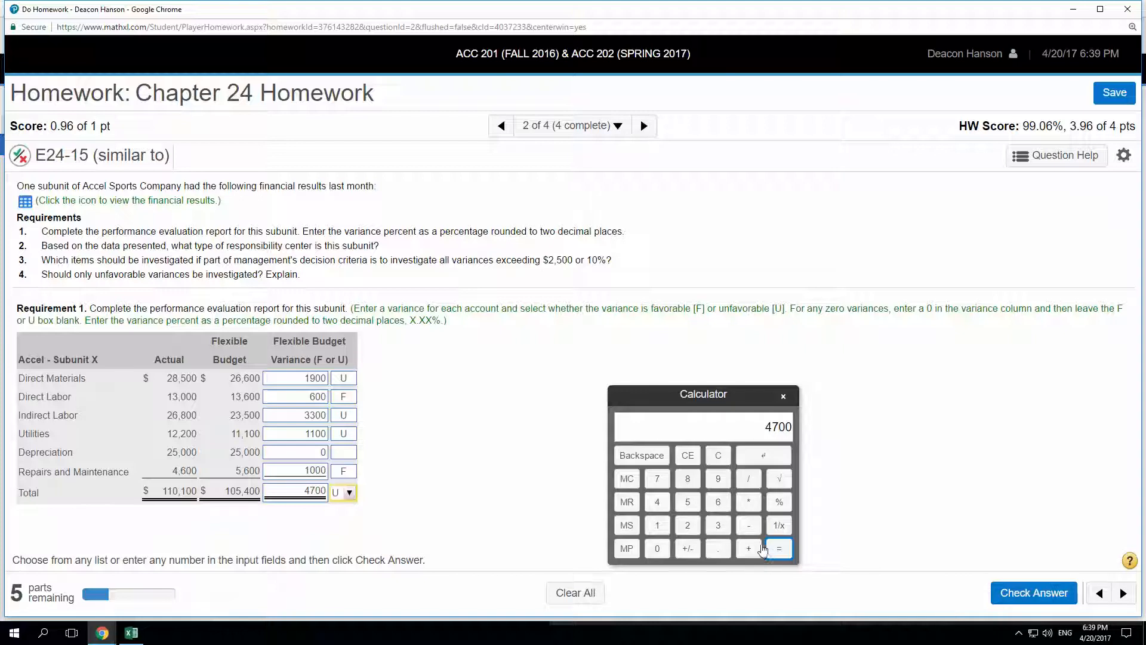
pyautogui.click(718, 455)
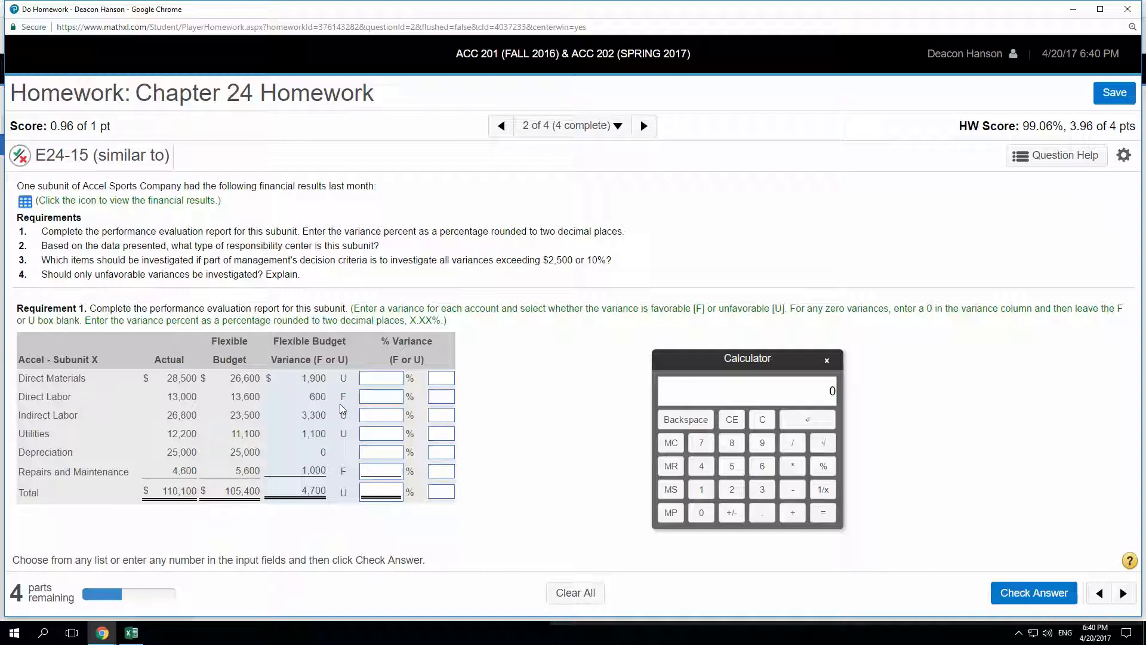
pyautogui.moveTo(307, 406)
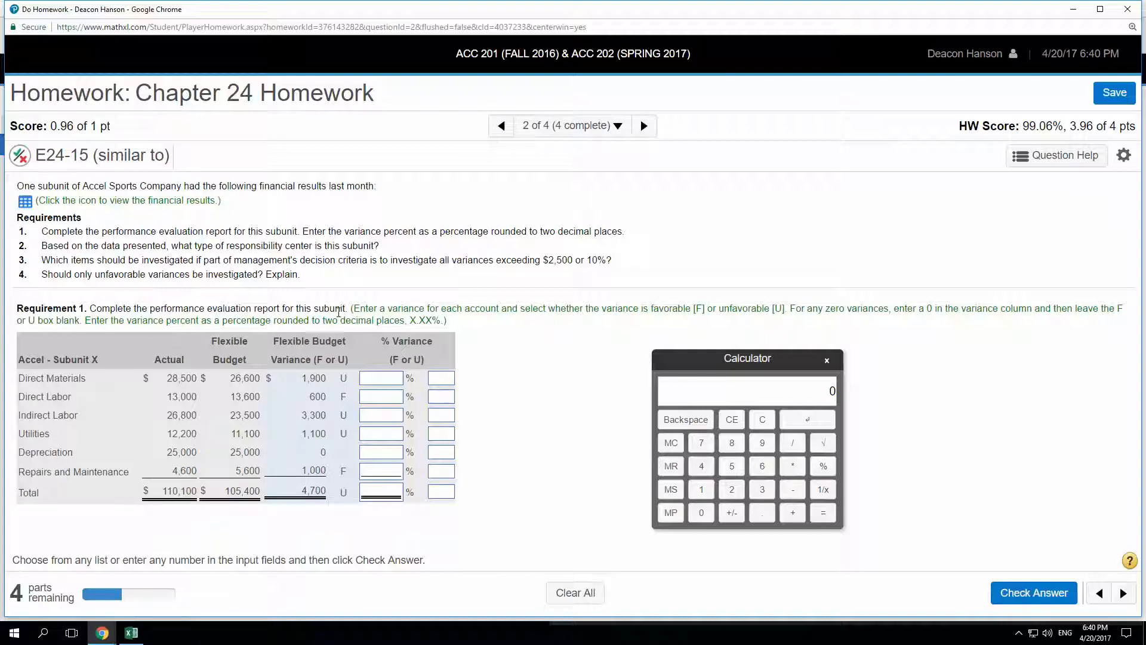
pyautogui.moveTo(339, 509)
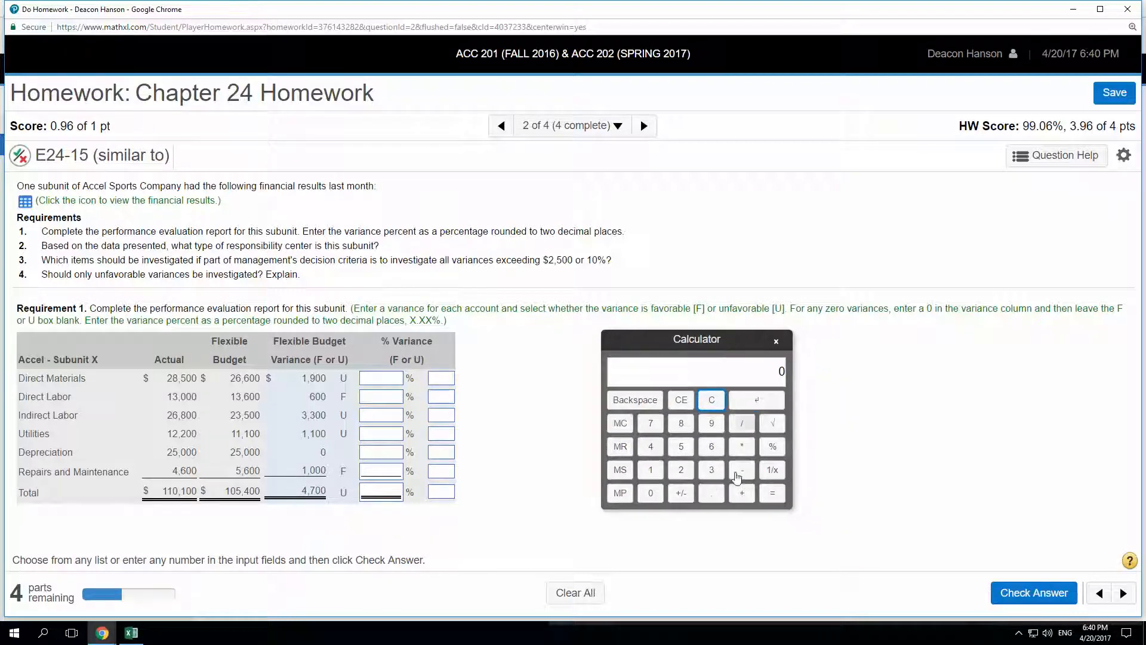
pyautogui.moveTo(759, 346)
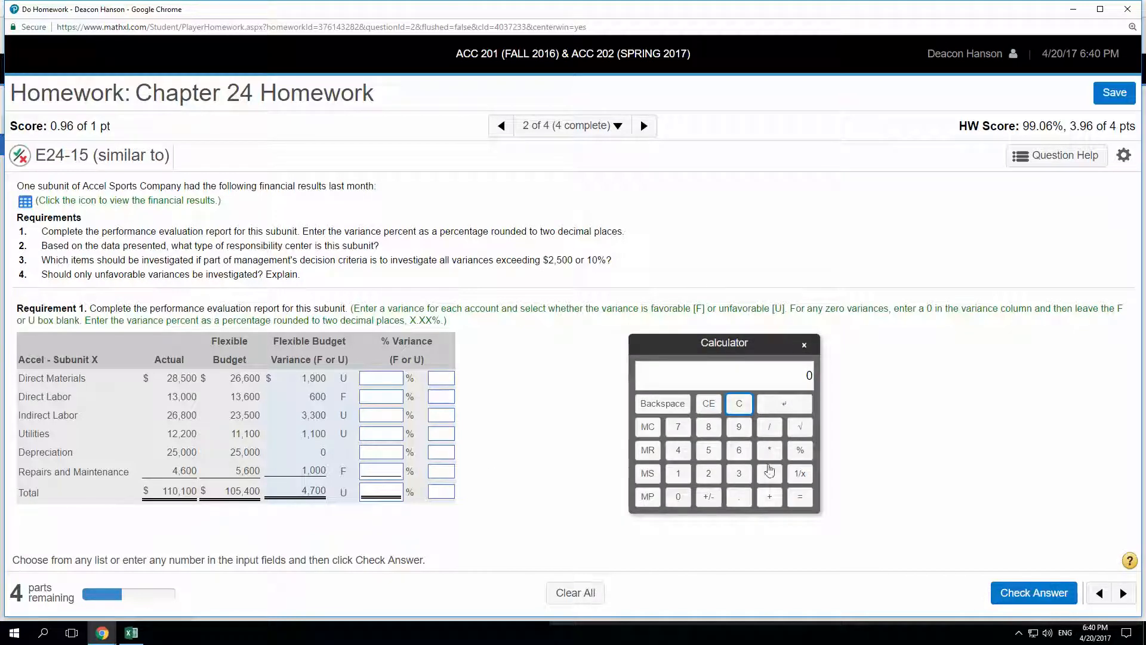
pyautogui.moveTo(380, 388)
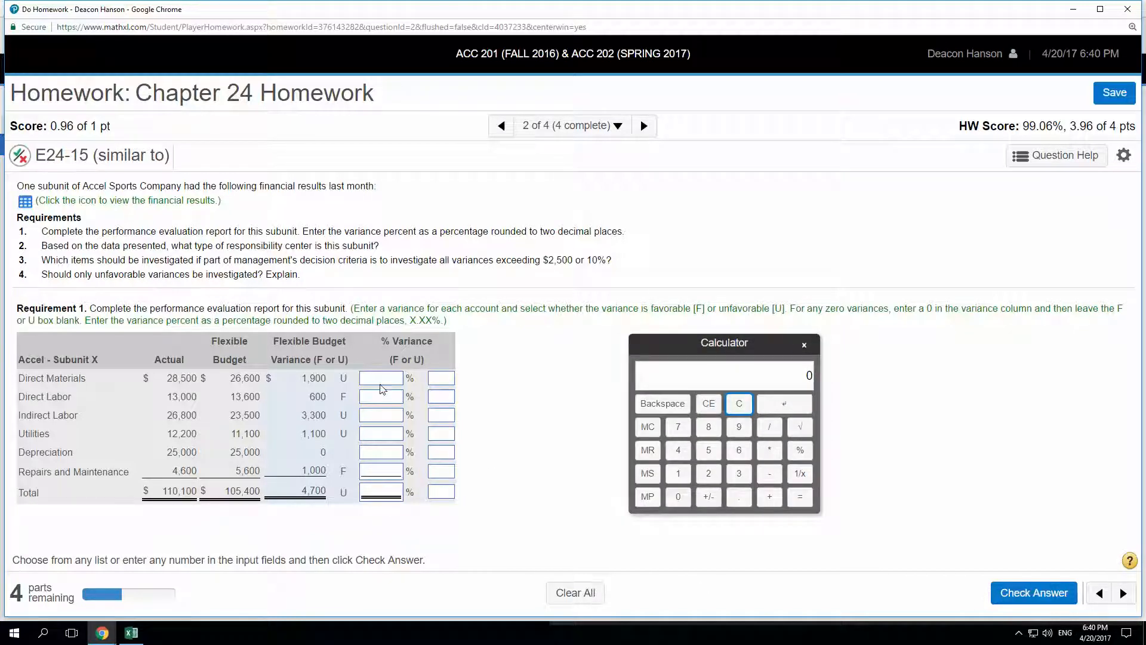
pyautogui.moveTo(313, 372)
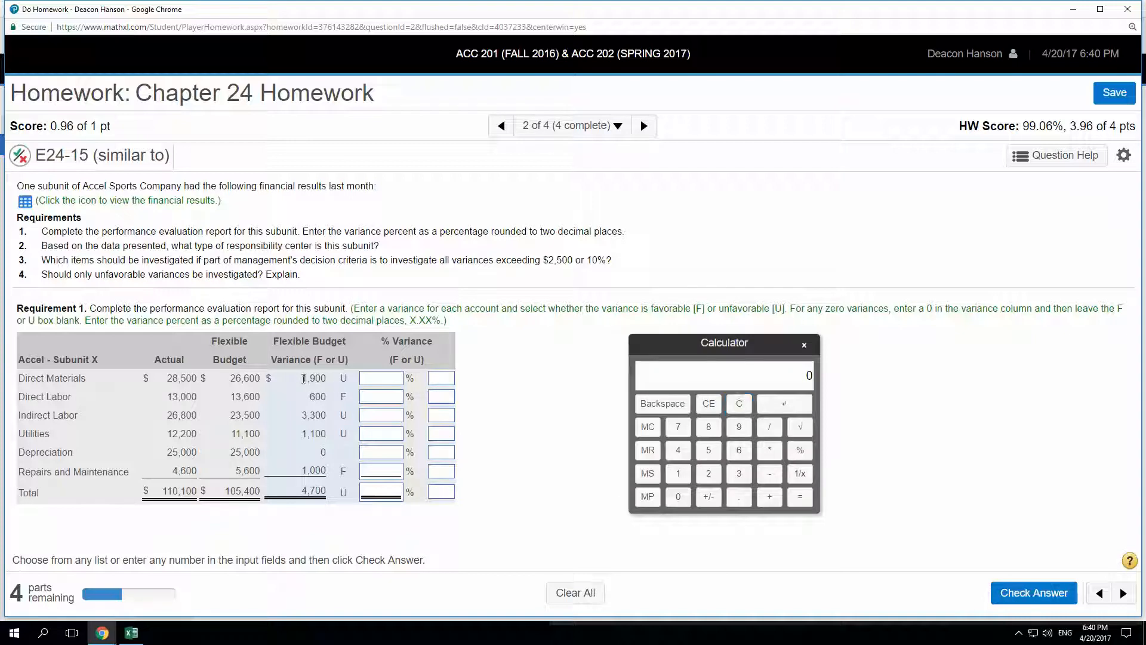
# - Record the Direct Materials percent variance from 1900 ÷ 26600, marked unfavorable
pyautogui.doubleClick(314, 378)
pyautogui.write('266')
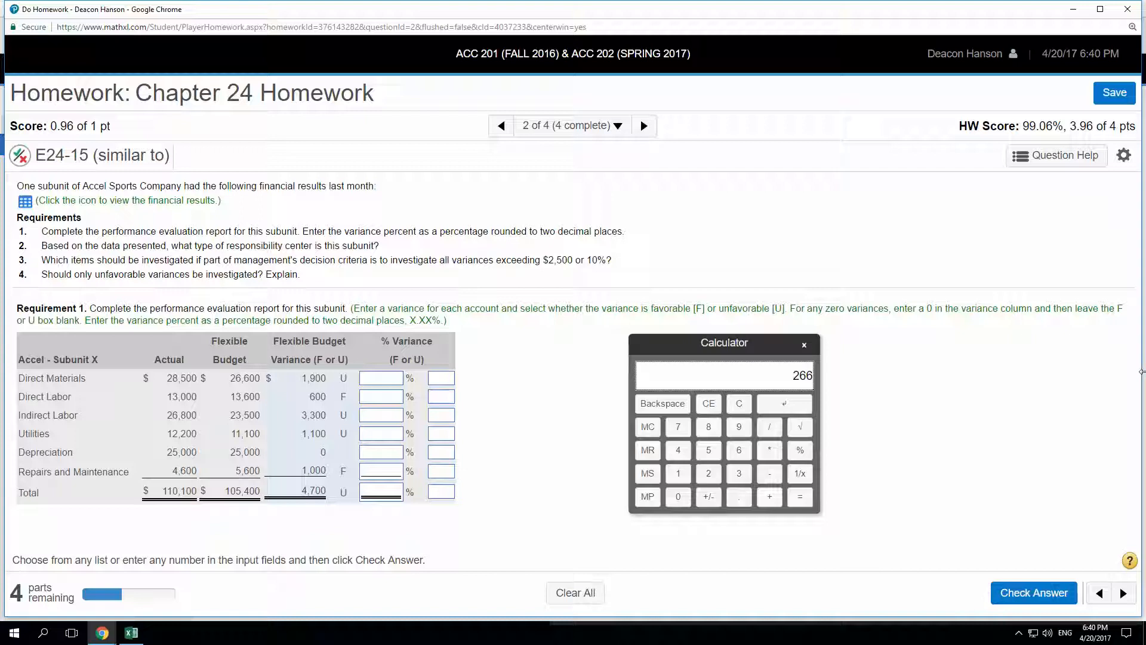
pyautogui.click(800, 497)
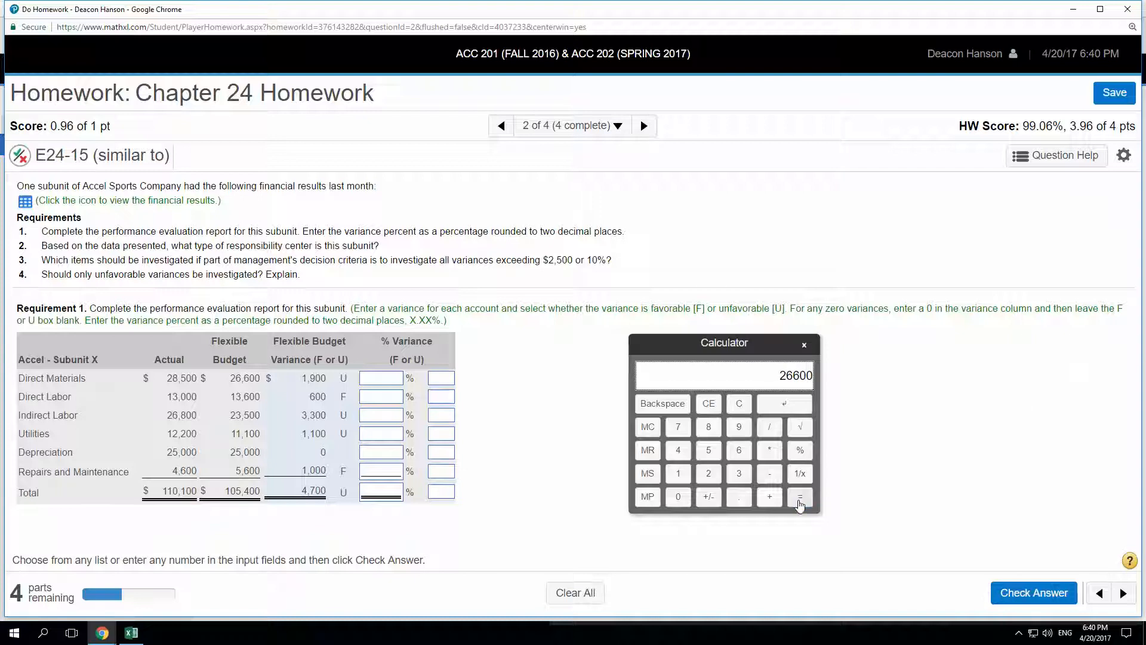
pyautogui.click(800, 497)
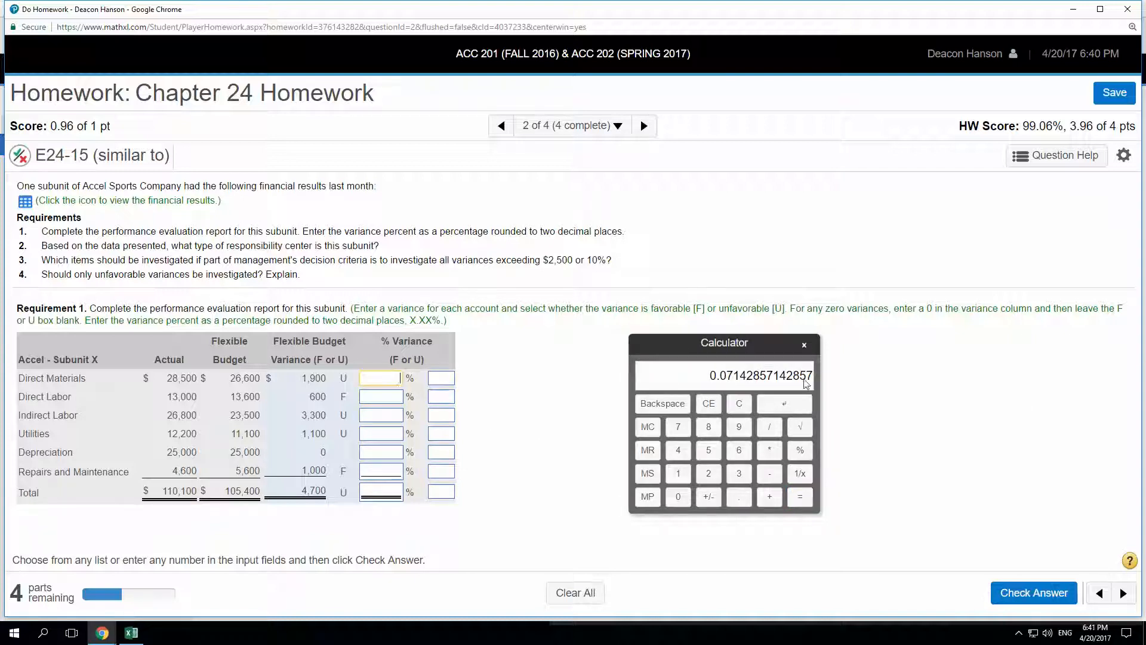
pyautogui.moveTo(733, 385)
pyautogui.write('7')
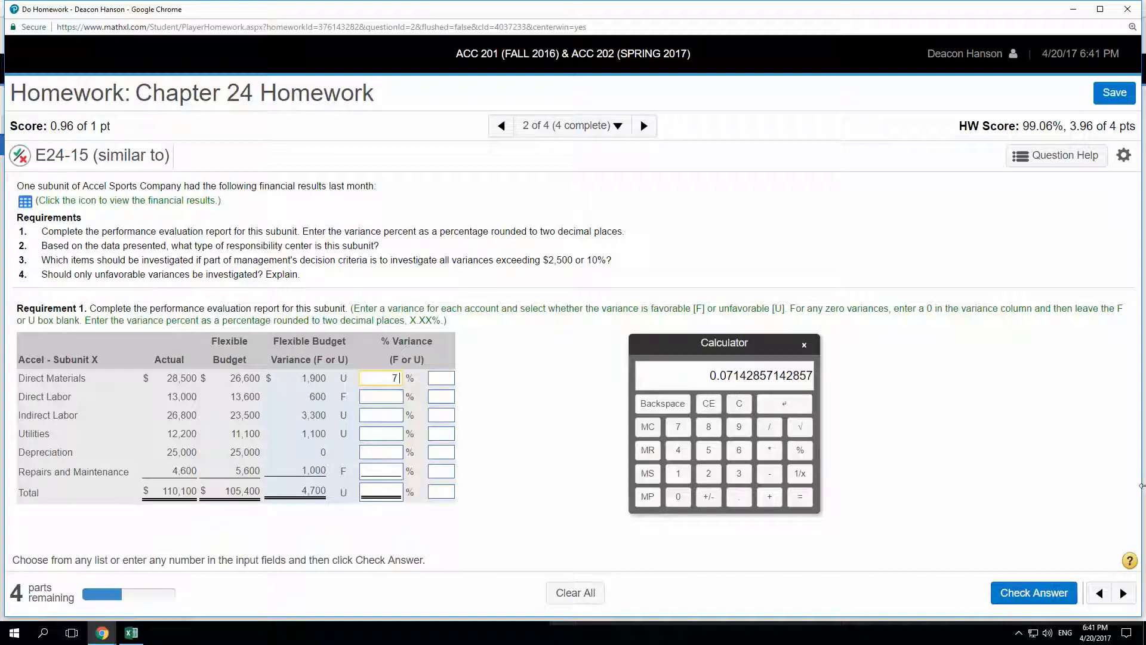
pyautogui.write('.14')
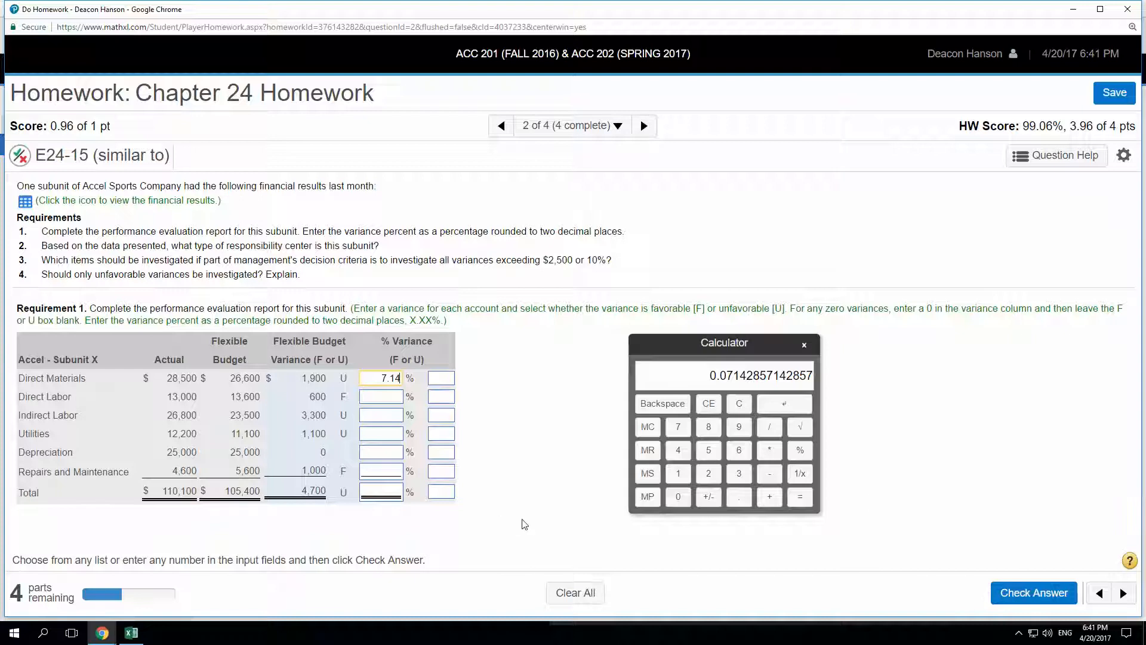
pyautogui.click(441, 379)
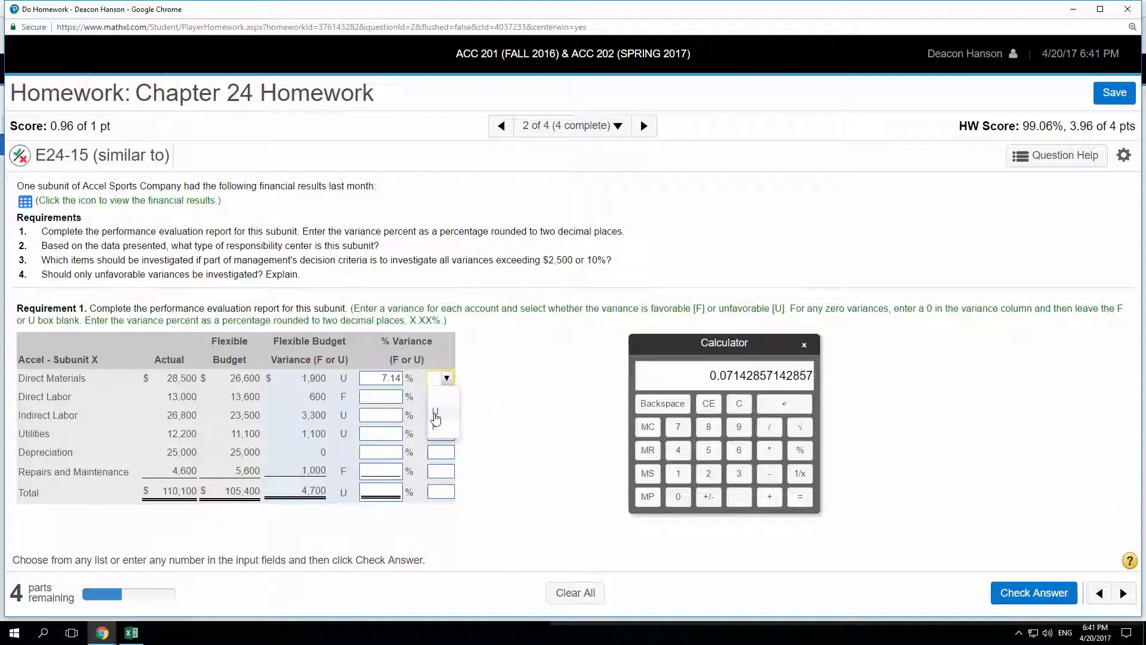
pyautogui.click(435, 417)
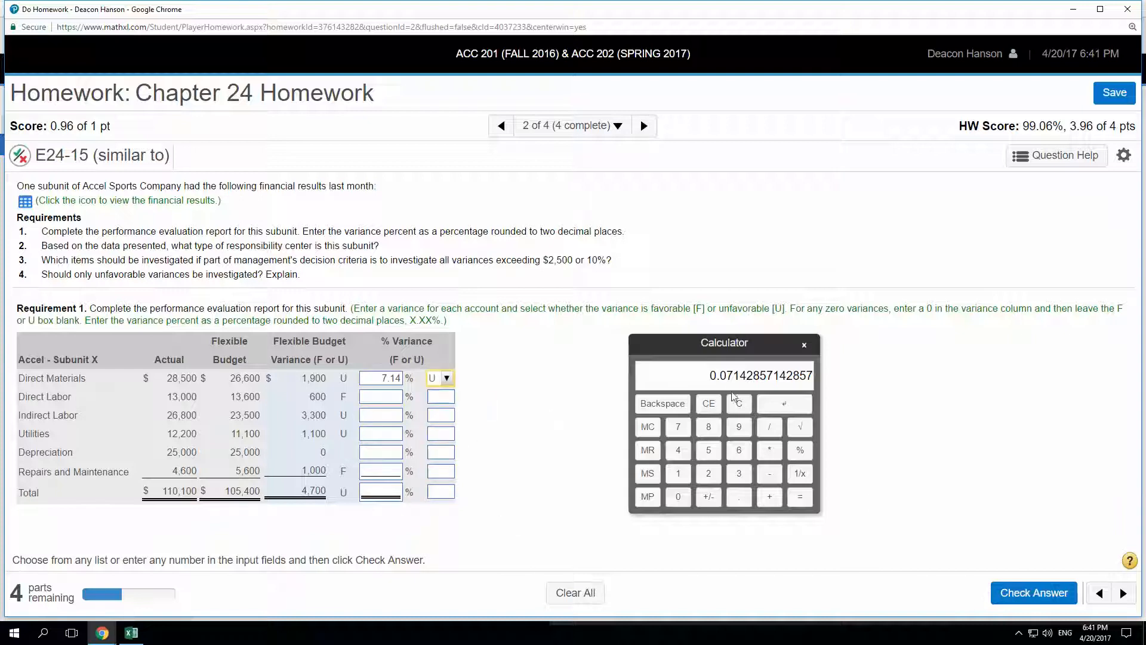
pyautogui.click(738, 404)
pyautogui.write('60')
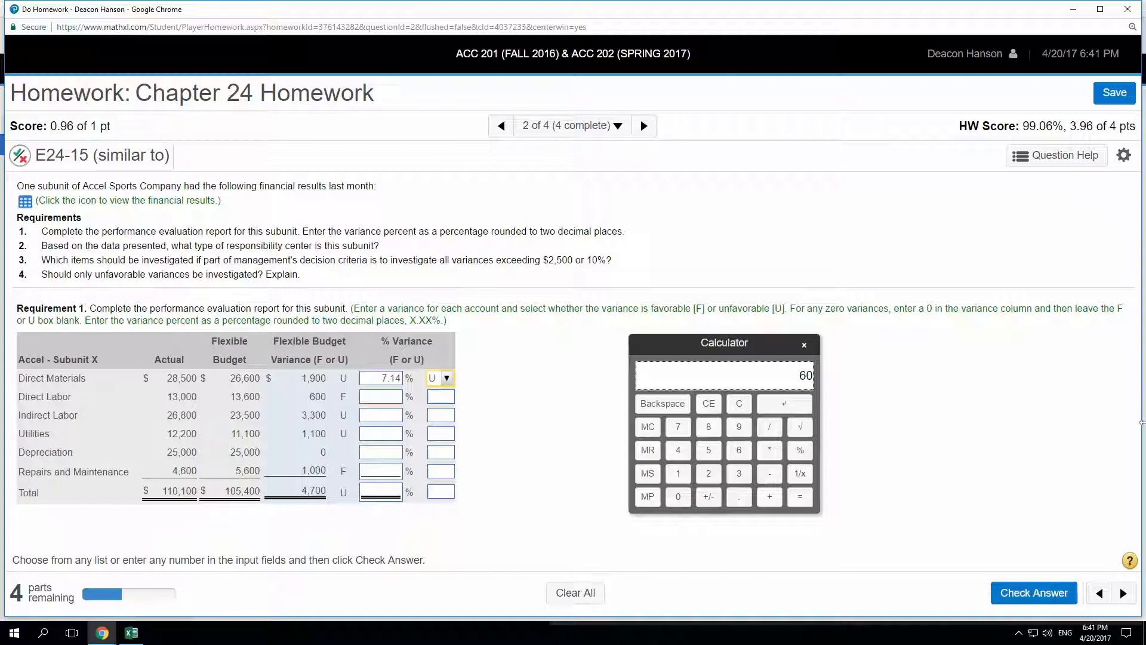
# - Record Direct Labor as 4.41% favorable and Indirect Labor as 4% unfavorable
pyautogui.click(679, 496)
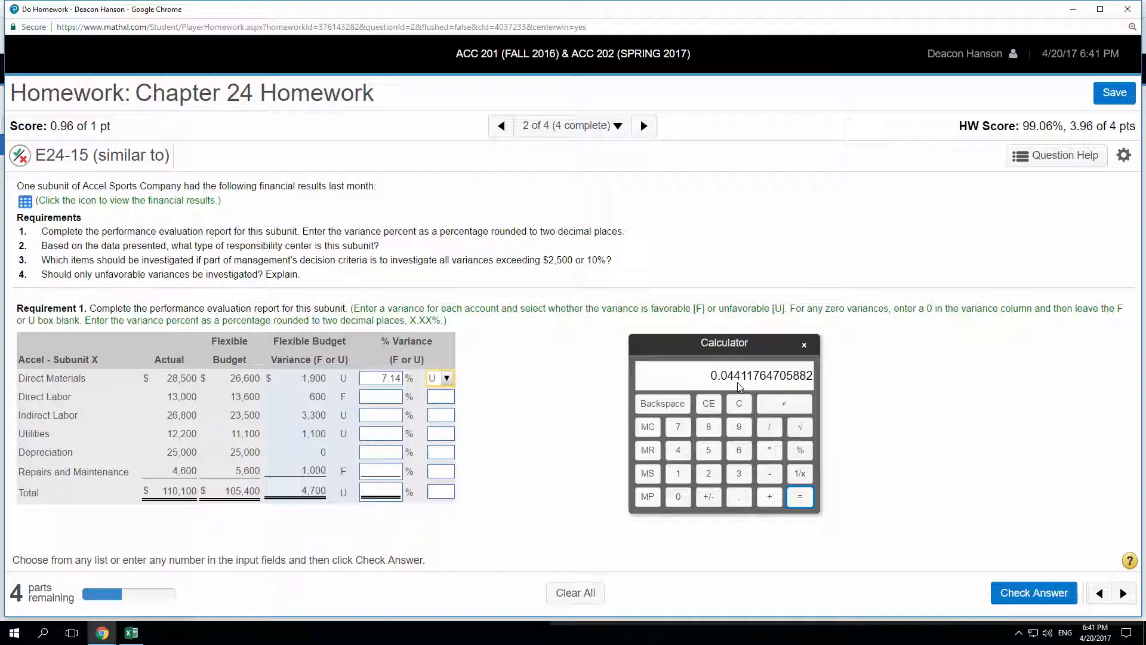
pyautogui.click(380, 397)
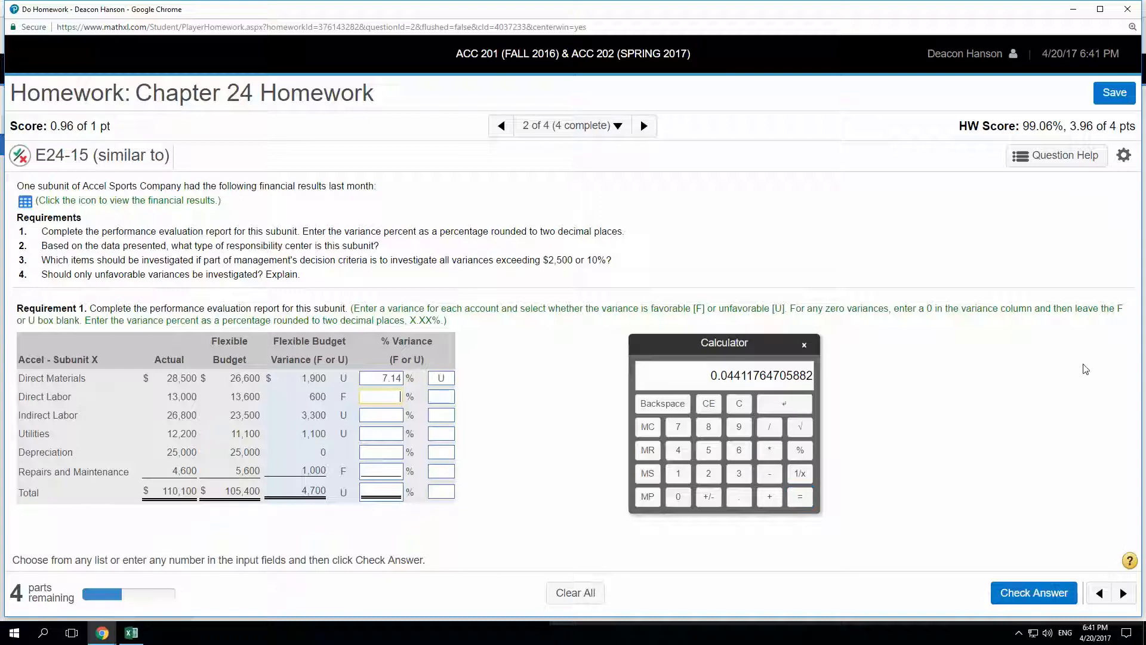
pyautogui.write('4.41')
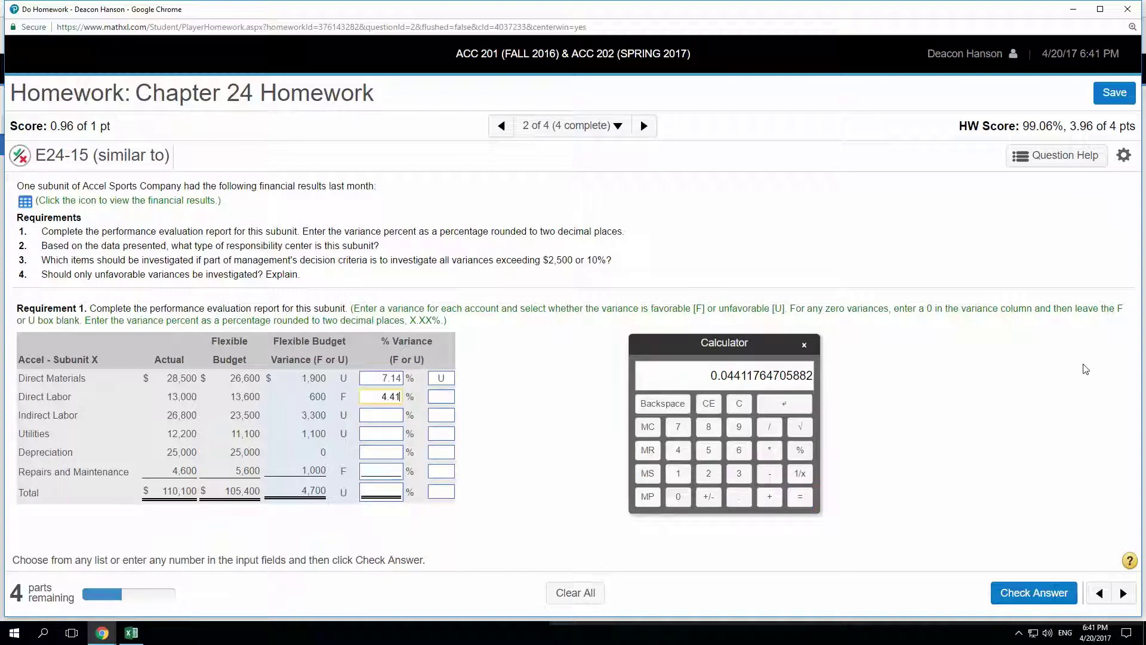
pyautogui.click(447, 396)
pyautogui.write('23500')
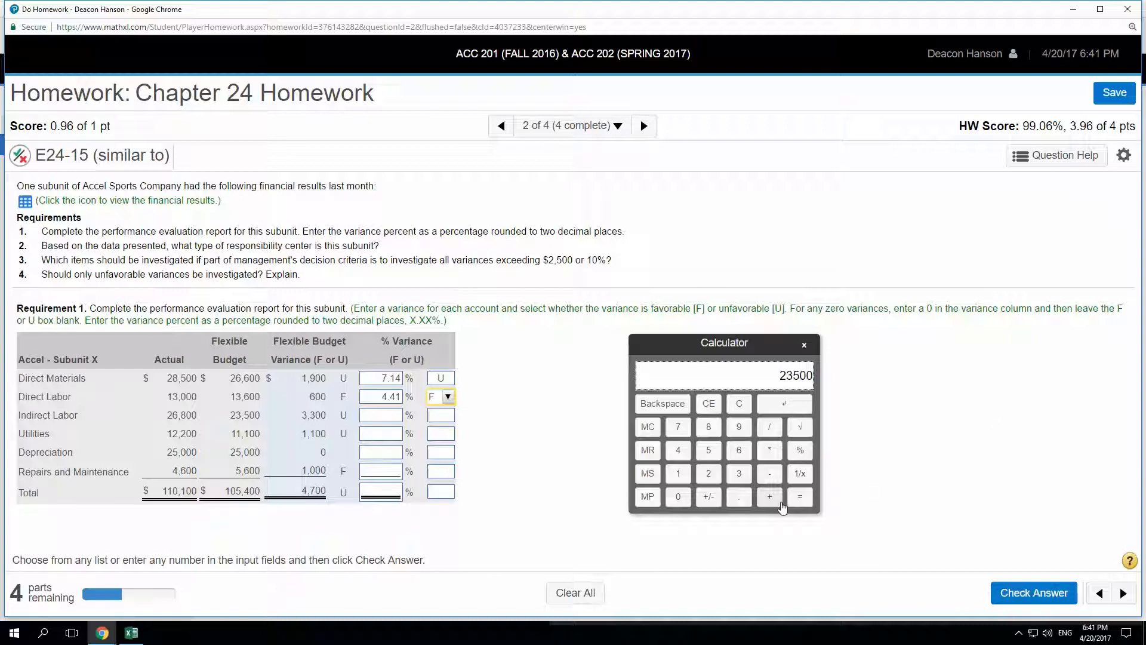
pyautogui.click(798, 497)
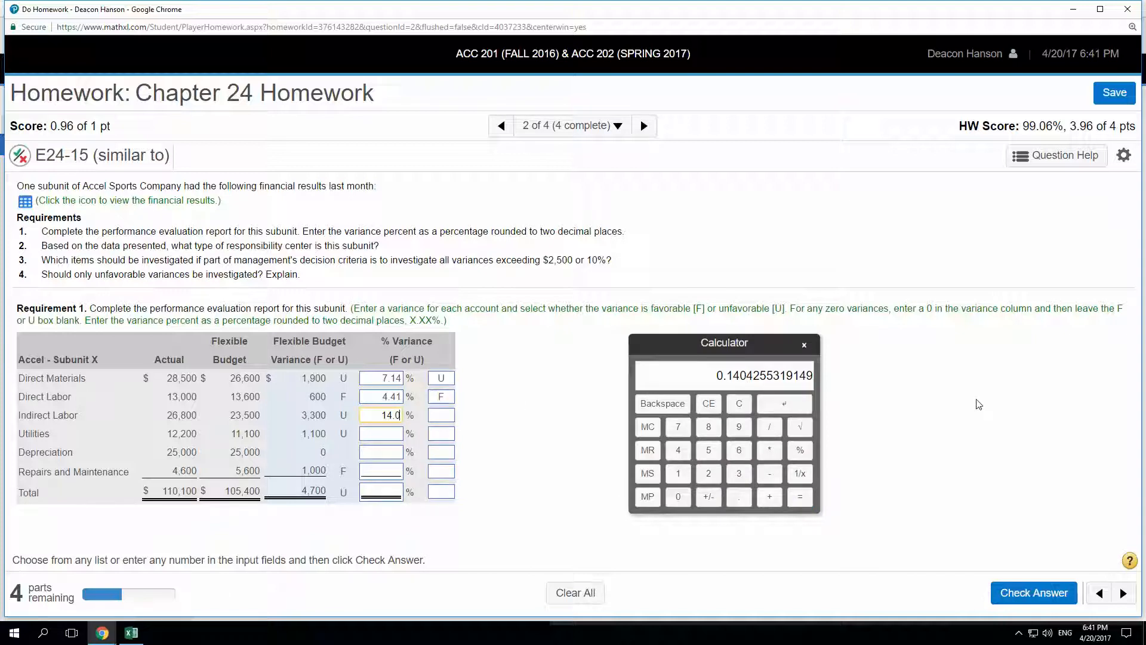
pyautogui.write('4')
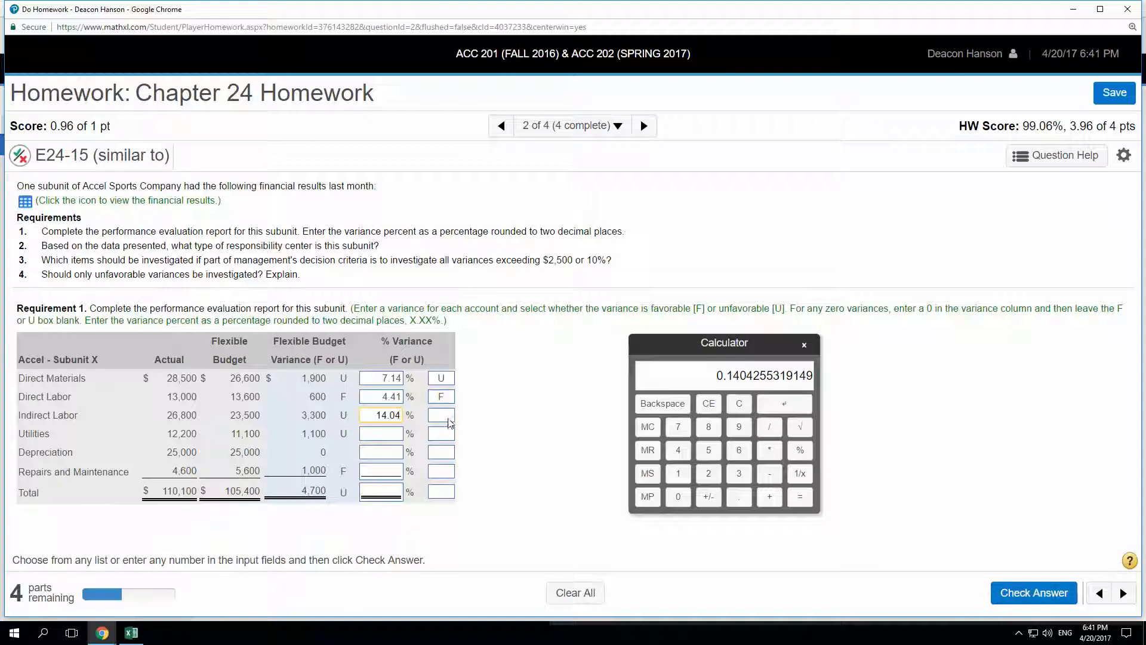
pyautogui.click(440, 414)
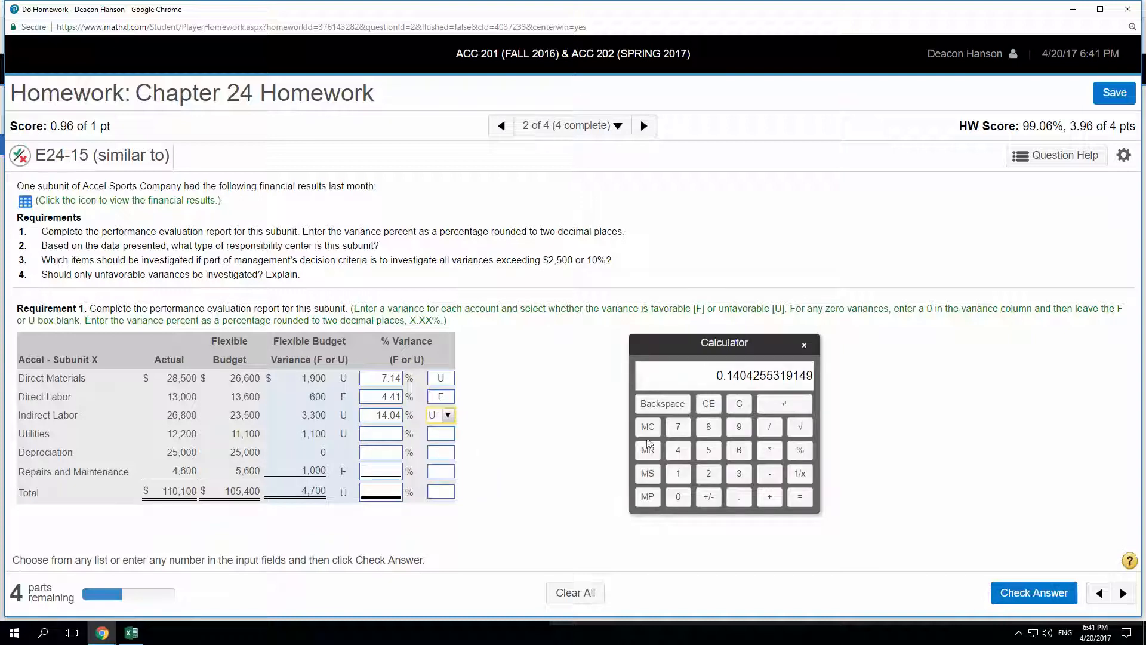
pyautogui.click(738, 403)
pyautogui.write('1100')
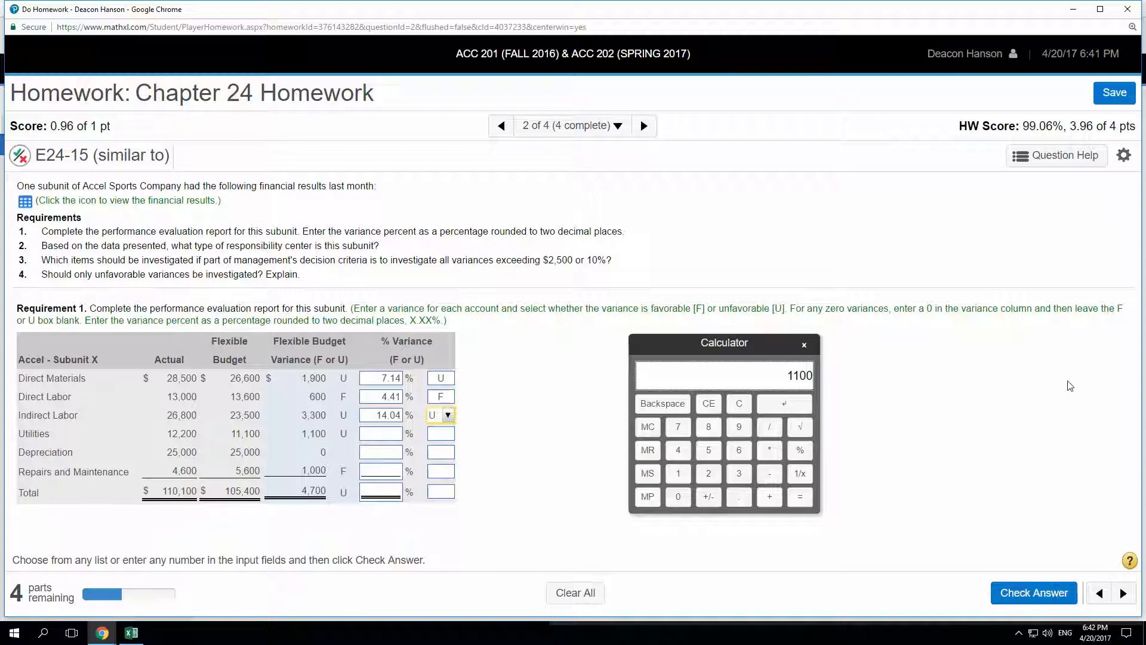
# - Record the Utilities percent variance over its 11100 budget and Repairs and Maintenance as 17.8% favorable
pyautogui.click(678, 473)
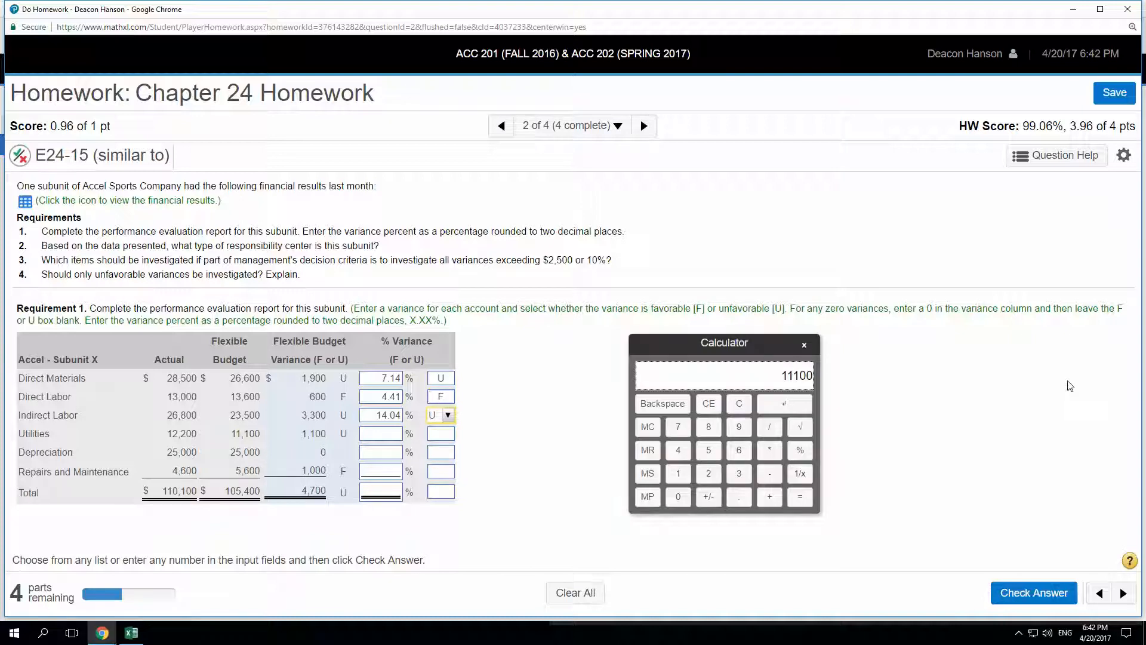
pyautogui.moveTo(916, 516)
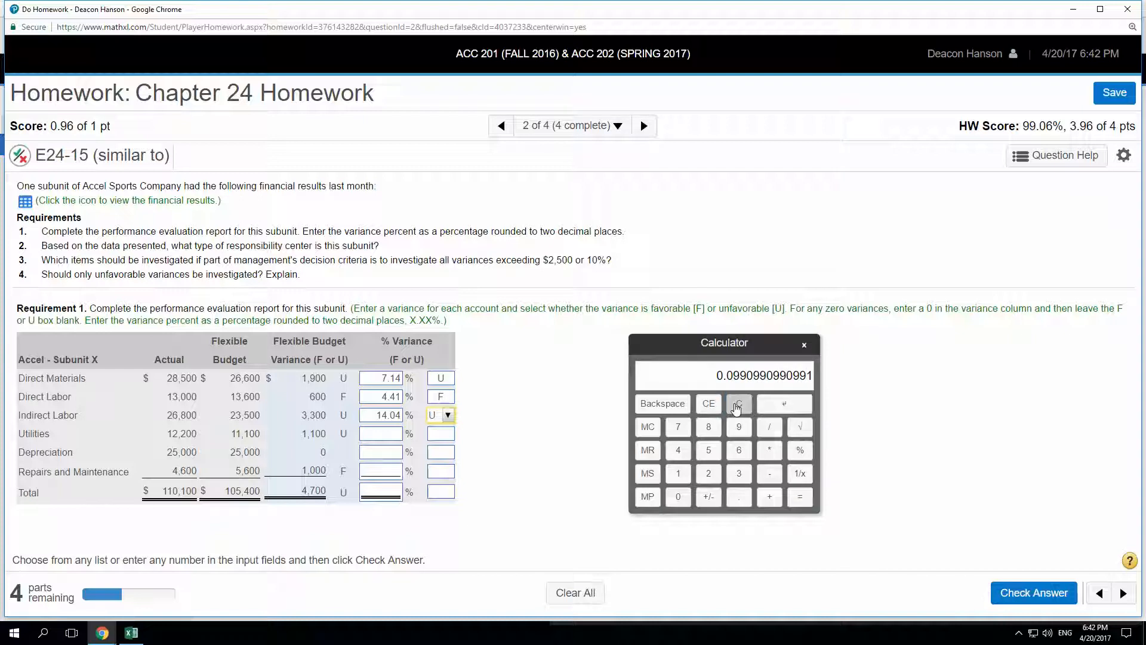
pyautogui.click(738, 403)
pyautogui.write('1100')
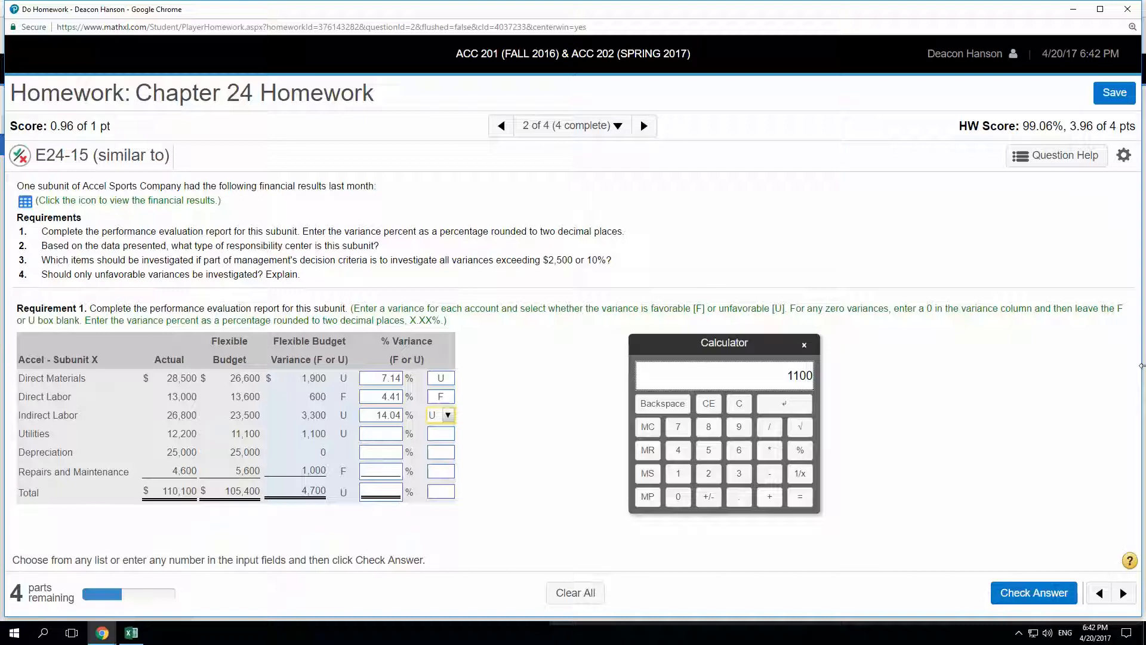
pyautogui.click(678, 473)
pyautogui.write('9.9')
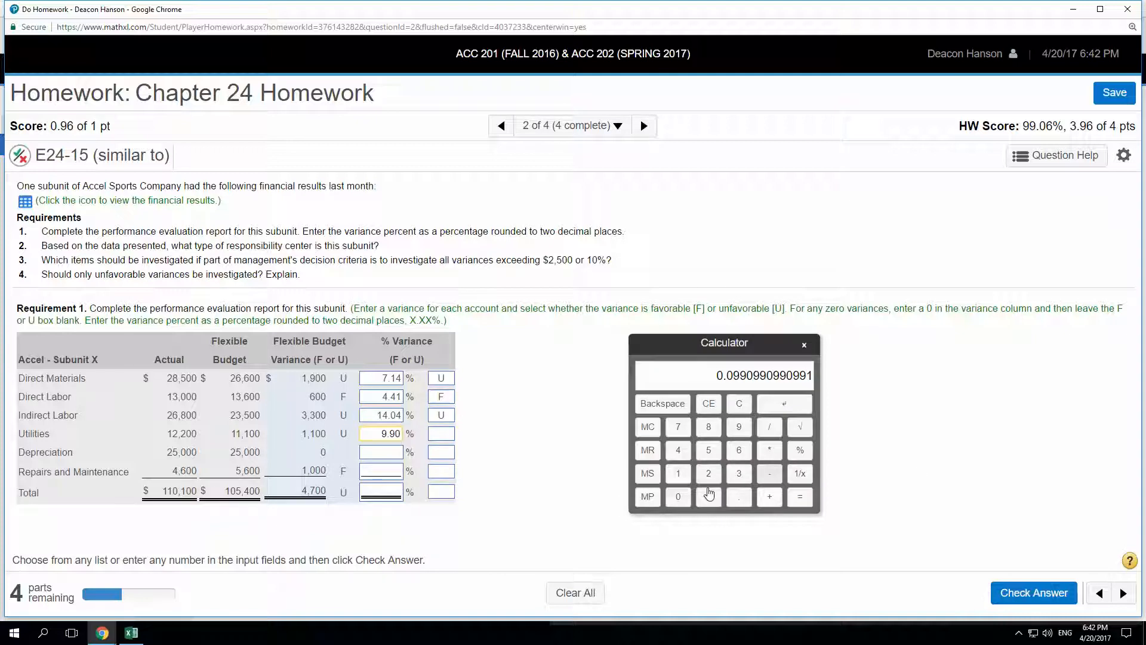
pyautogui.click(440, 432)
pyautogui.write('0')
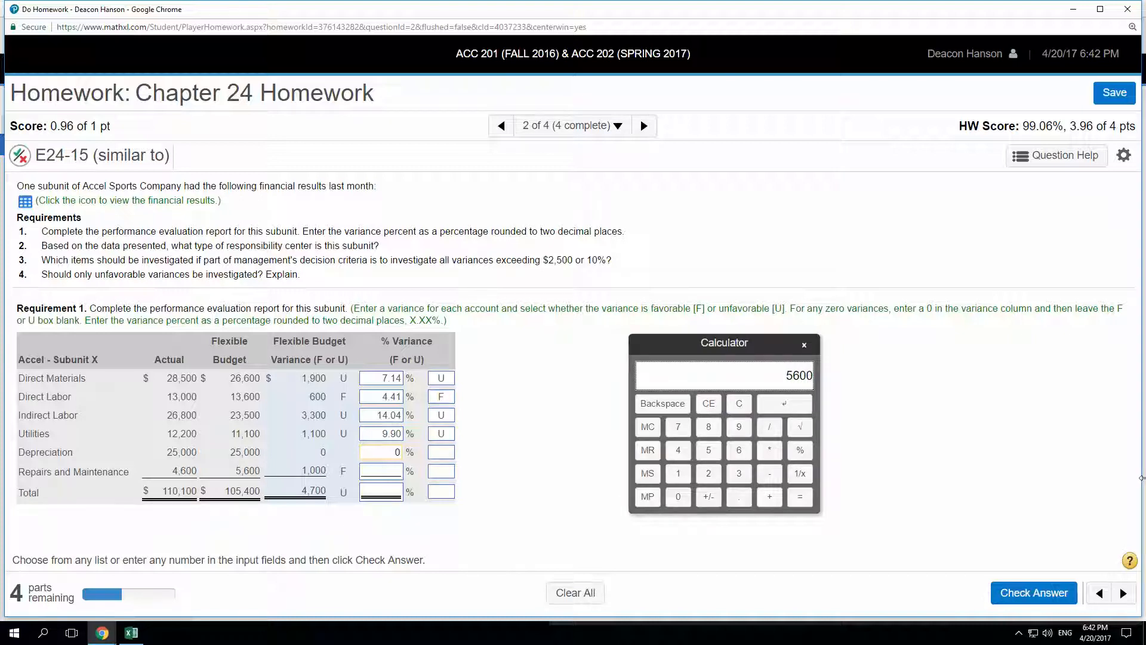
pyautogui.click(801, 496)
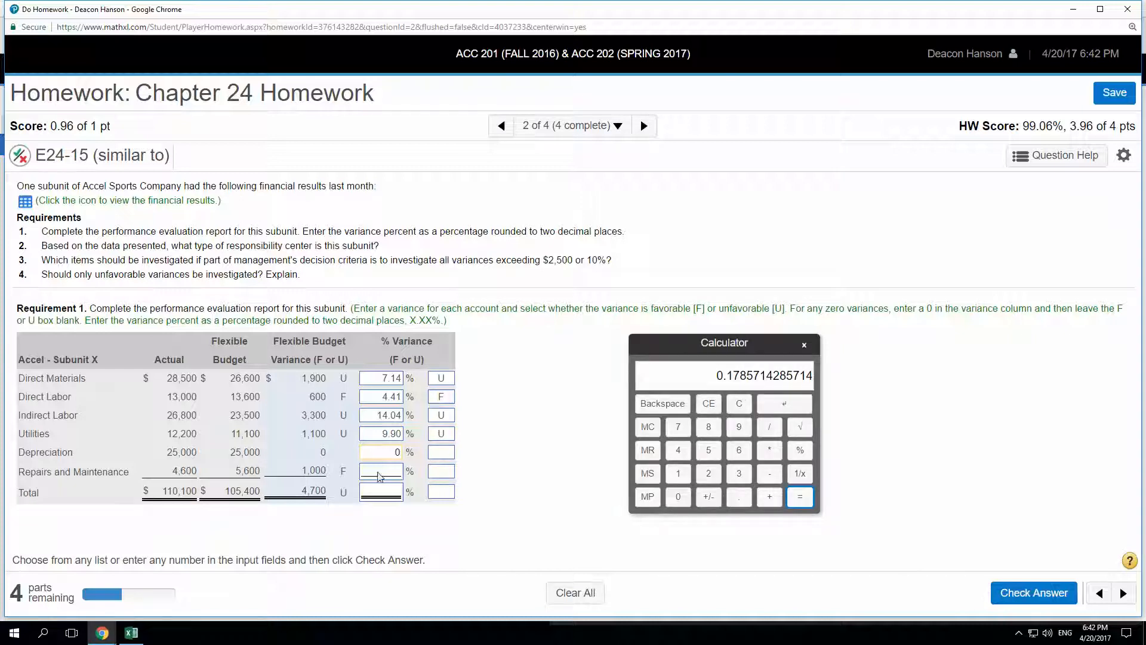
pyautogui.write('17.86')
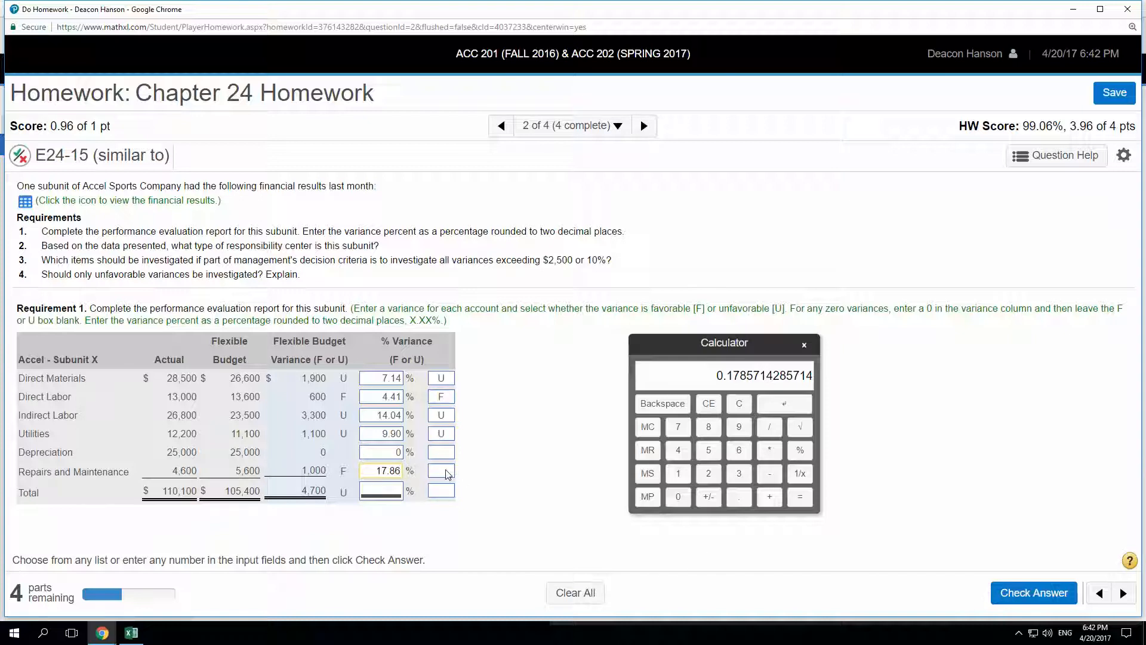
pyautogui.click(441, 471)
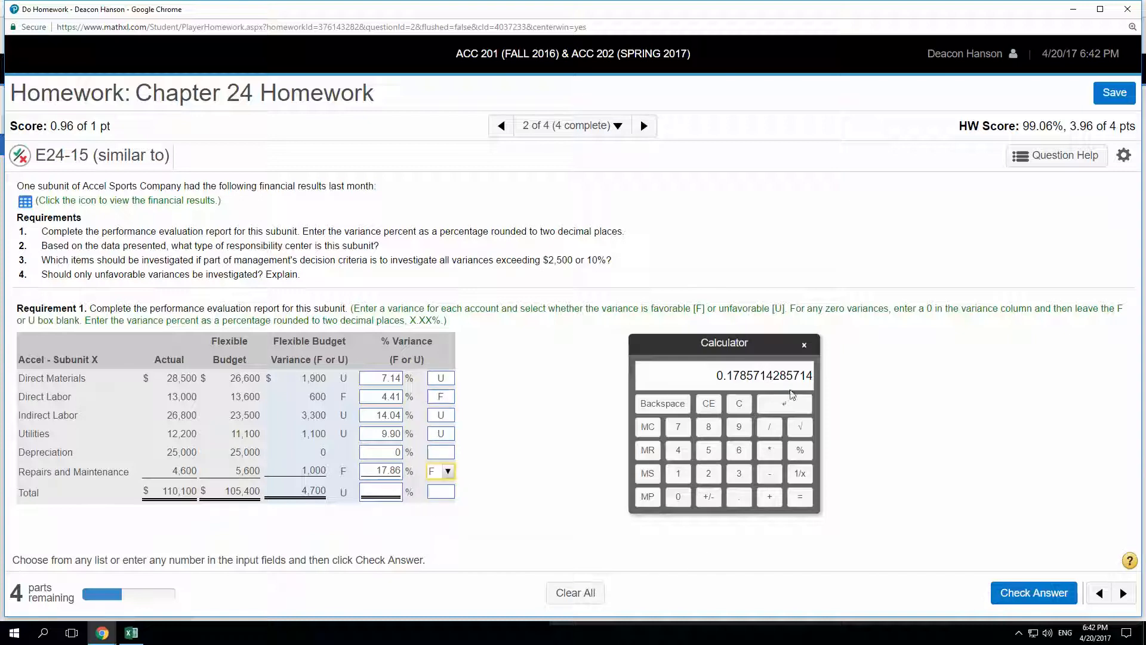
pyautogui.click(738, 404)
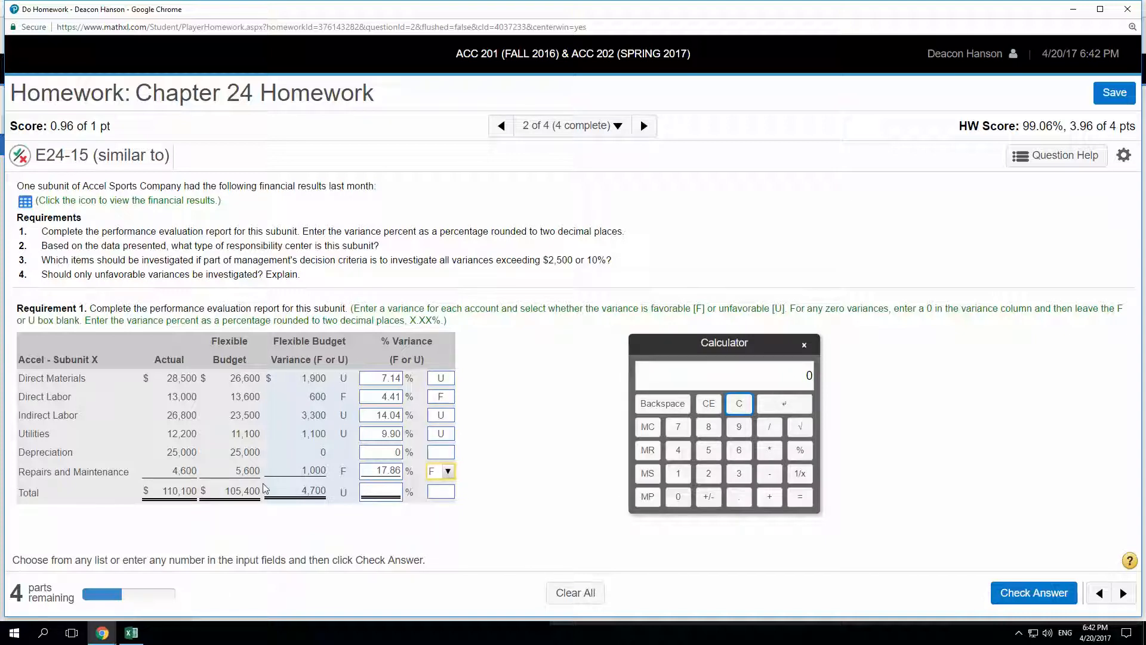
pyautogui.moveTo(745, 385)
pyautogui.write('470')
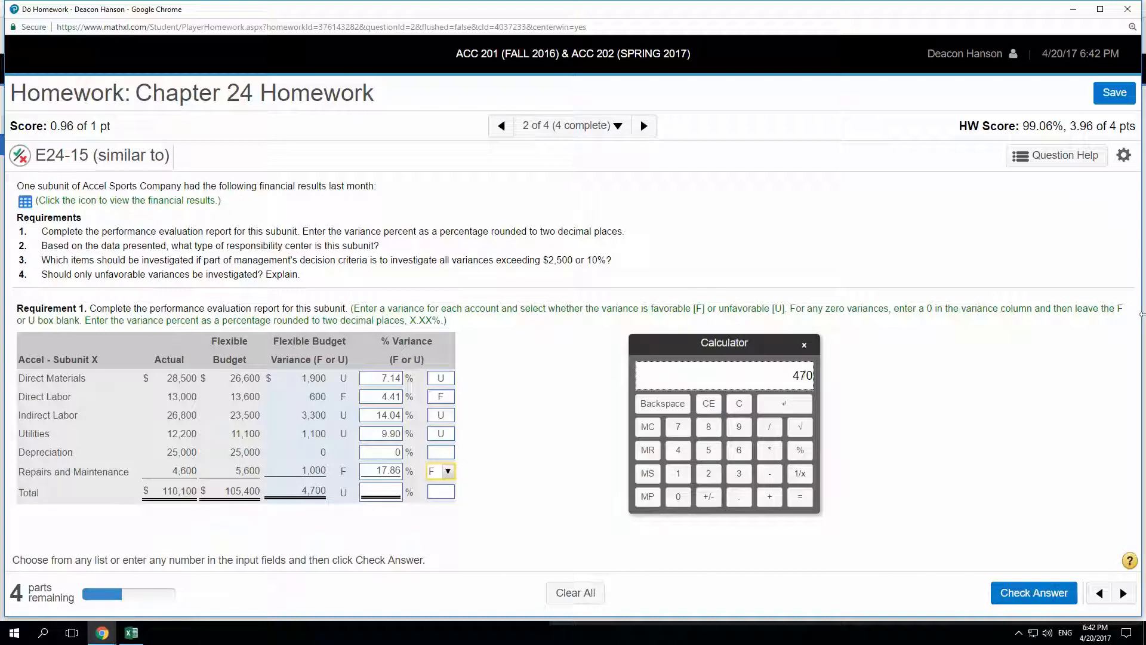
# - Record the Total as a 4.46% unfavorable variance from 4700 ÷ 105400
pyautogui.click(678, 497)
pyautogui.write('105400')
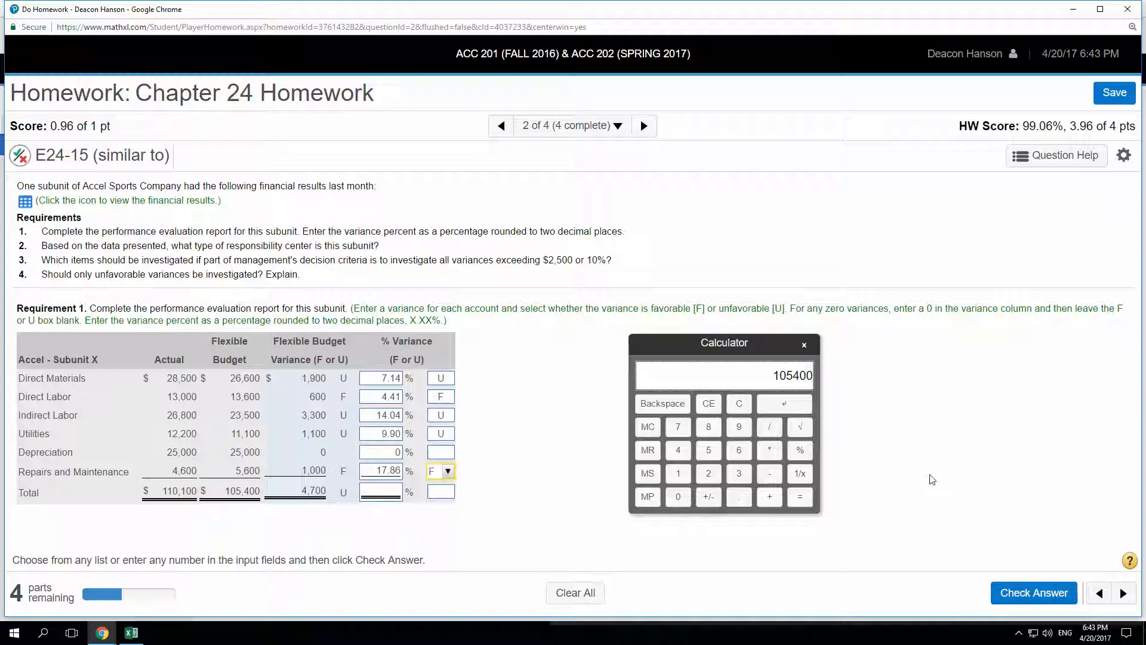
pyautogui.click(799, 497)
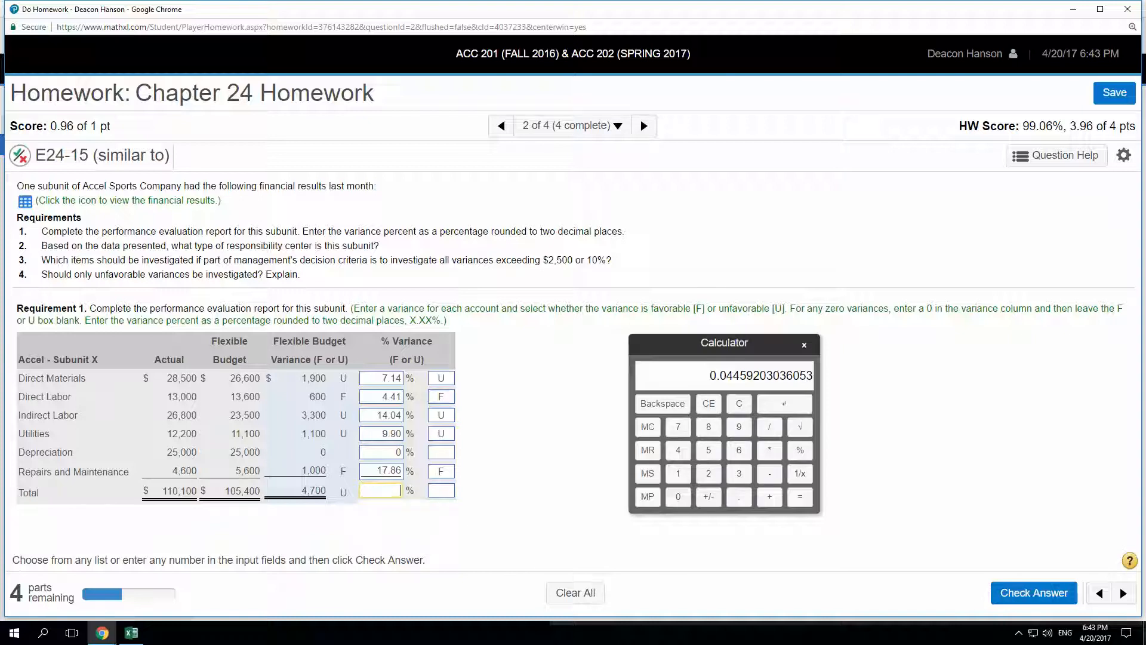
pyautogui.write('4.46')
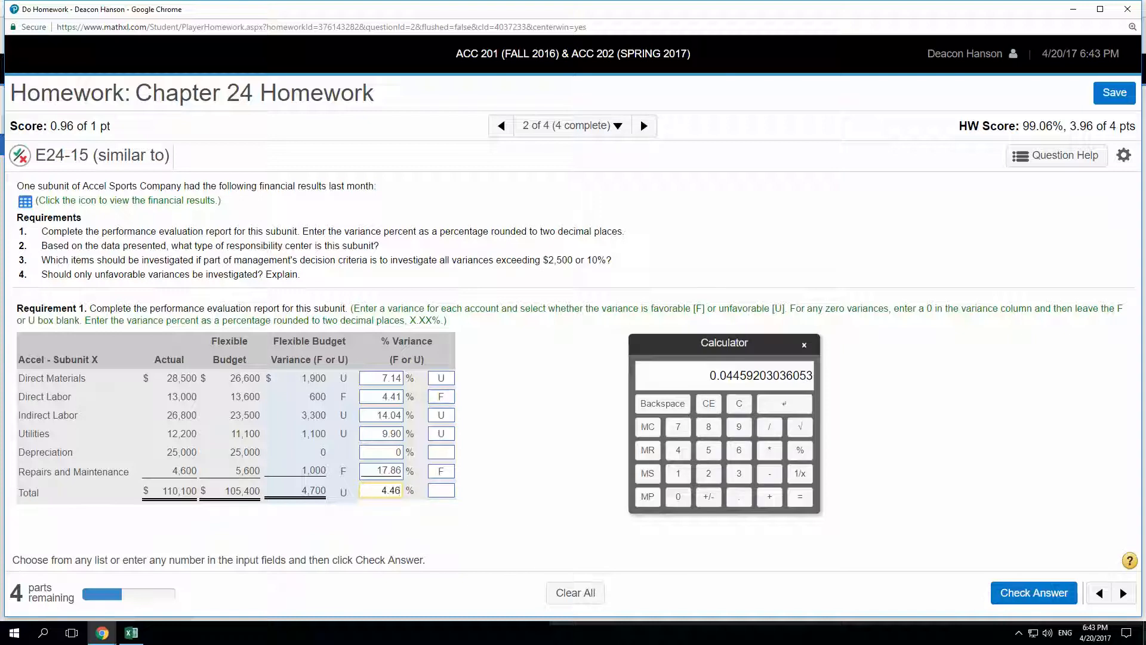
pyautogui.click(441, 491)
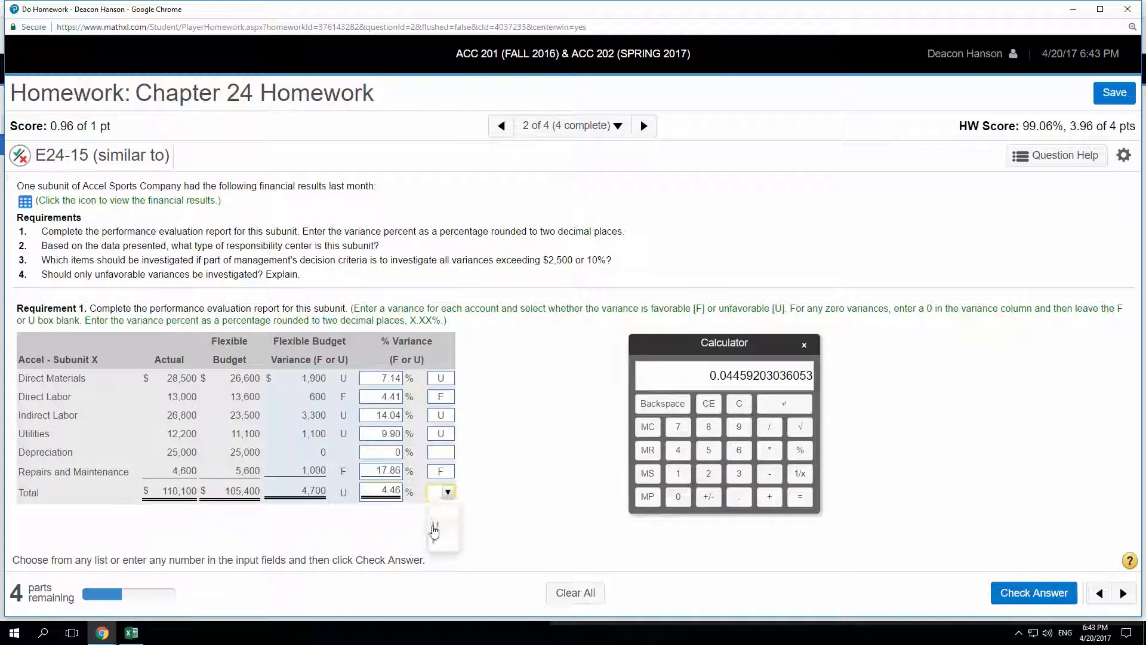
pyautogui.click(1033, 592)
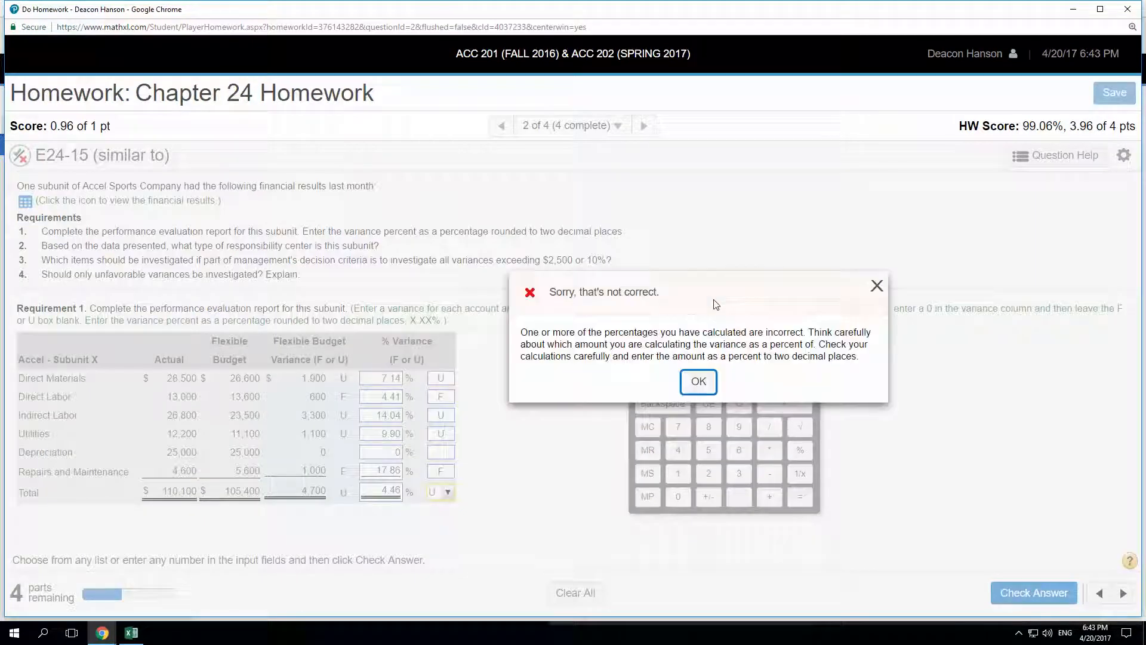
pyautogui.moveTo(748, 345)
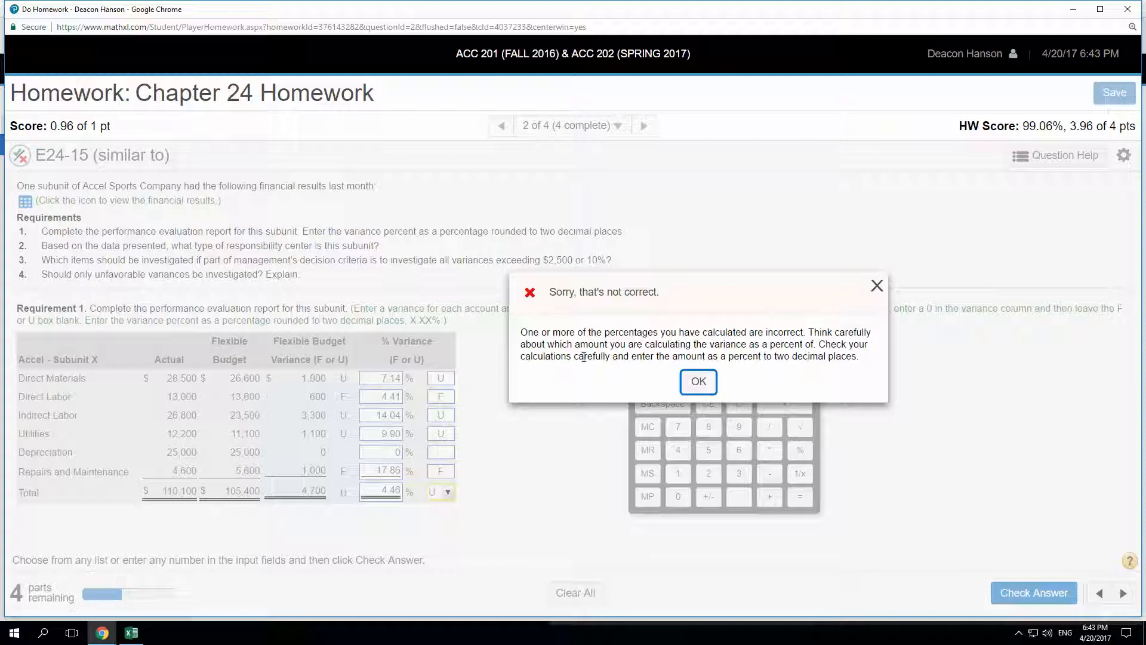
pyautogui.moveTo(723, 368)
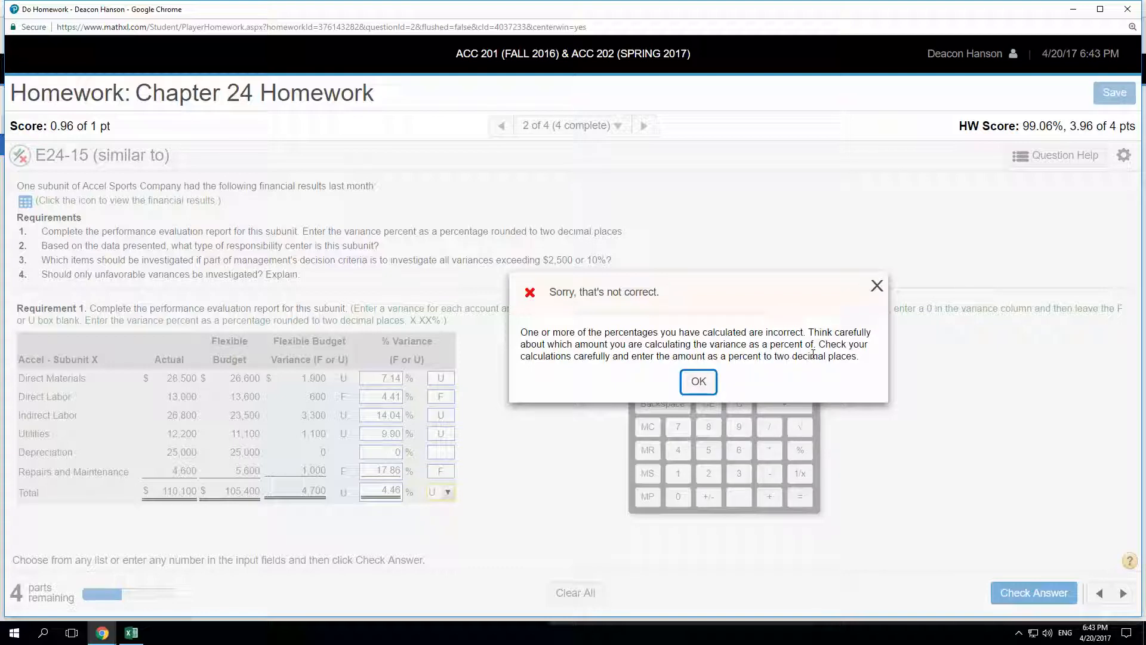
pyautogui.moveTo(678, 371)
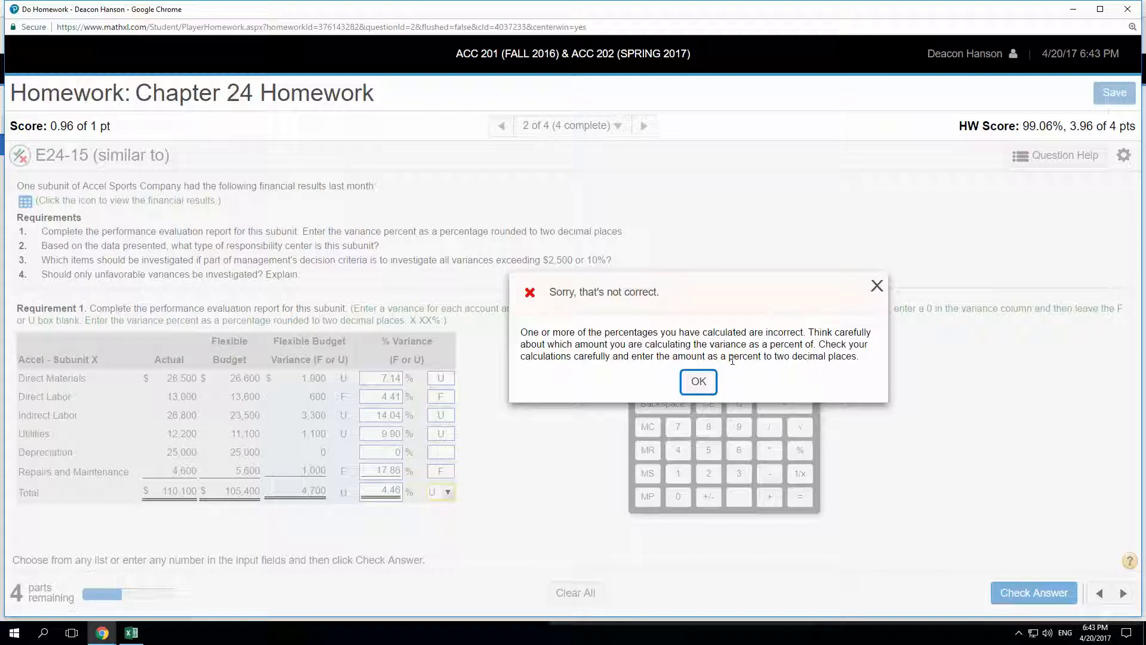
pyautogui.click(697, 382)
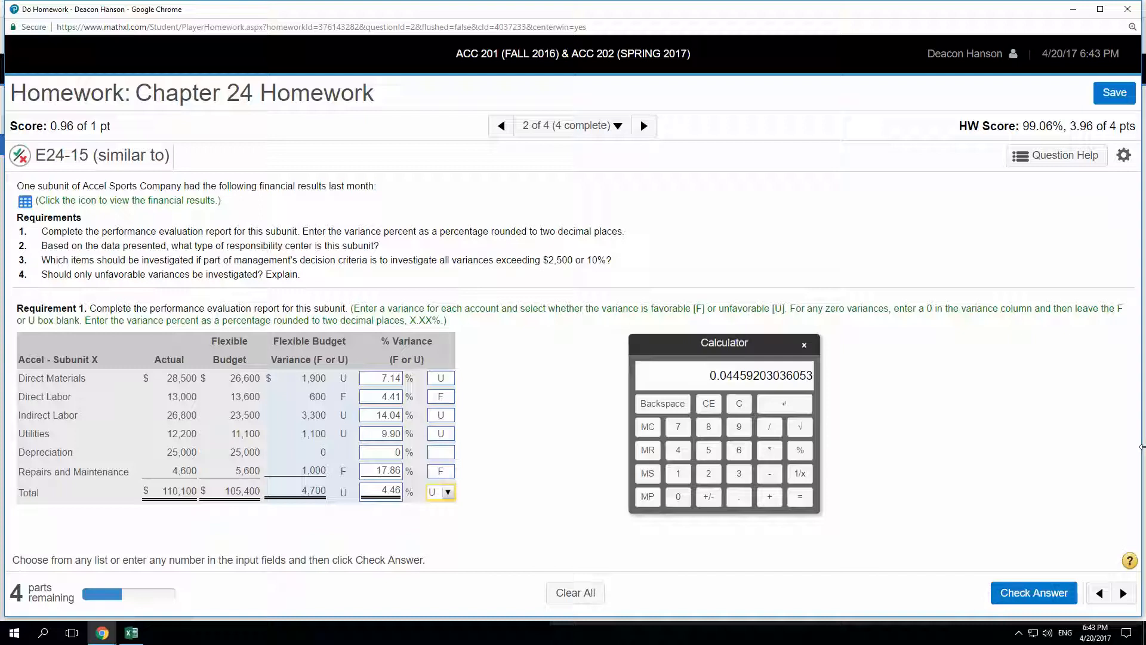
pyautogui.moveTo(414, 329)
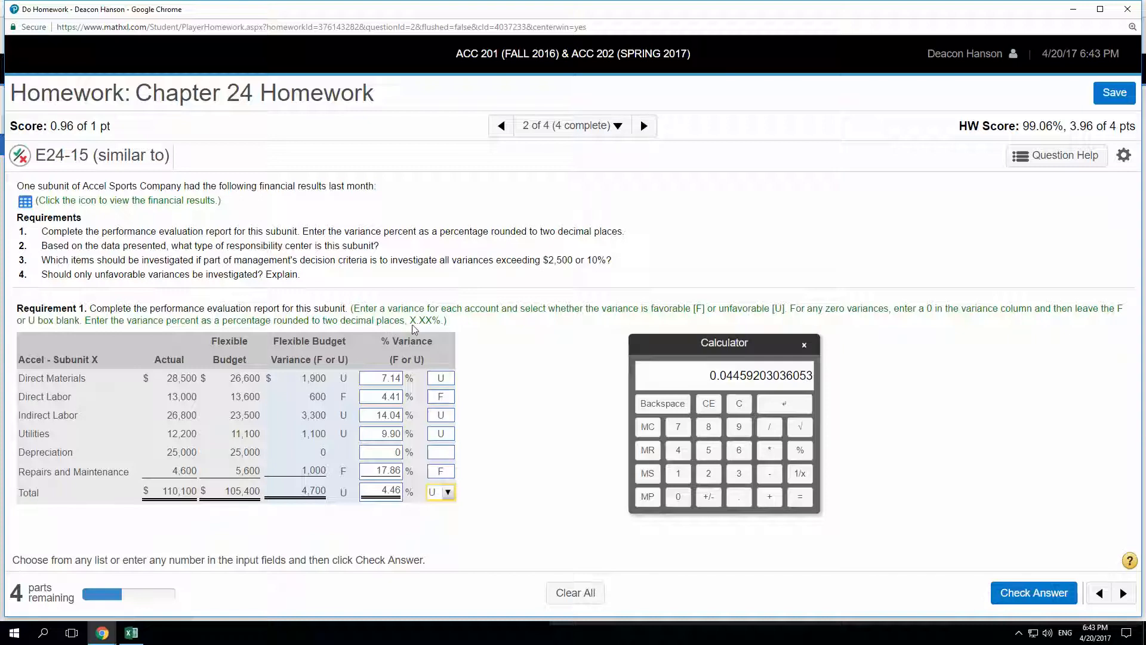
pyautogui.moveTo(592, 380)
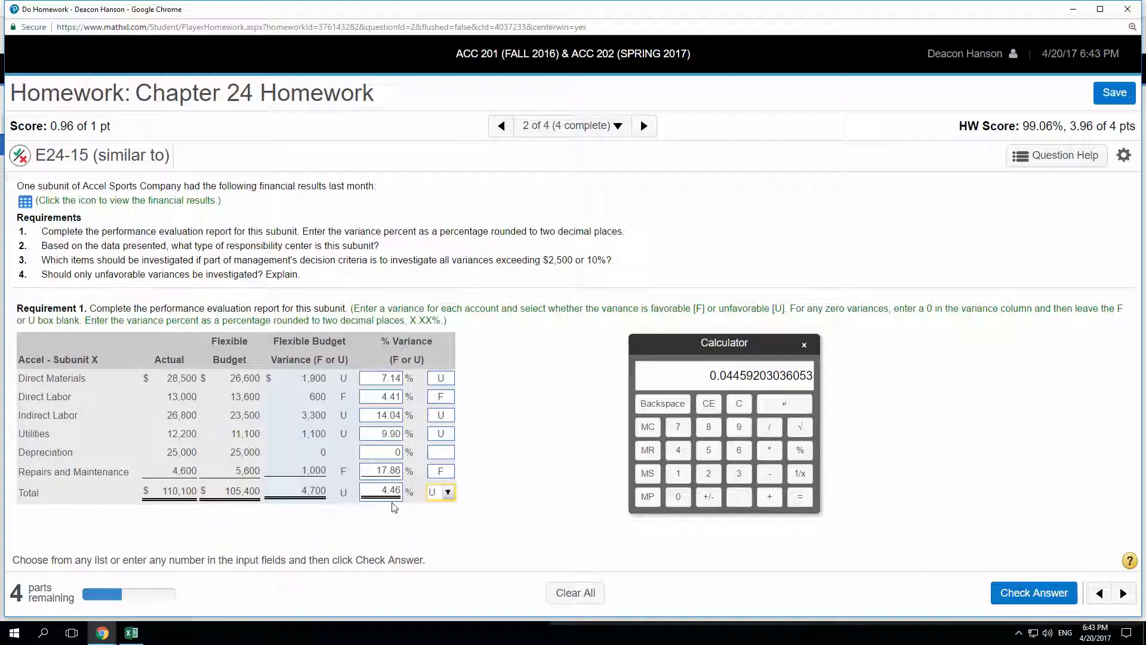
pyautogui.moveTo(733, 387)
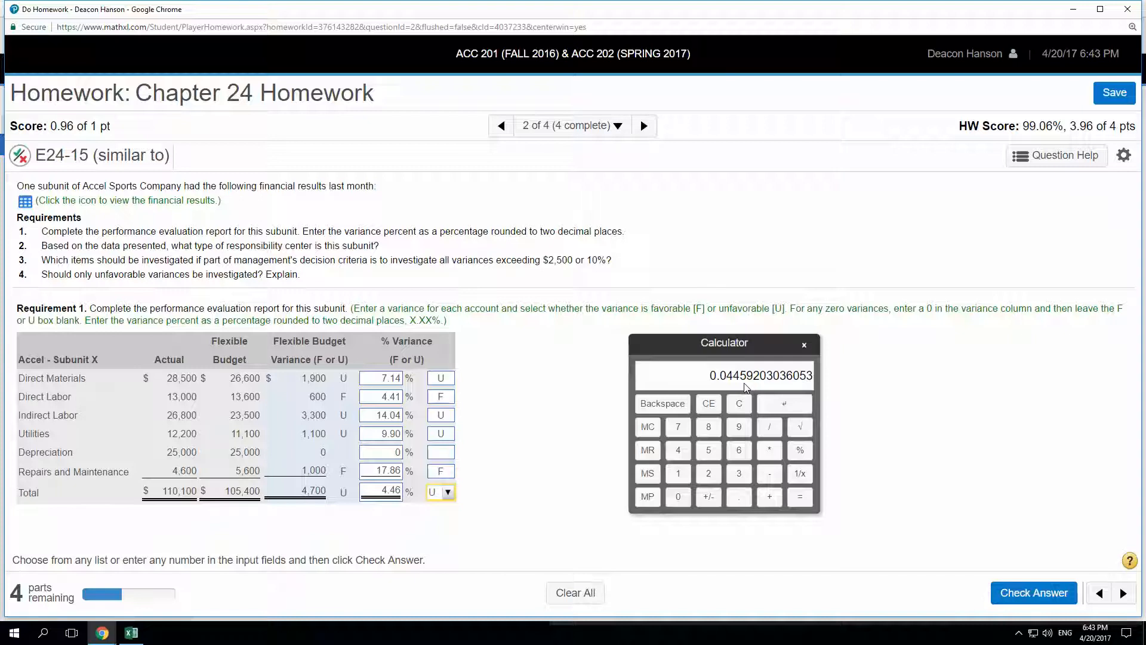
# - Recompute 1100 ÷ 11100, correct Utilities to 9.91% and submit the report
pyautogui.click(739, 402)
pyautogui.write('5600')
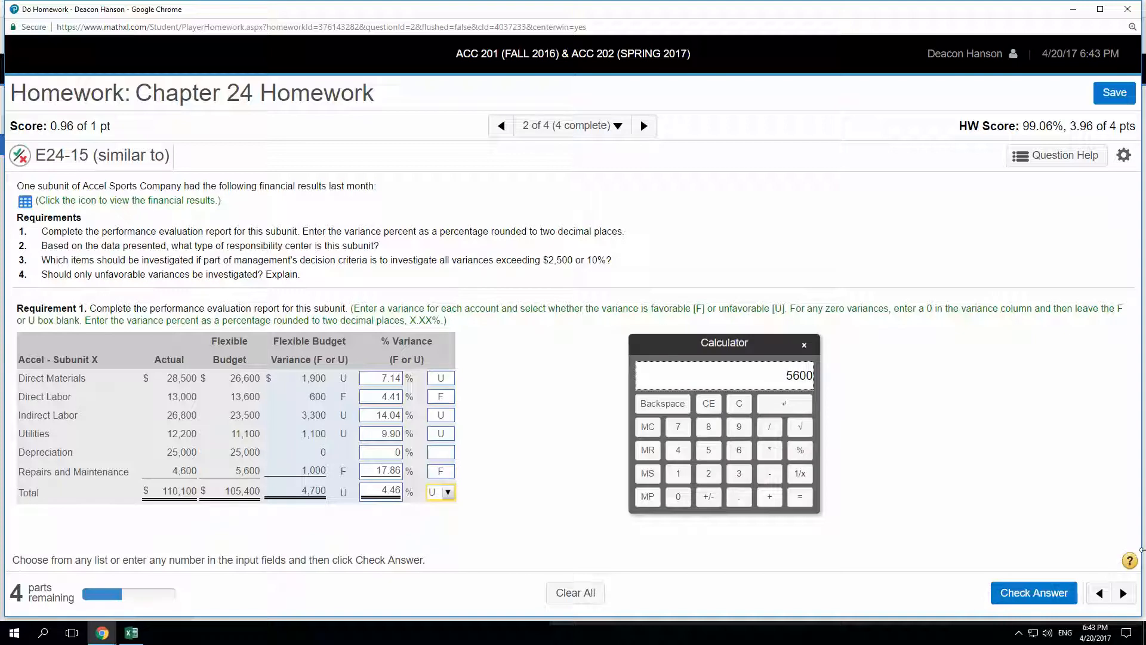
pyautogui.click(800, 497)
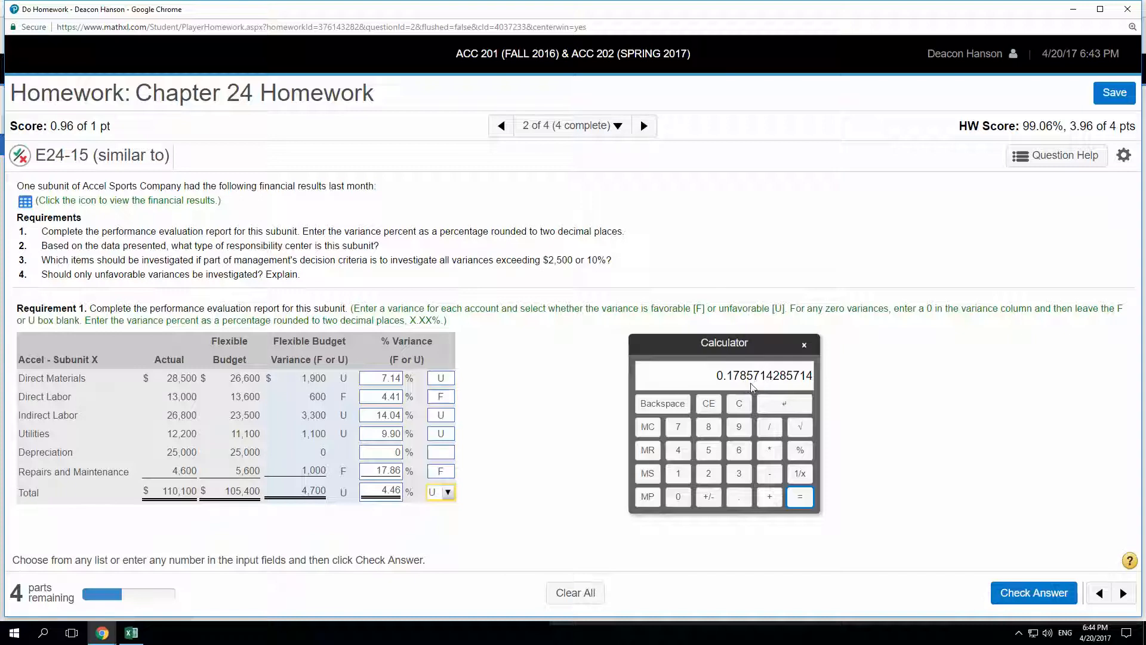
pyautogui.click(708, 403)
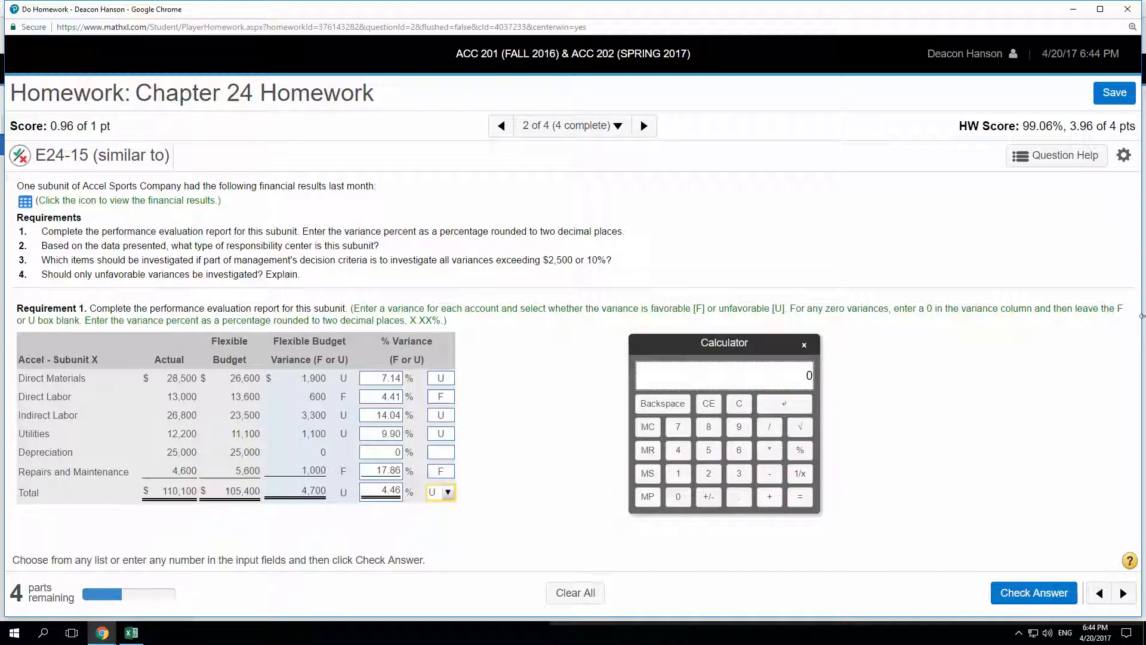
pyautogui.click(678, 497)
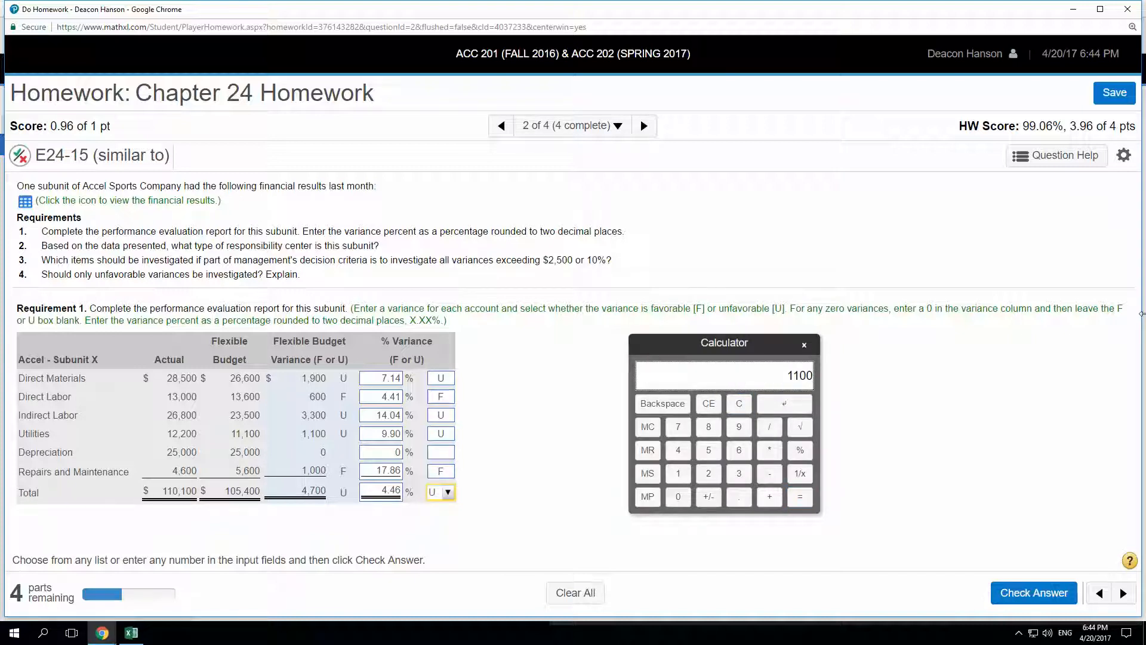
pyautogui.click(661, 404)
pyautogui.write('11100')
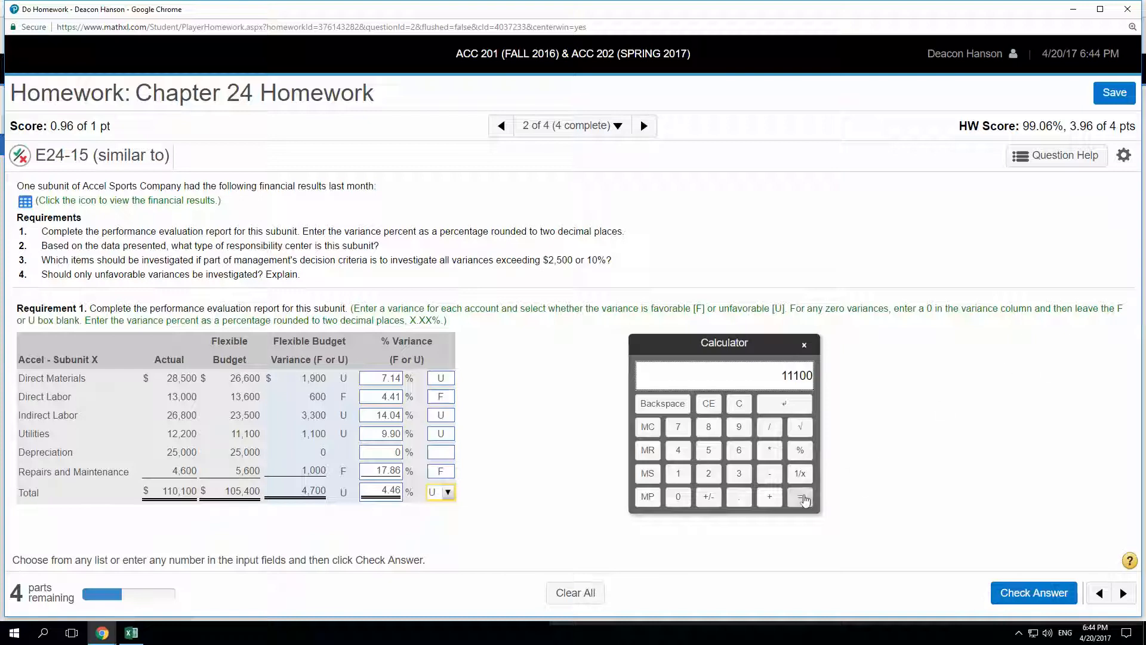
pyautogui.click(799, 497)
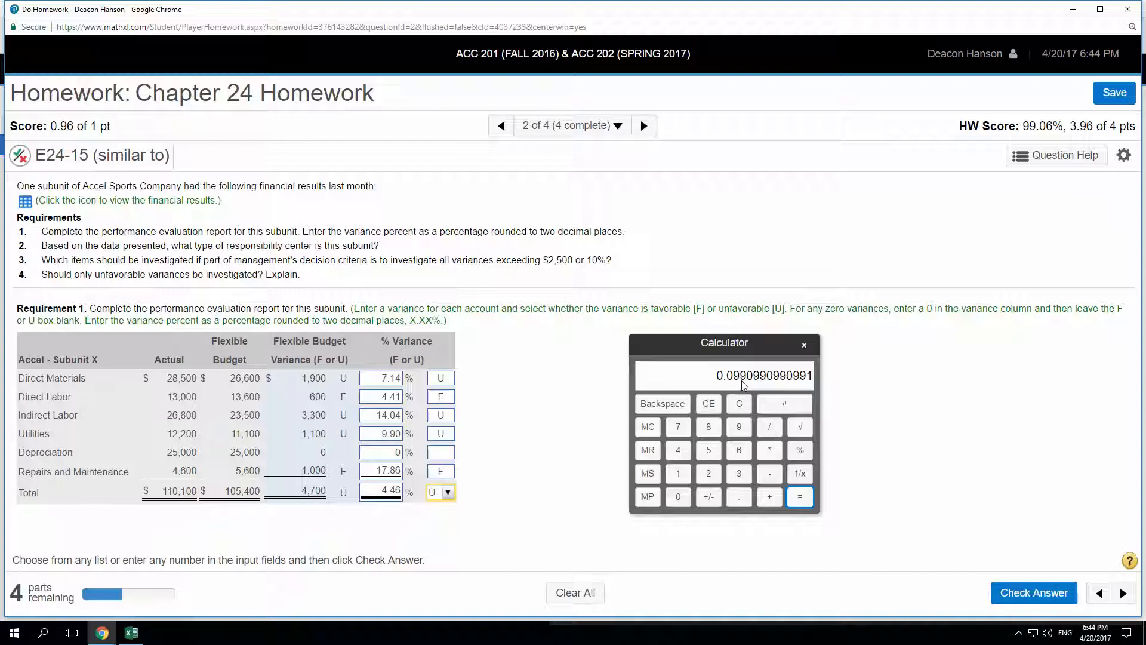
pyautogui.moveTo(380, 437)
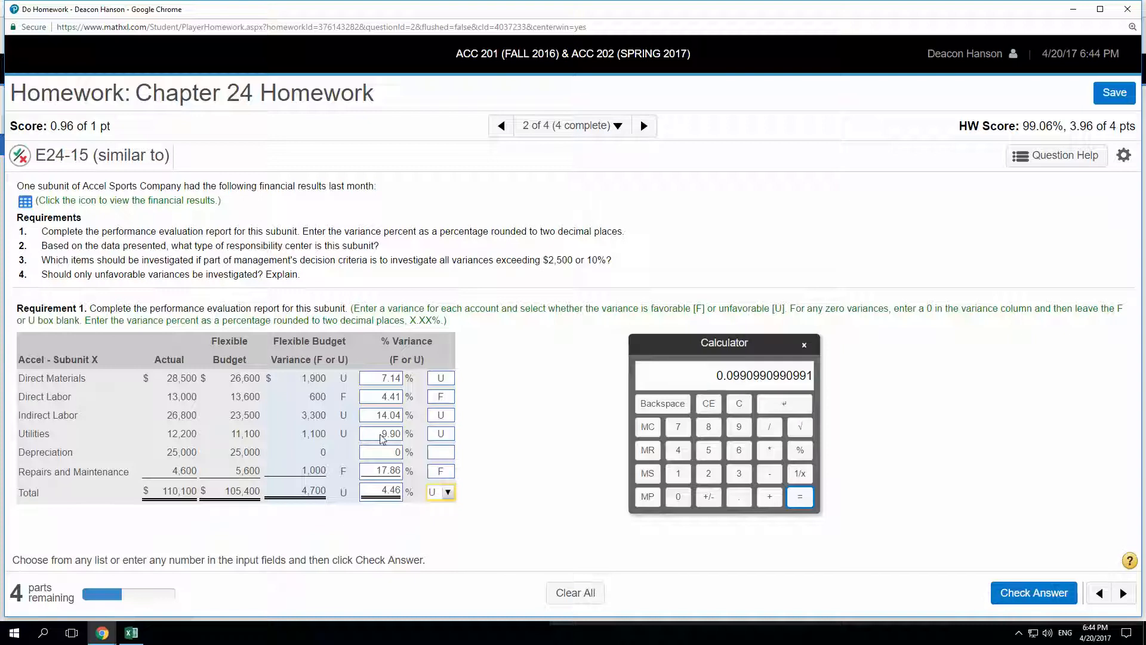
pyautogui.moveTo(750, 382)
pyautogui.write('9.91')
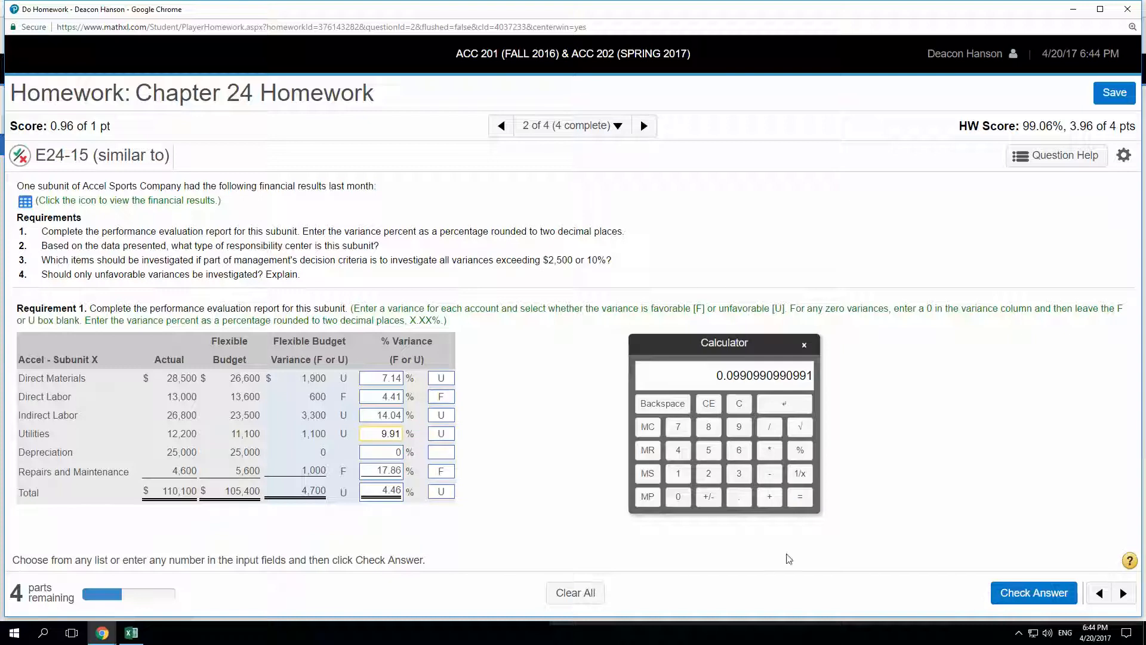
pyautogui.click(1033, 592)
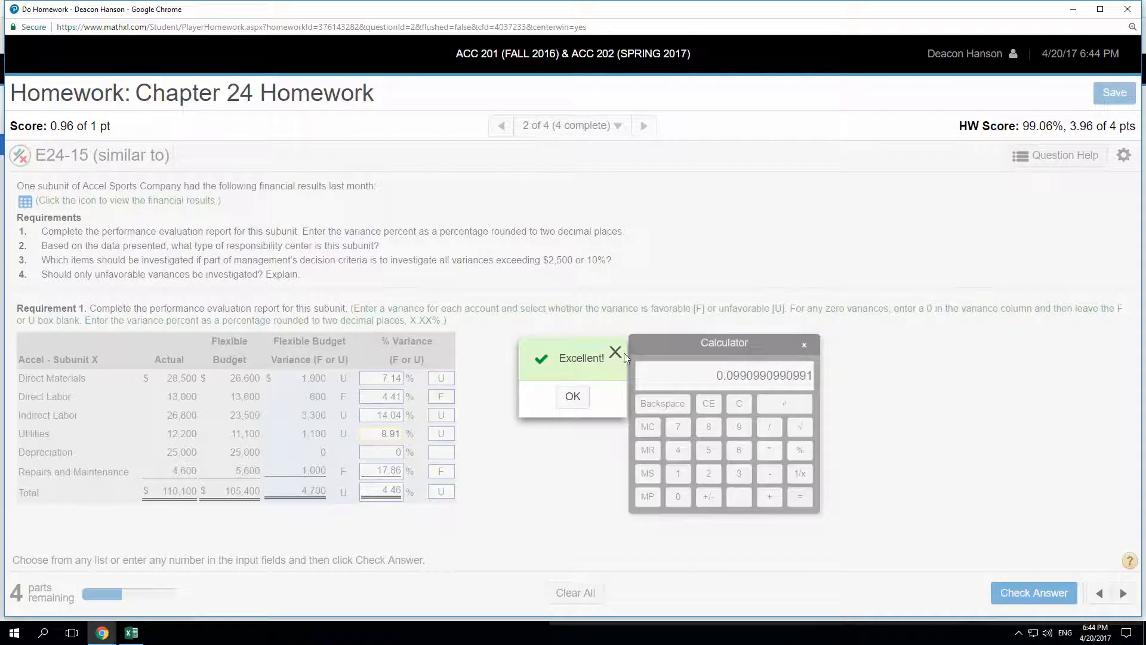
pyautogui.click(572, 397)
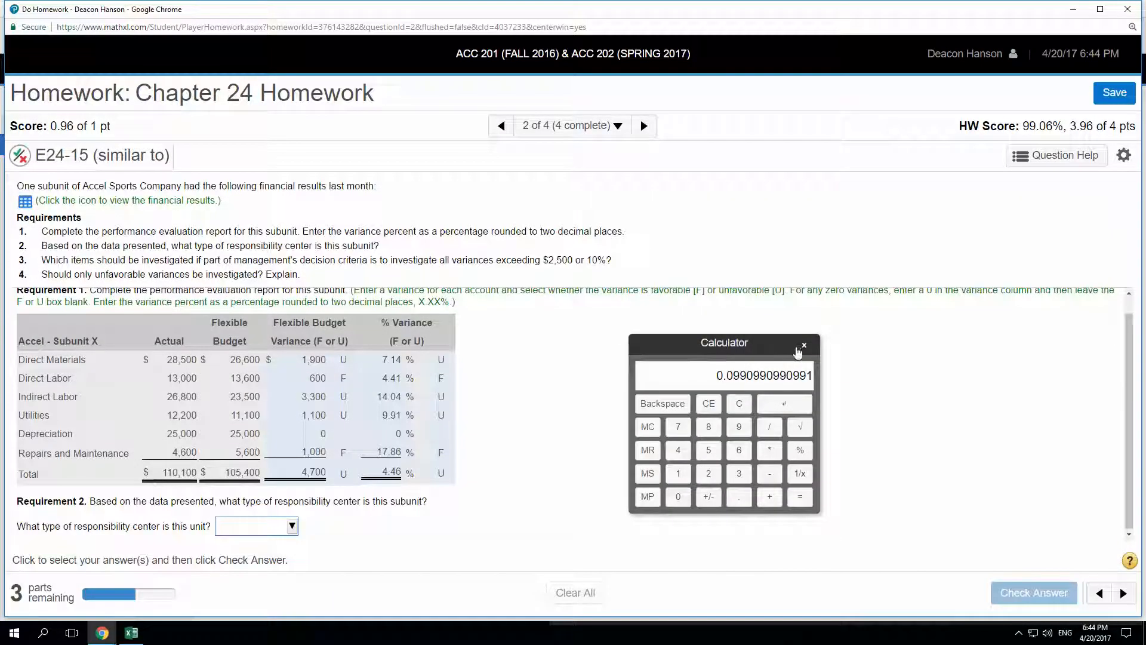
pyautogui.click(804, 344)
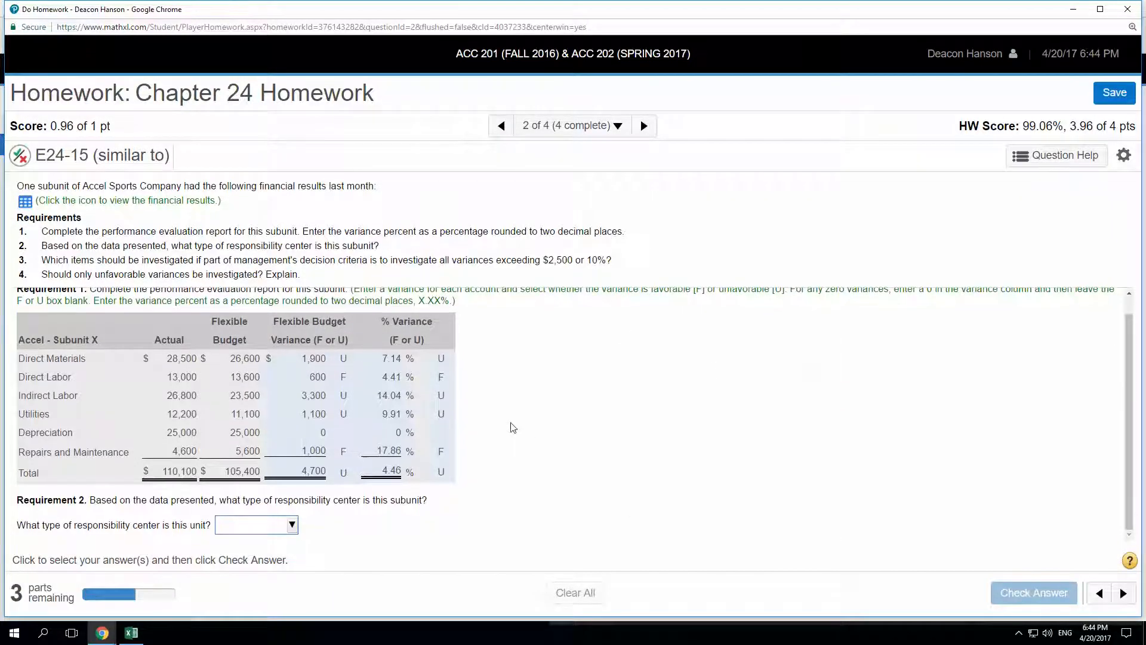
pyautogui.moveTo(123, 547)
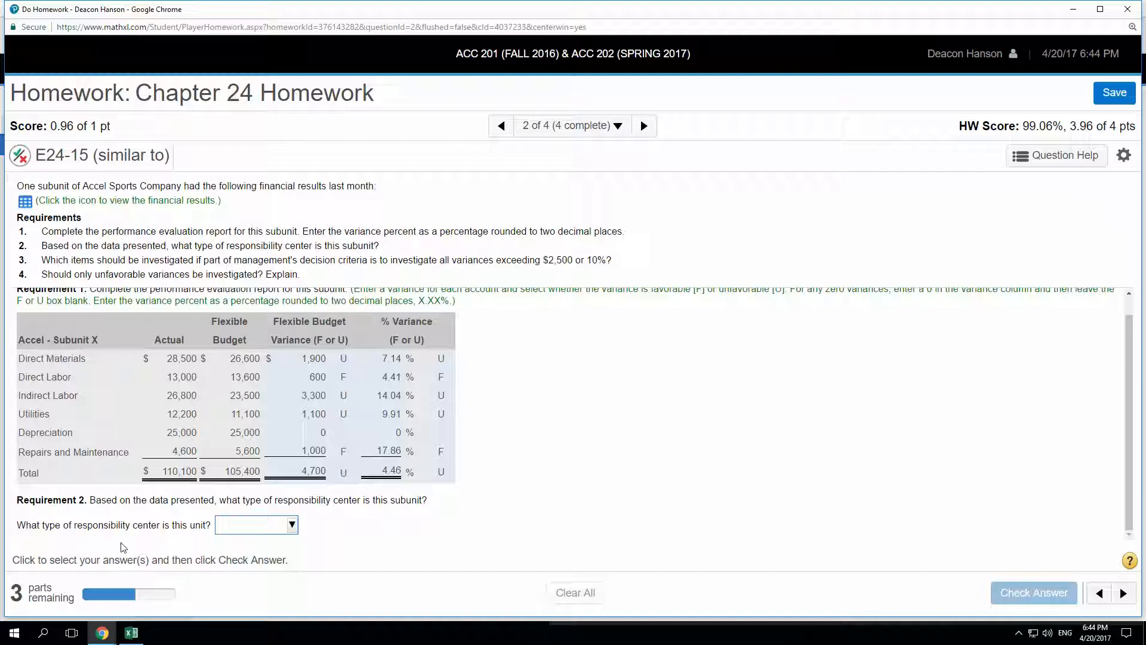
pyautogui.moveTo(993, 530)
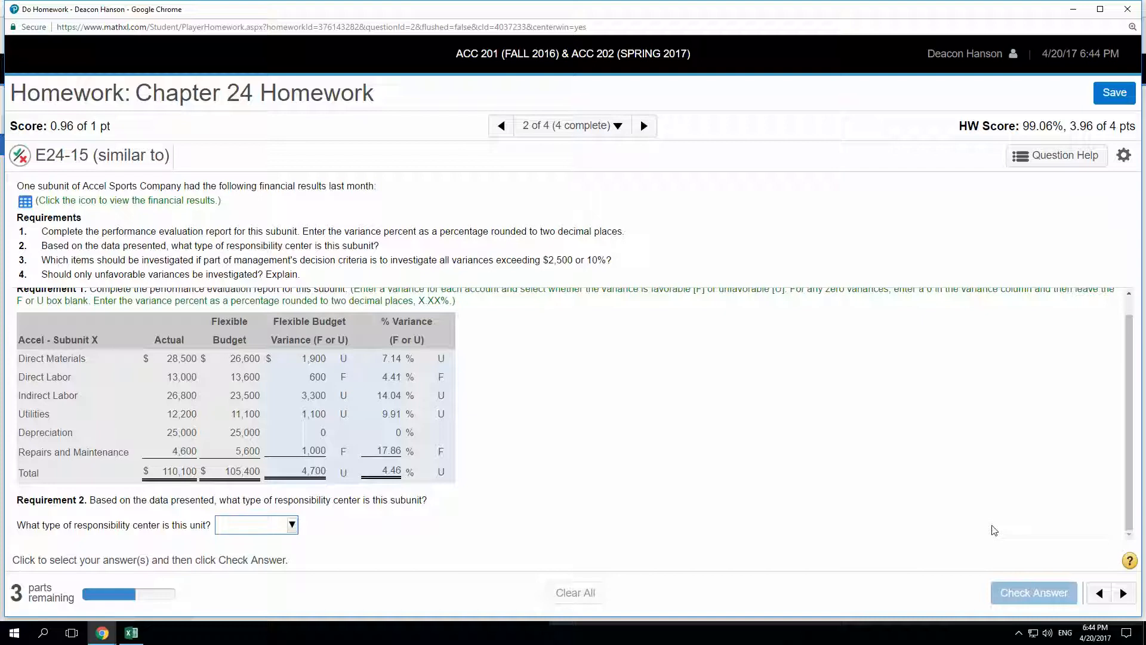
pyautogui.moveTo(950, 520)
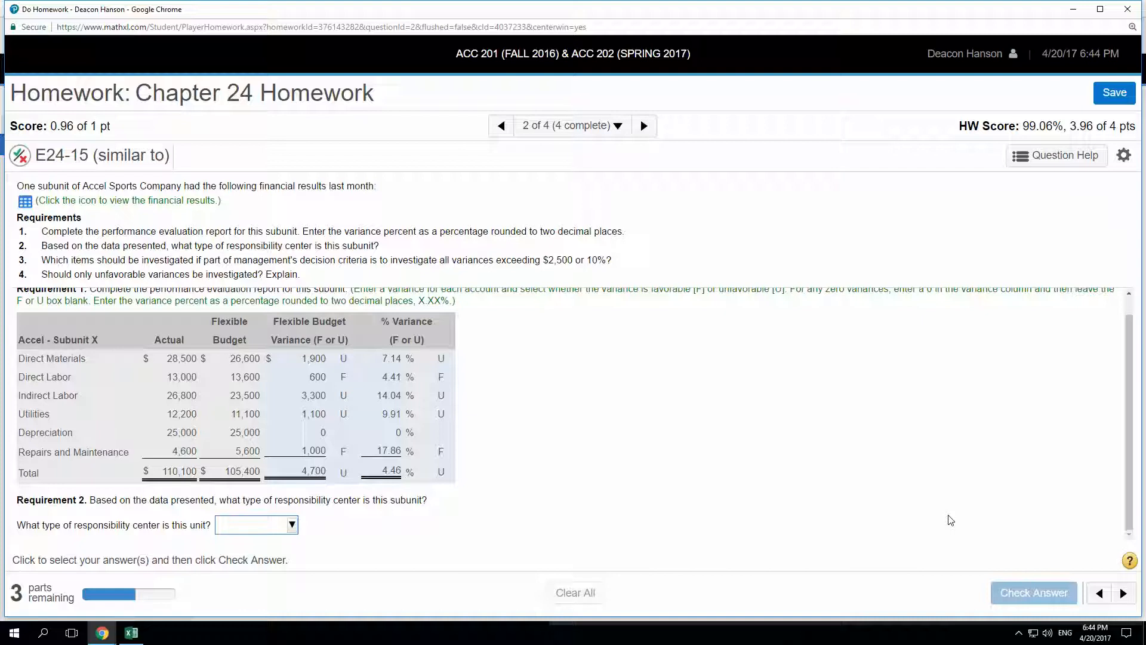
pyautogui.moveTo(688, 398)
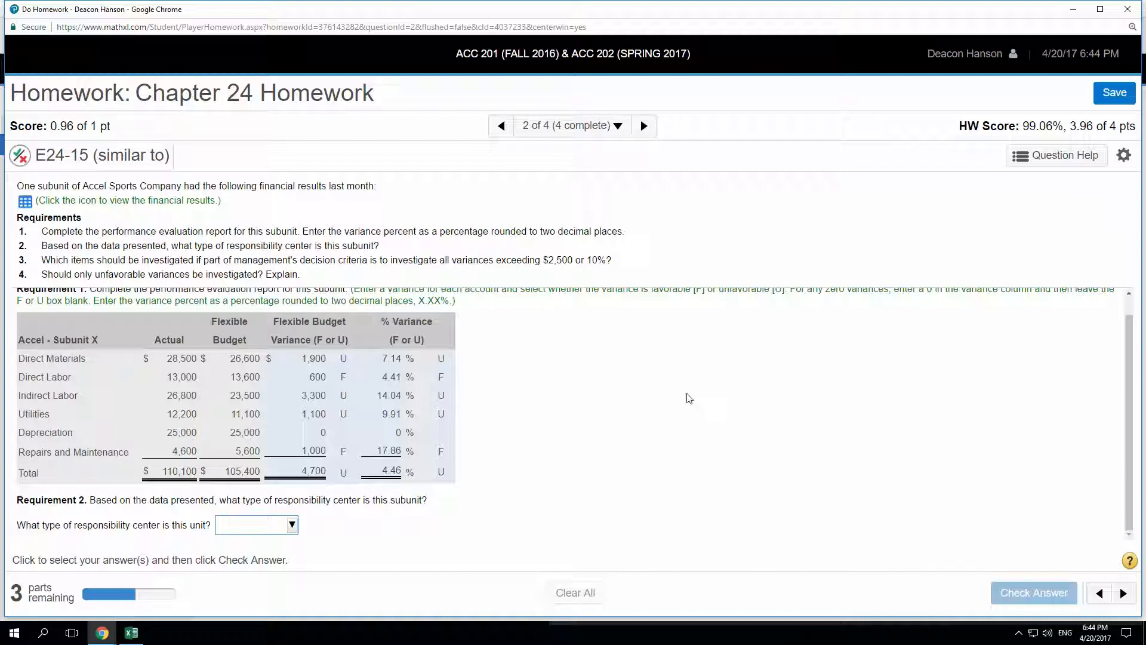
pyautogui.moveTo(285, 533)
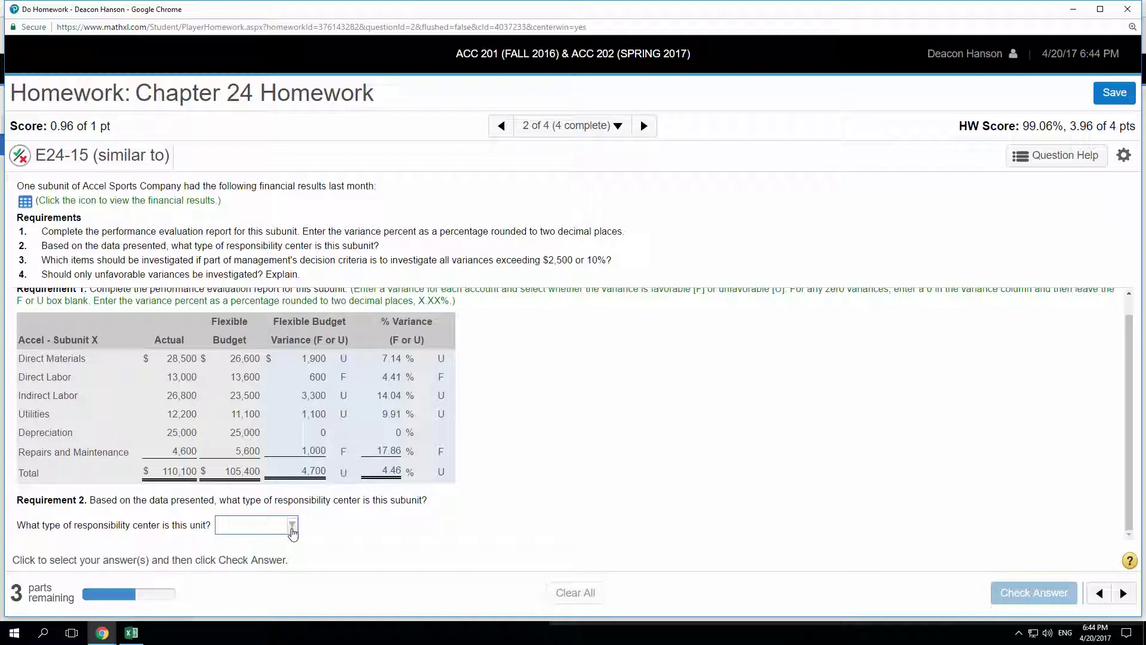
pyautogui.click(293, 525)
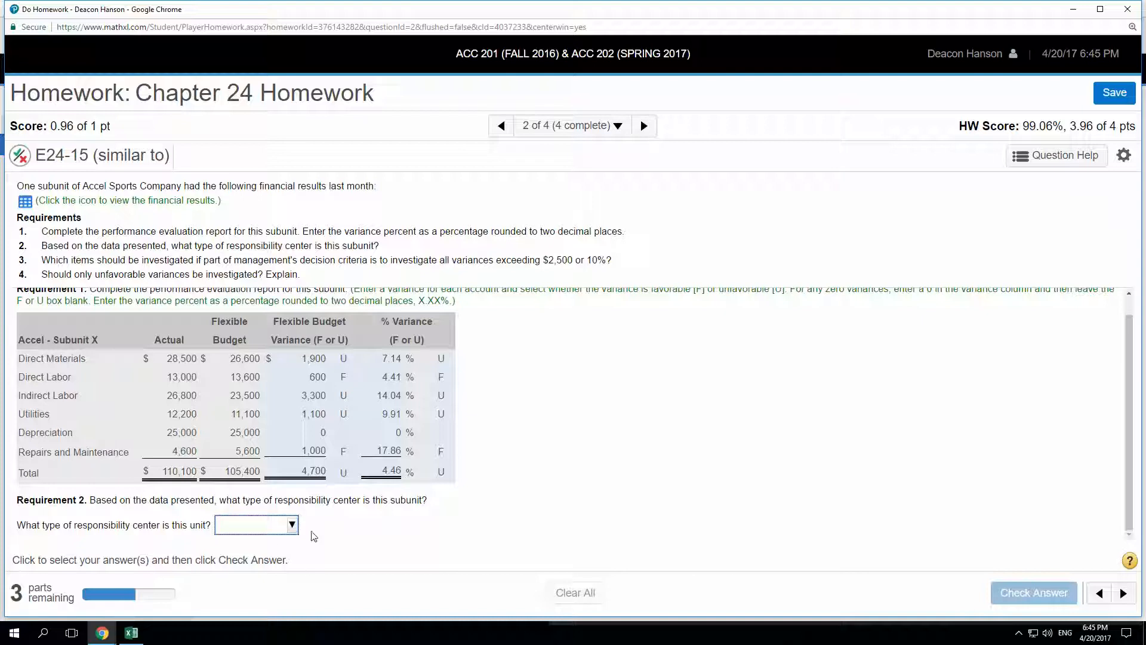
# - Answer Requirement 2 with Cost center and confirm it as correct
pyautogui.click(291, 525)
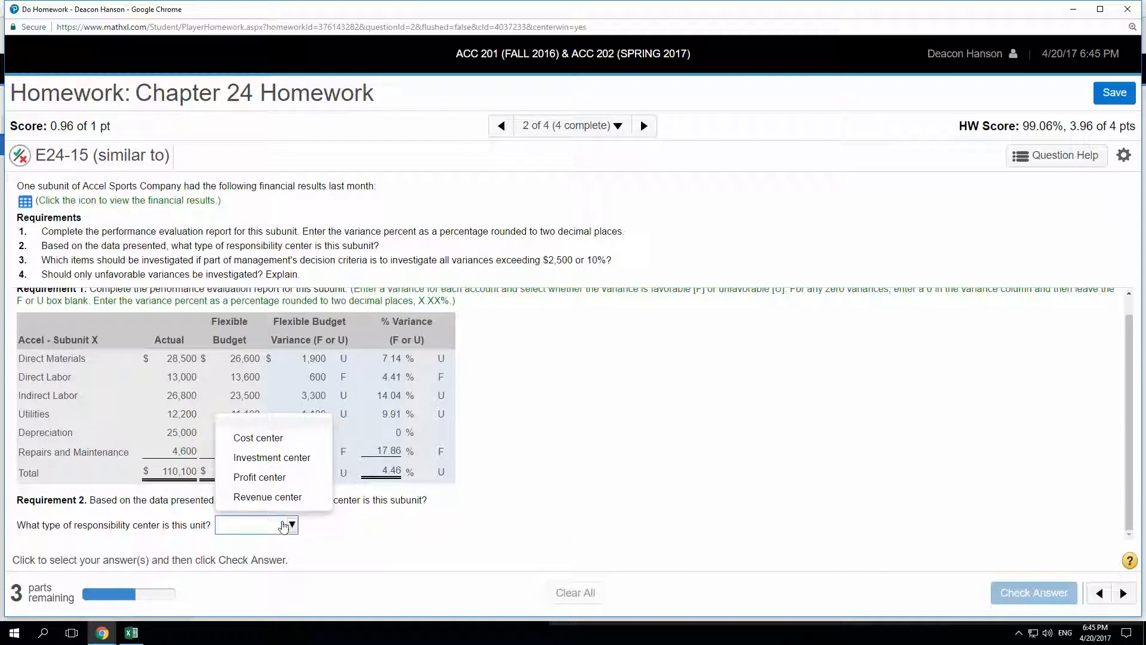
pyautogui.click(258, 437)
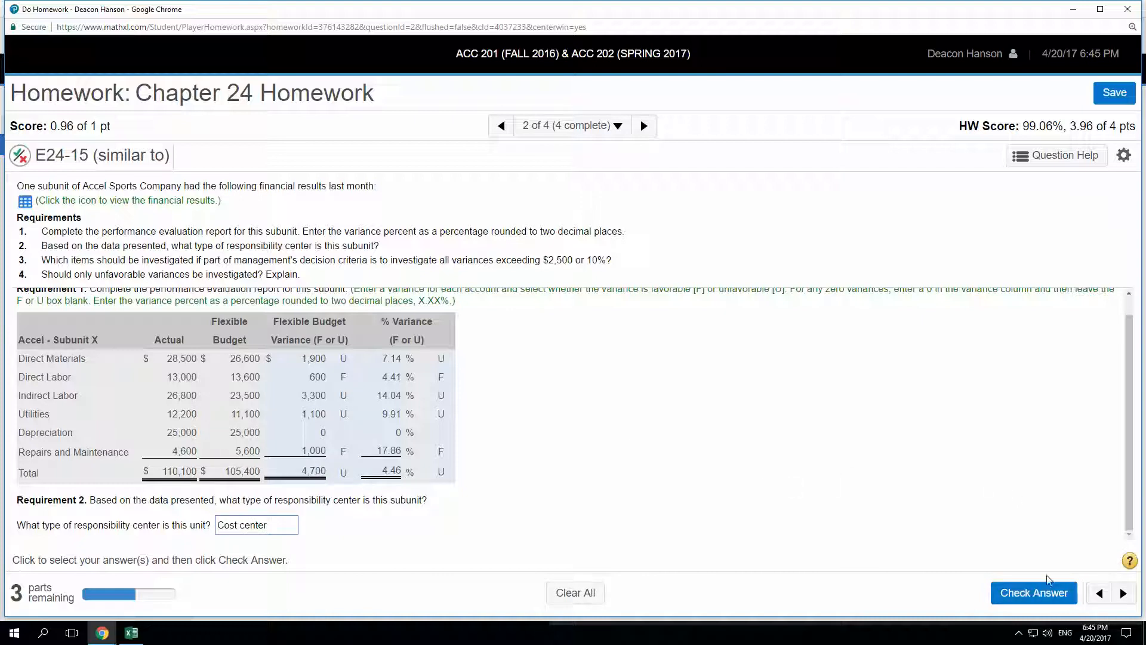
pyautogui.click(1033, 593)
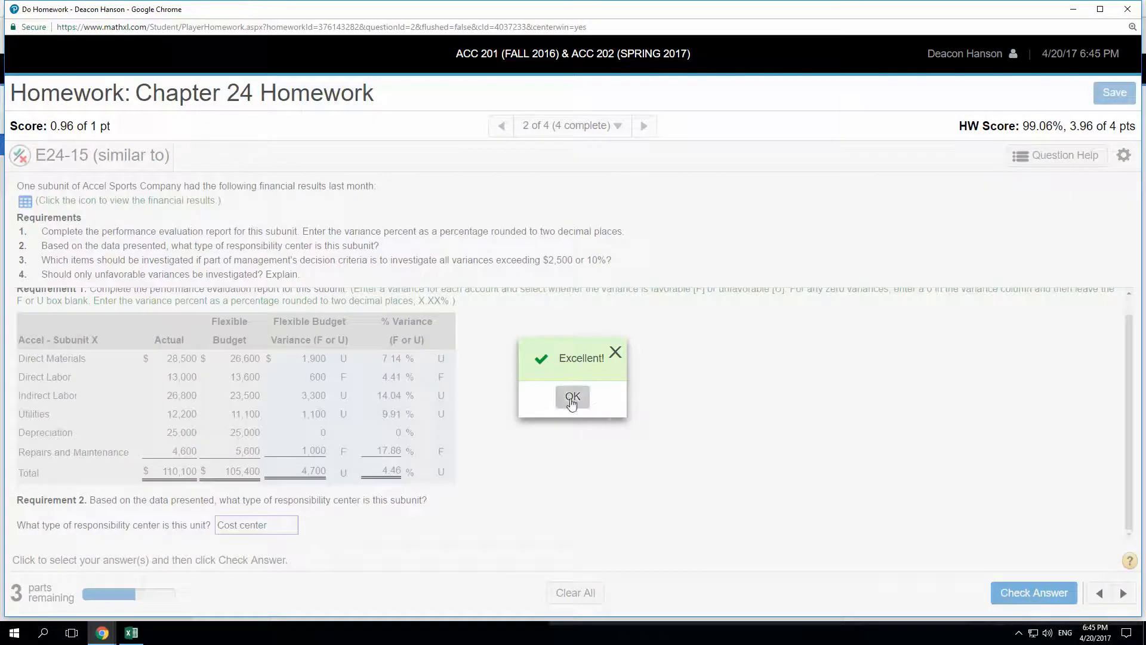
pyautogui.click(572, 396)
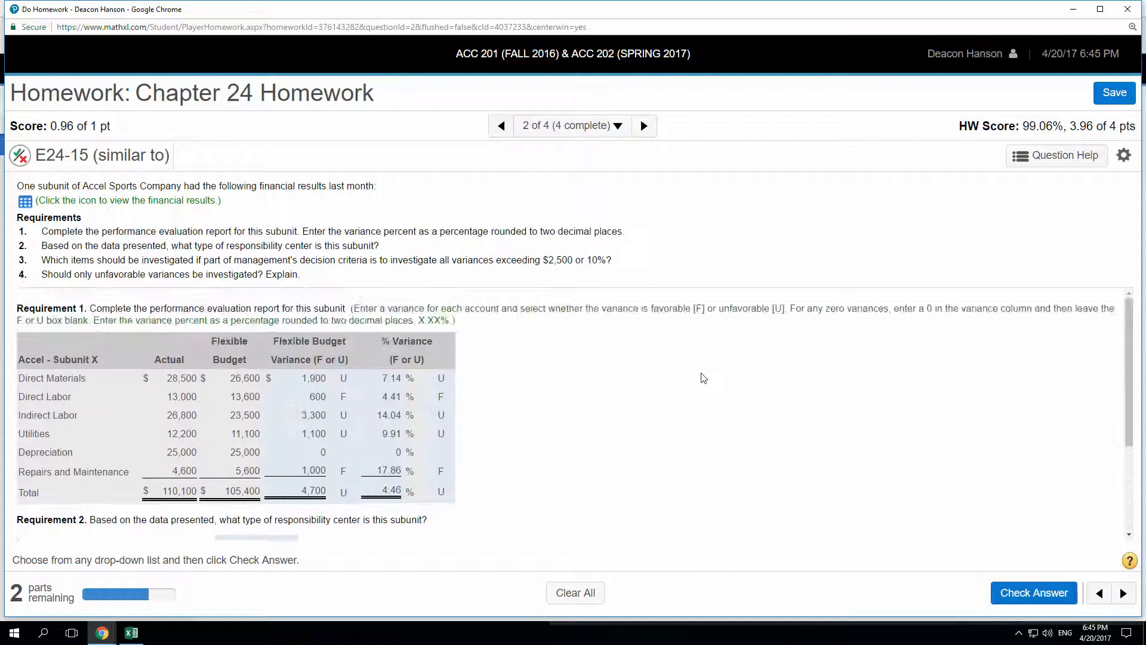
# - Scroll the report to bring Requirement 3's answer cells into view
pyautogui.scroll(-3)
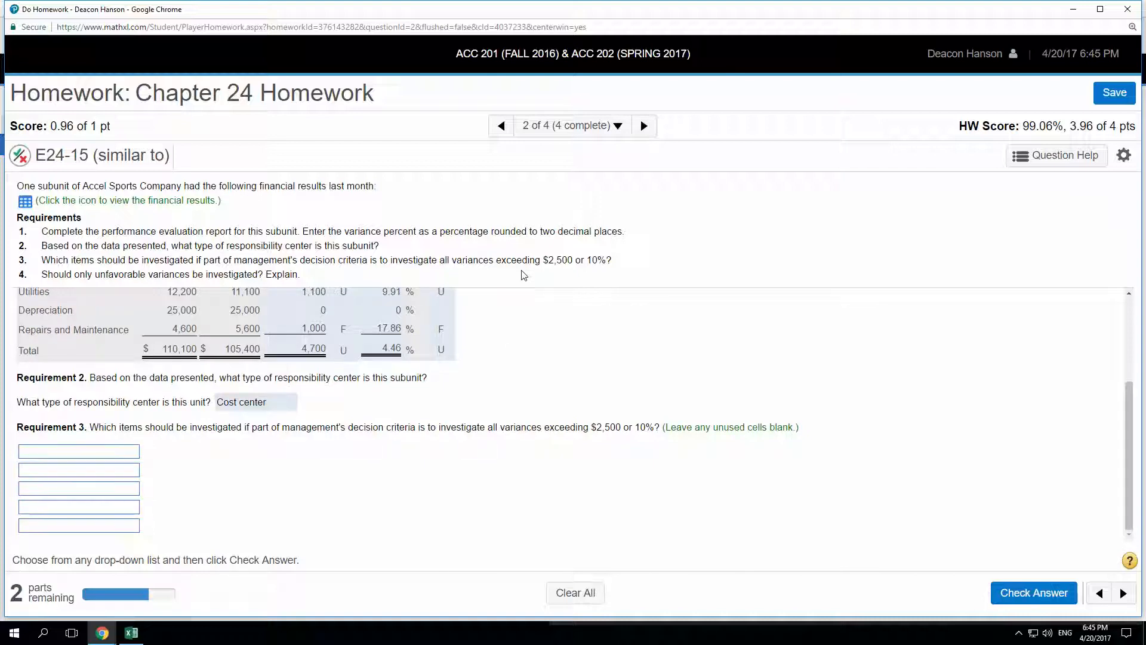
pyautogui.moveTo(707, 465)
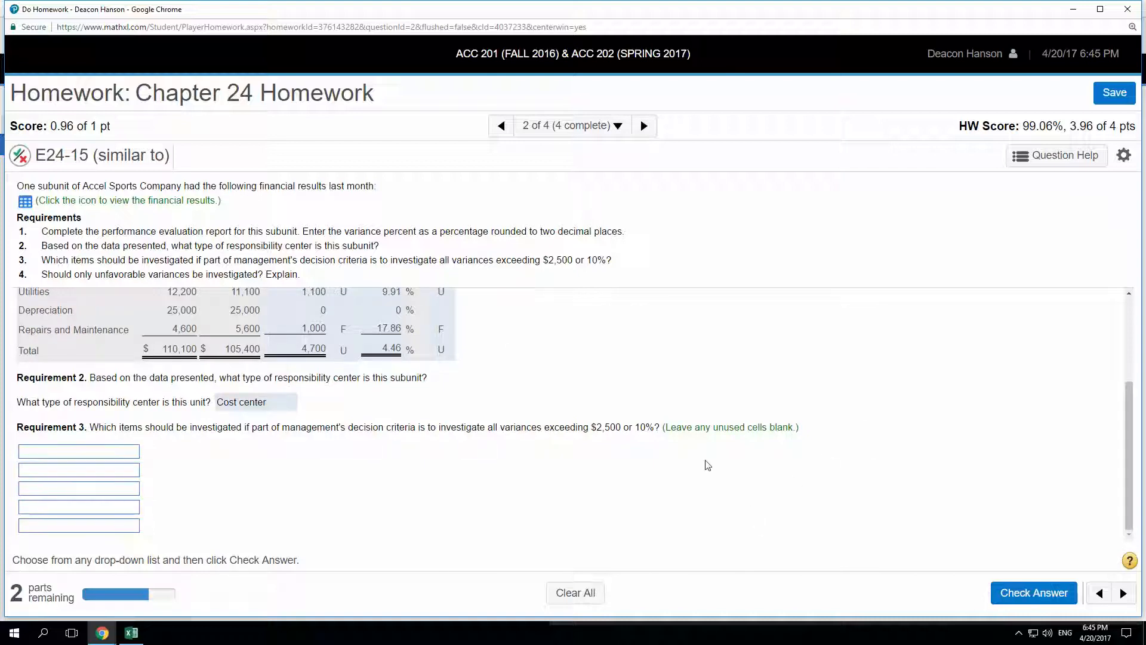
pyautogui.moveTo(847, 364)
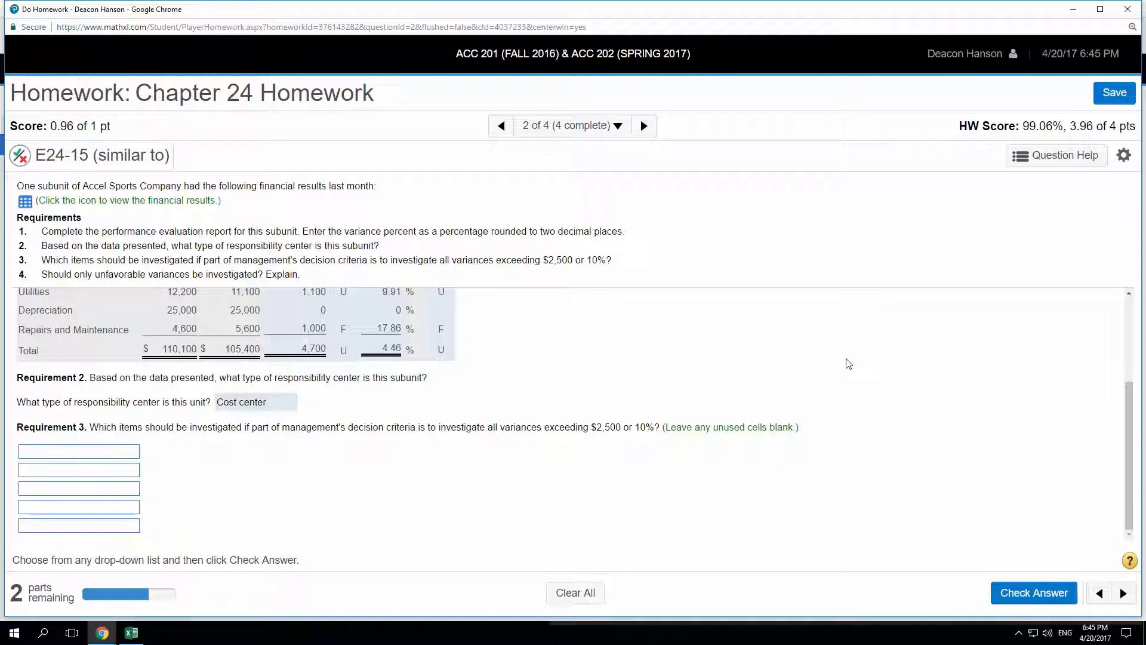
pyautogui.moveTo(825, 351)
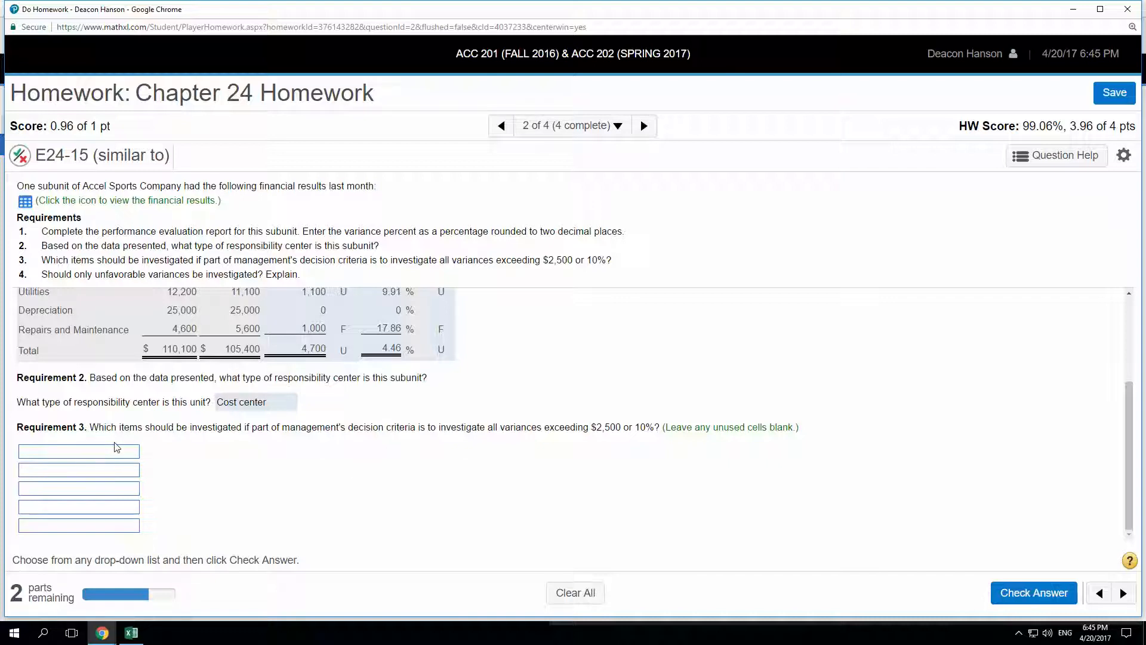
pyautogui.moveTo(104, 422)
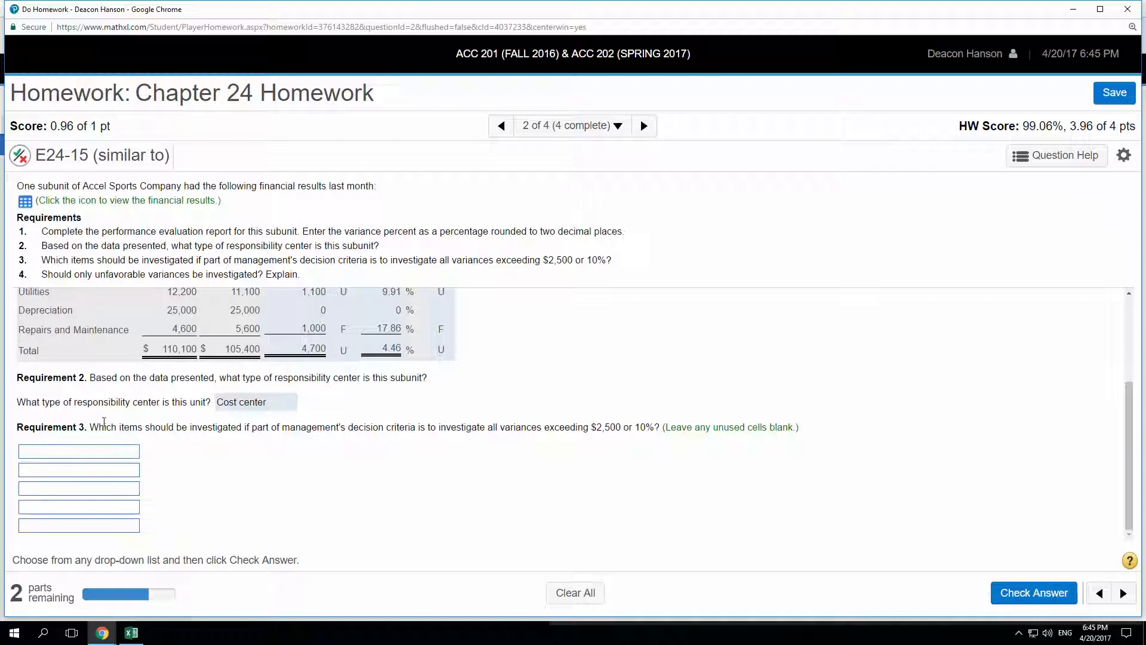
pyautogui.moveTo(255, 445)
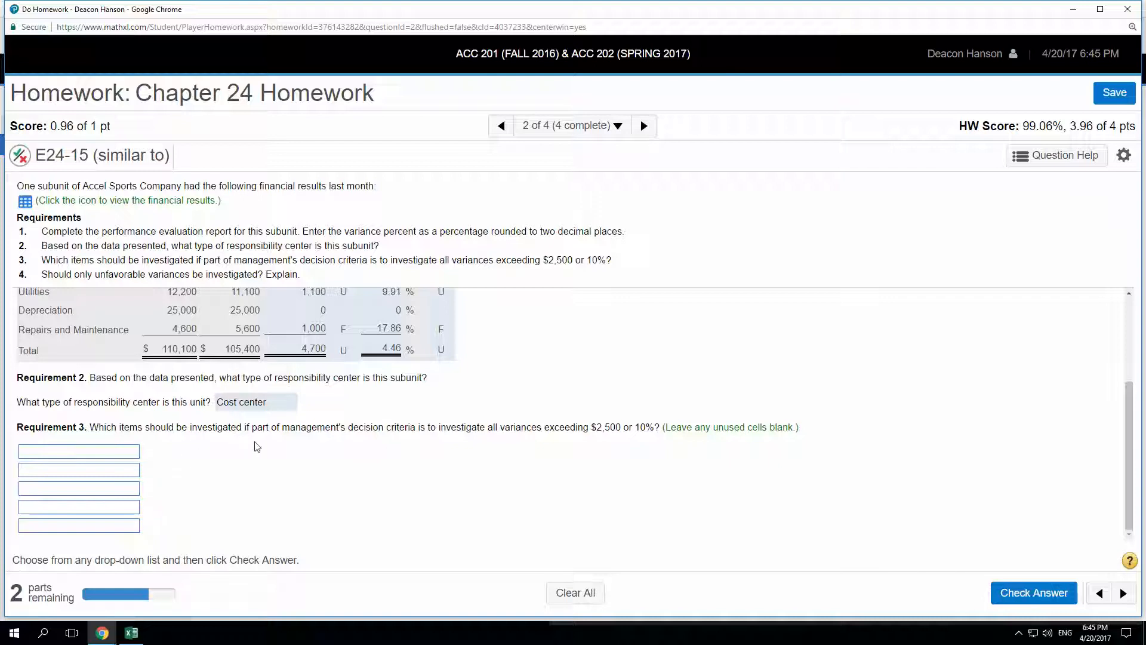
pyautogui.scroll(3)
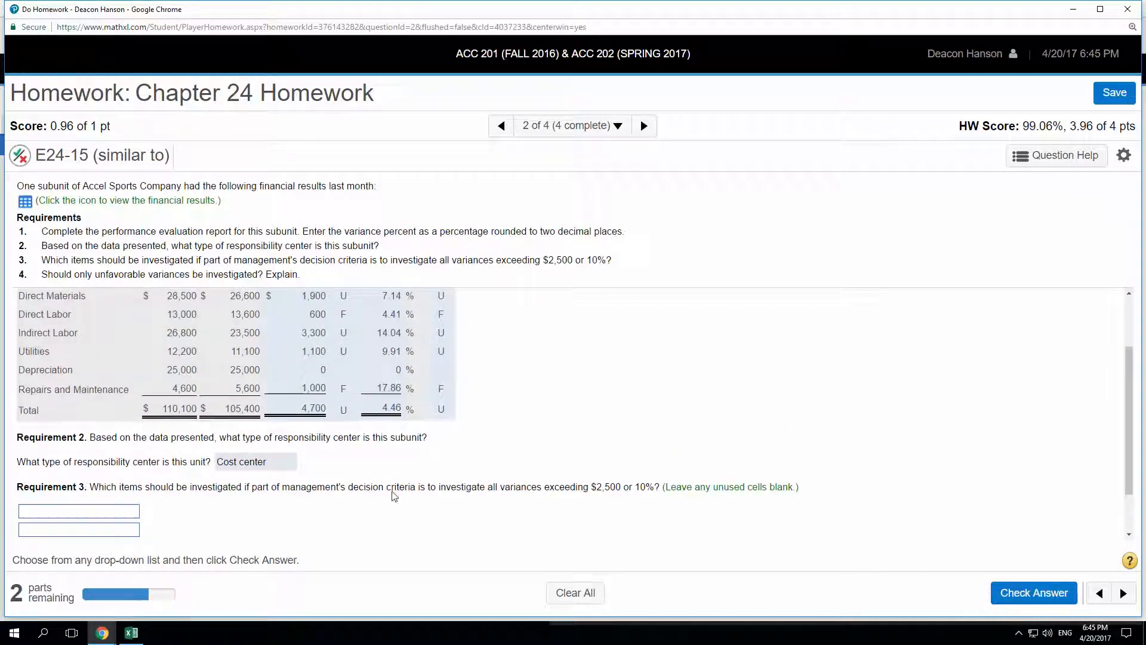
pyautogui.moveTo(482, 504)
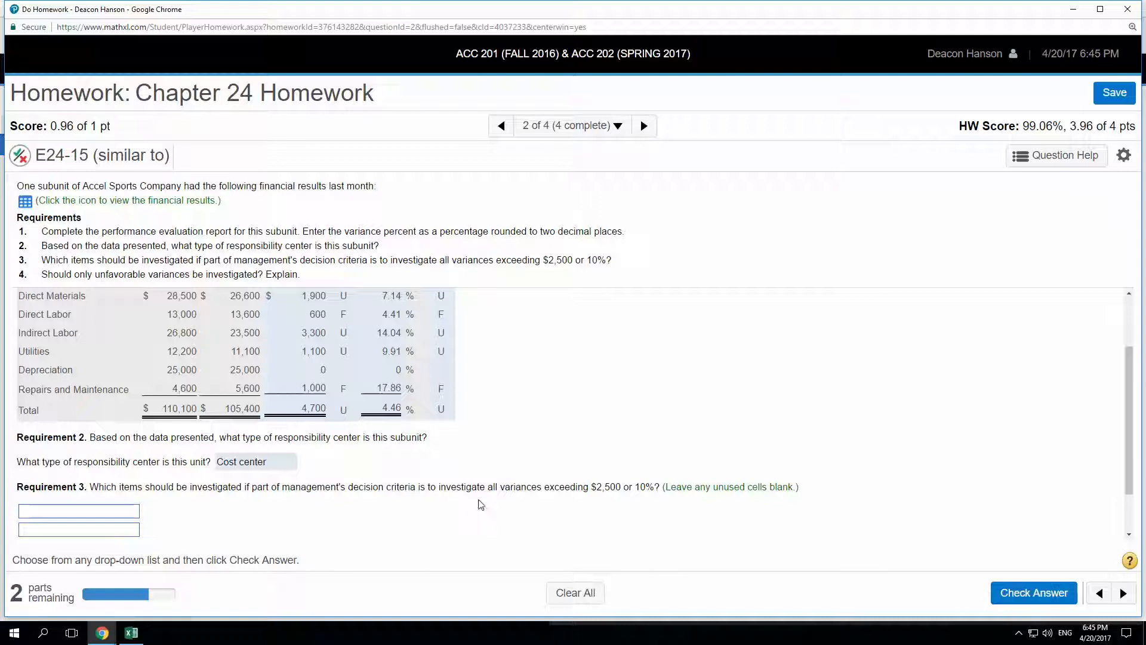
pyautogui.moveTo(625, 500)
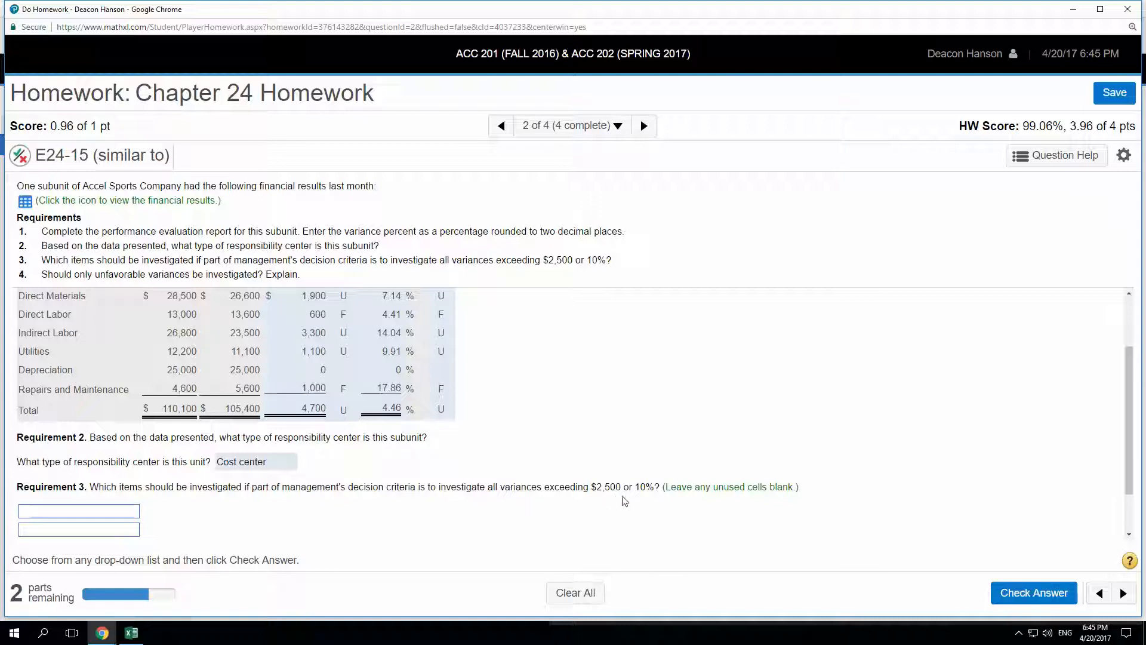
pyautogui.scroll(3)
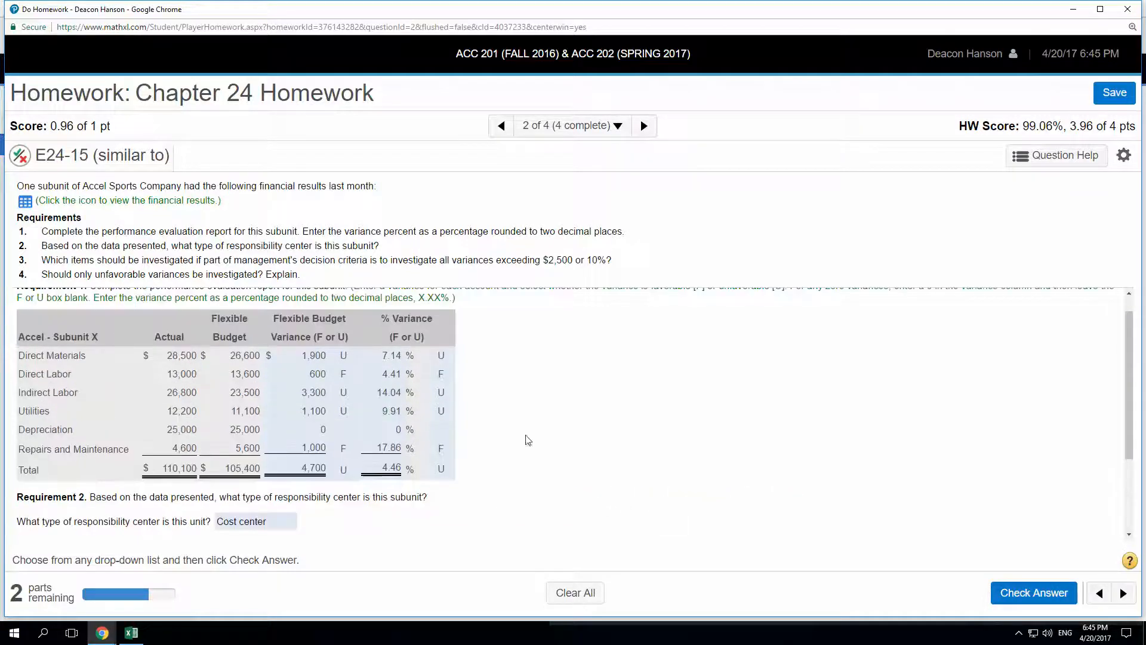
pyautogui.moveTo(413, 401)
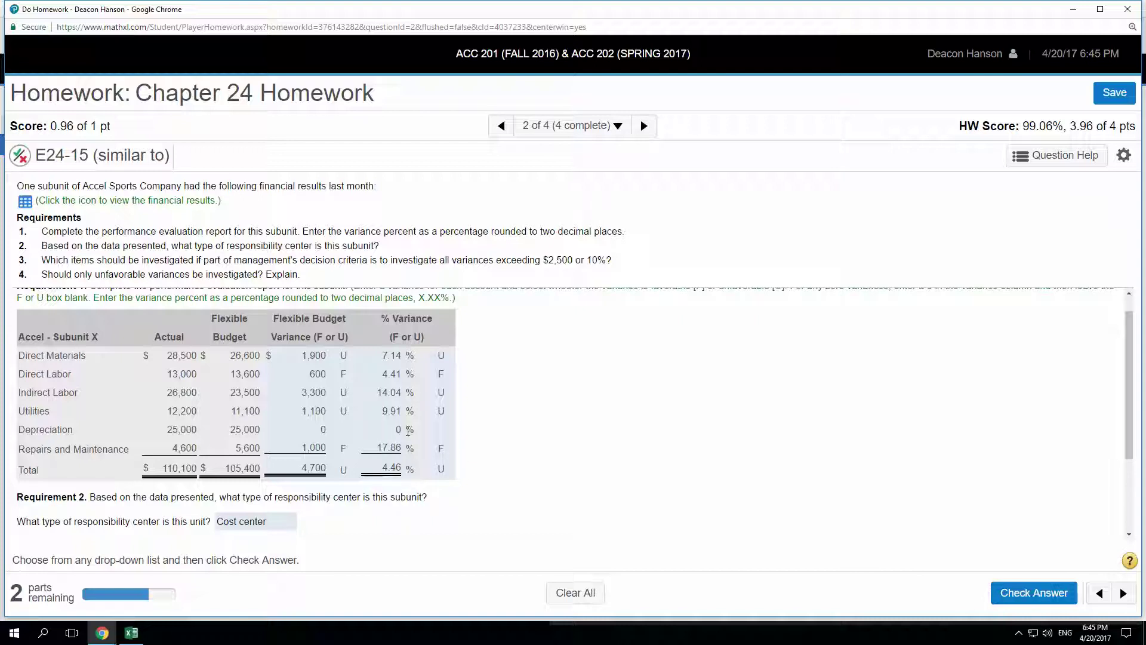
pyautogui.moveTo(380, 408)
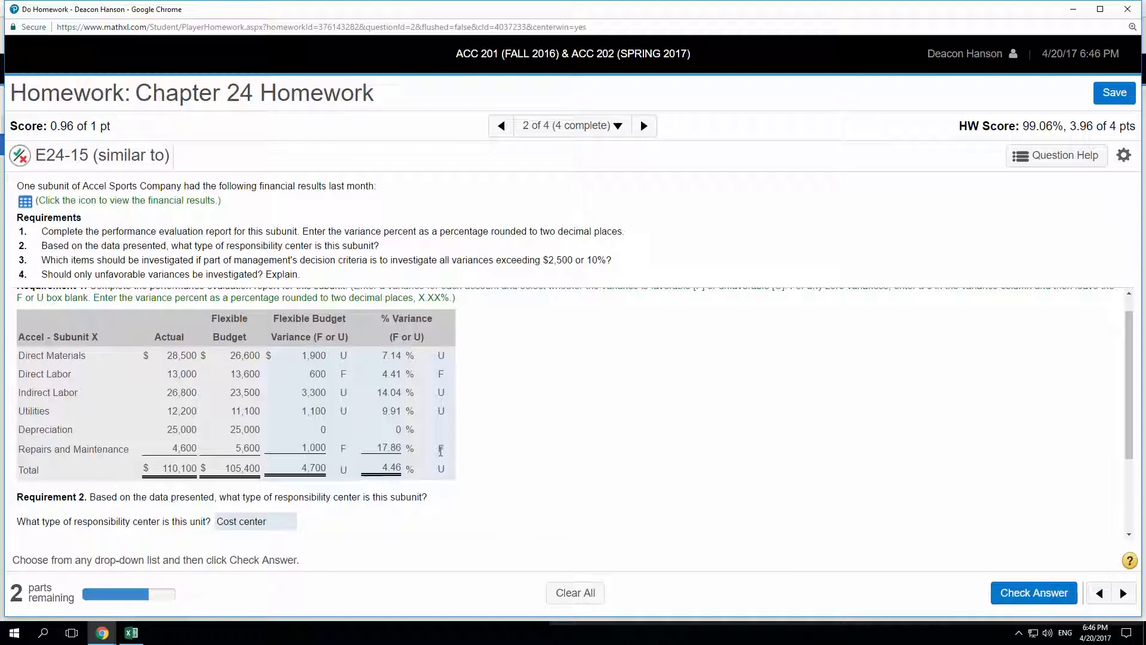
pyautogui.scroll(-3)
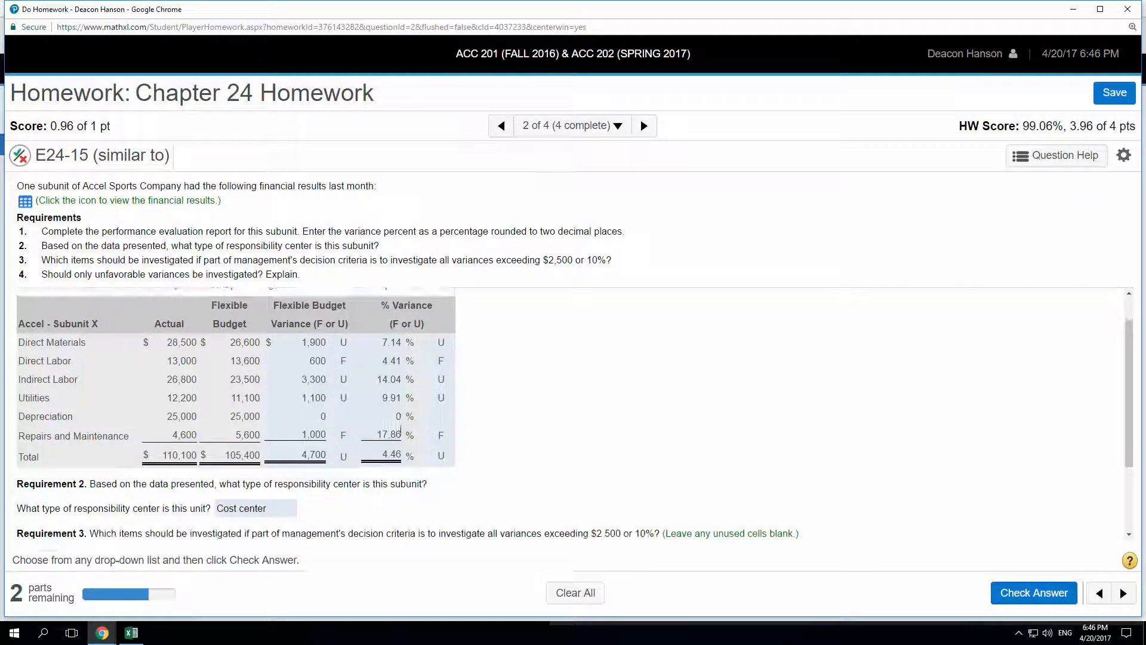
pyautogui.scroll(-3)
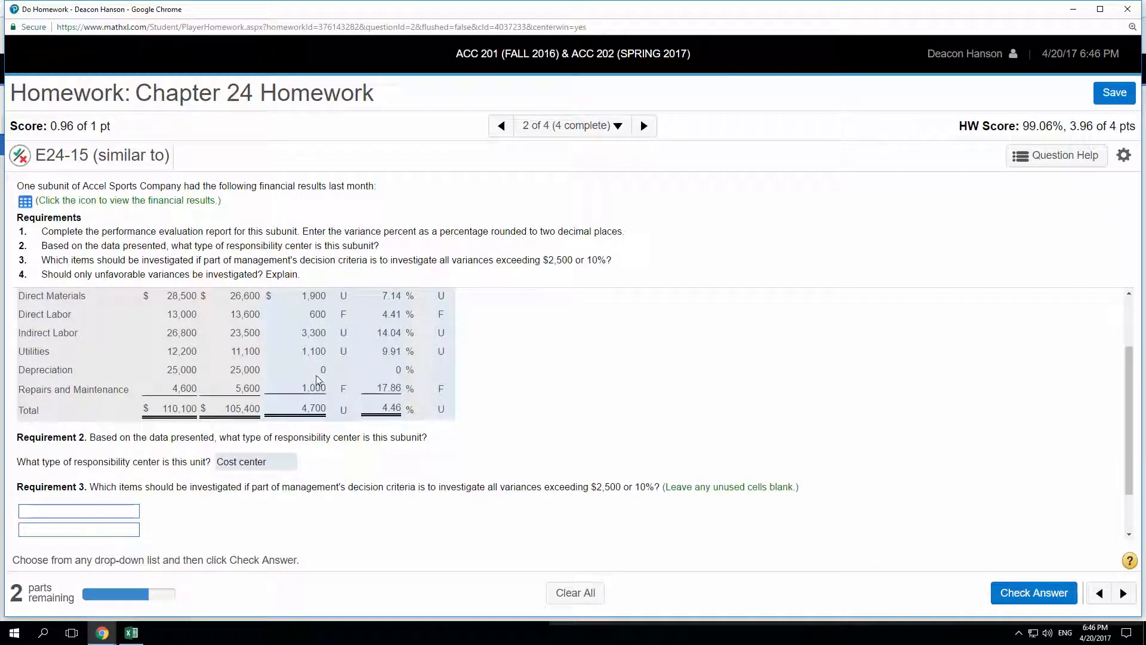
pyautogui.moveTo(326, 343)
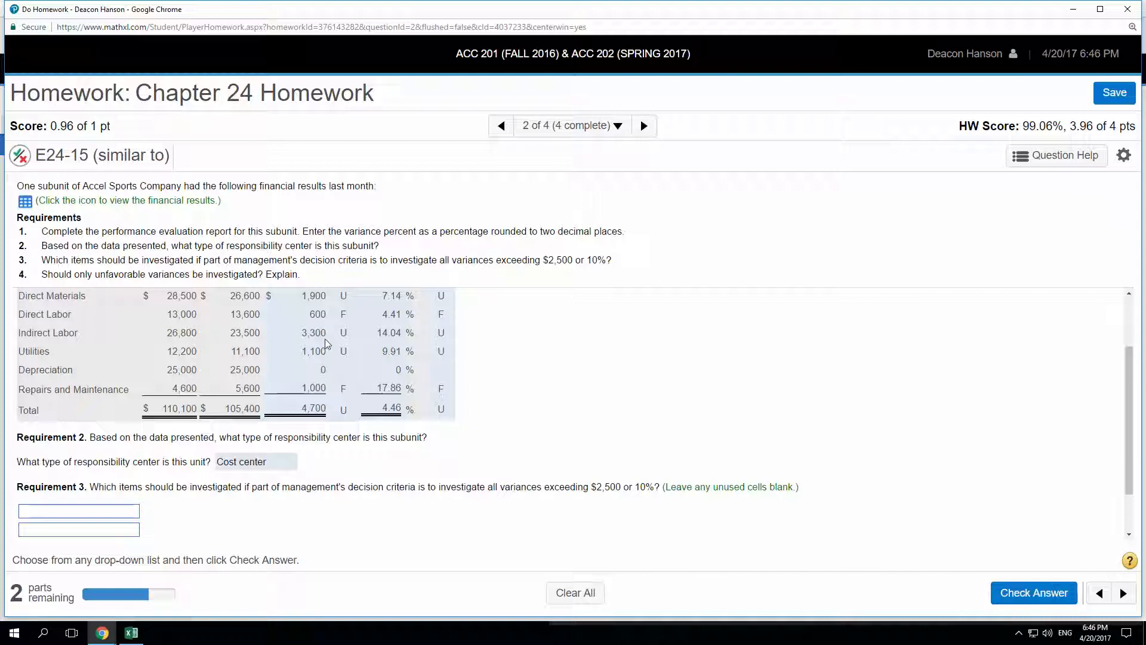
pyautogui.moveTo(395, 401)
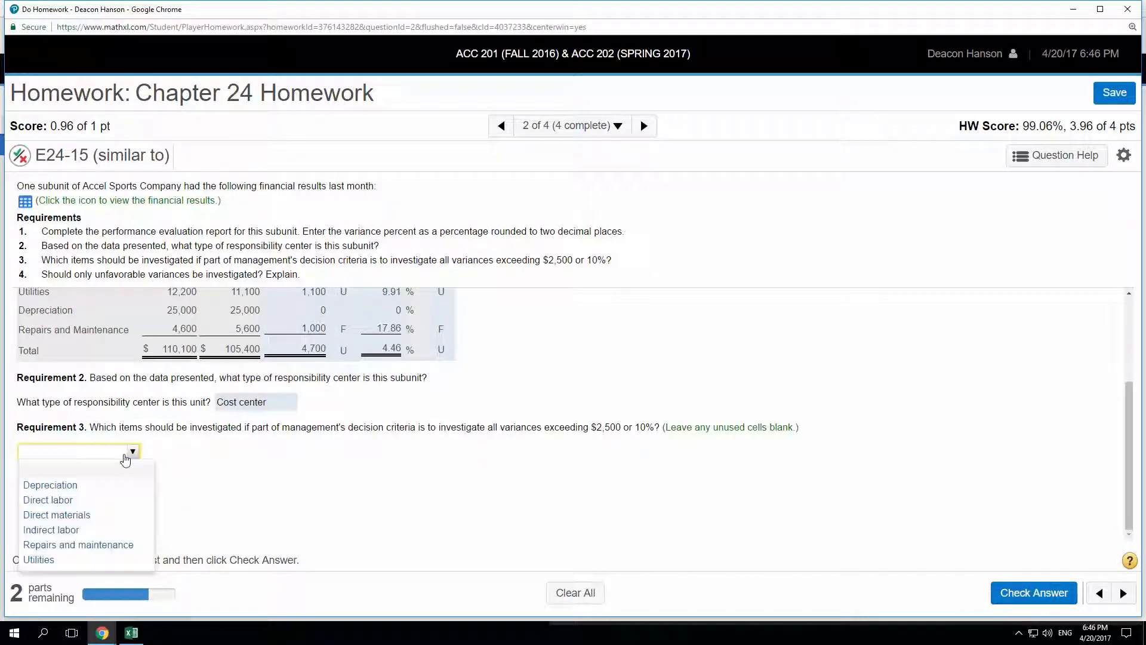
# - Submit Direct labor and Repairs and maintenance for Requirement 3, marked incorrect
pyautogui.click(47, 499)
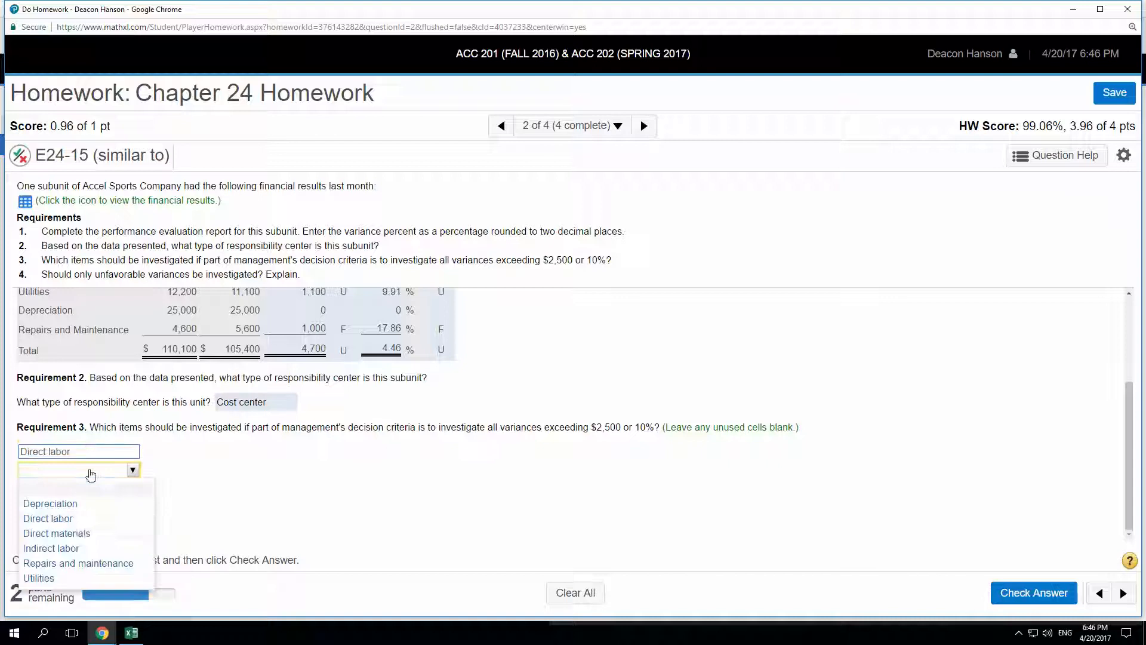
pyautogui.click(78, 562)
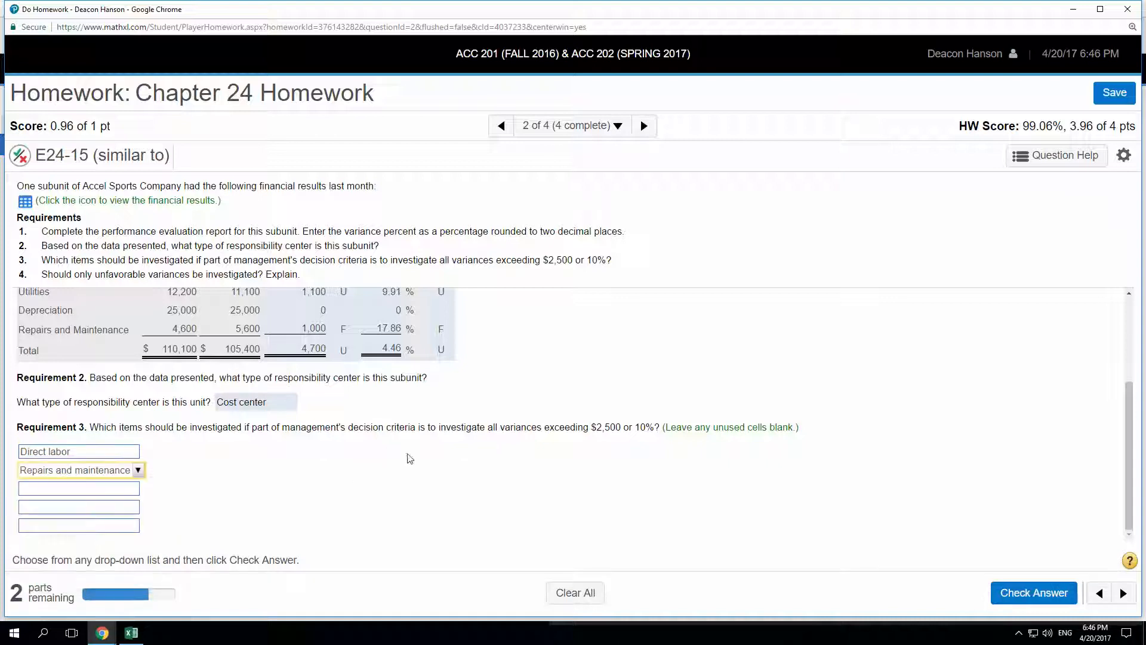
pyautogui.moveTo(743, 452)
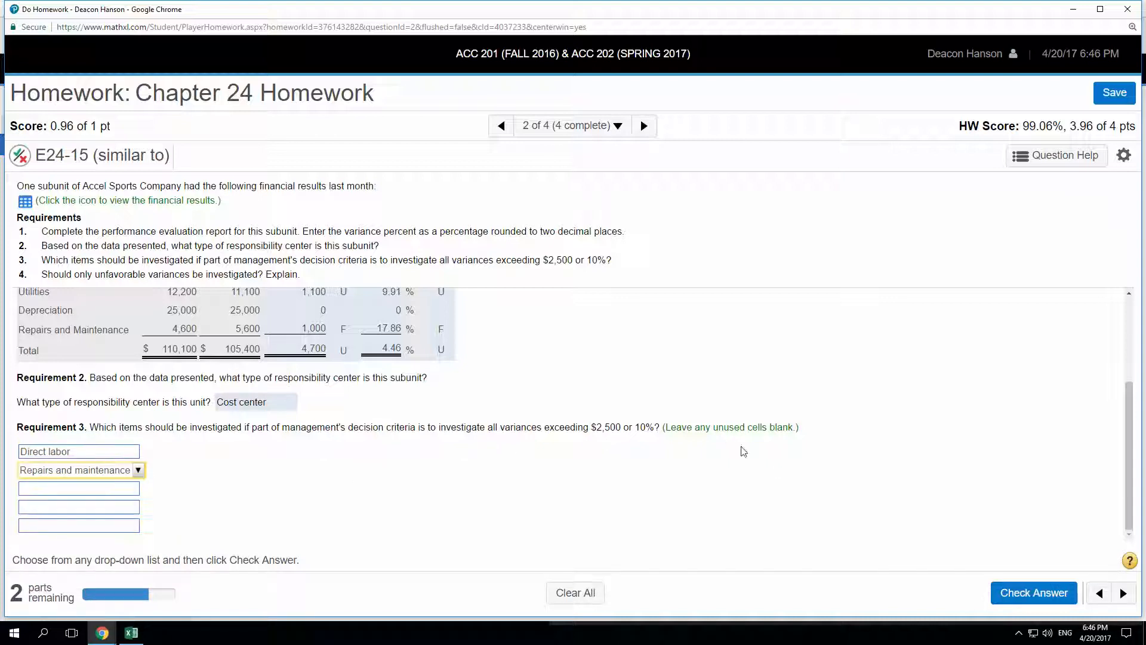
pyautogui.click(1033, 593)
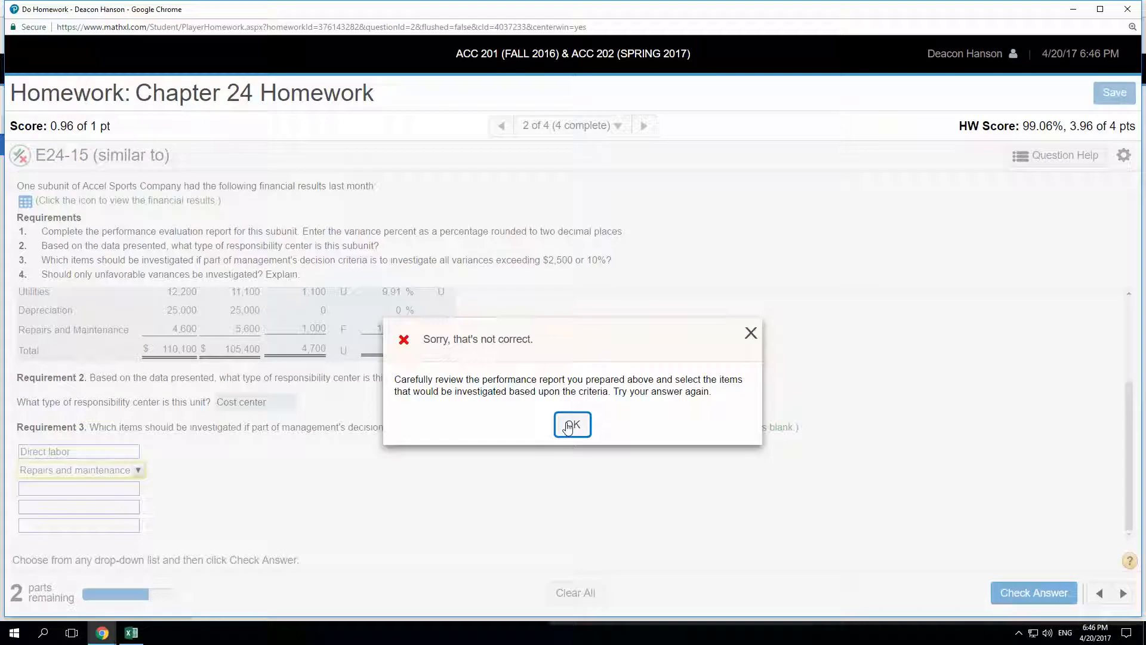
pyautogui.click(572, 426)
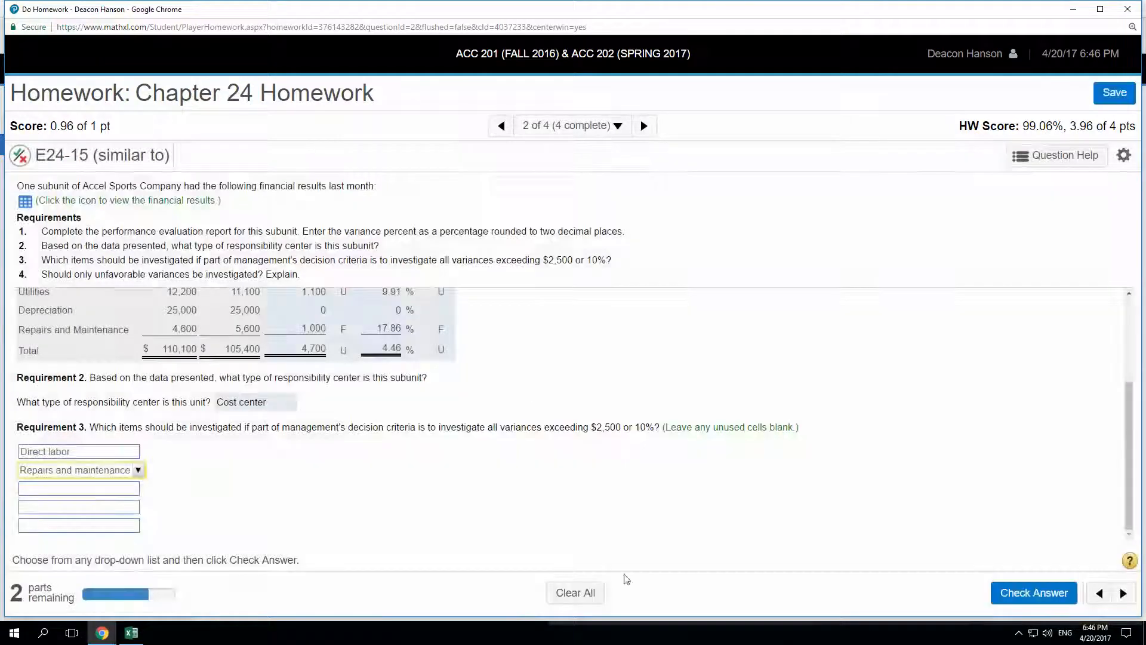
pyautogui.moveTo(156, 437)
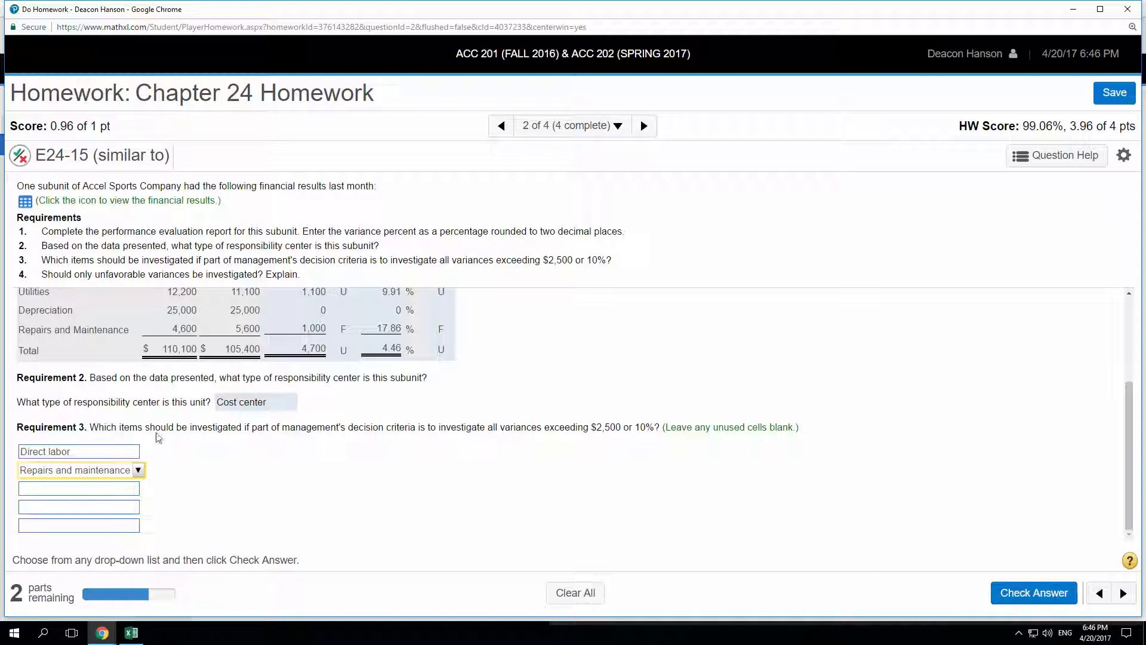
pyautogui.moveTo(256, 439)
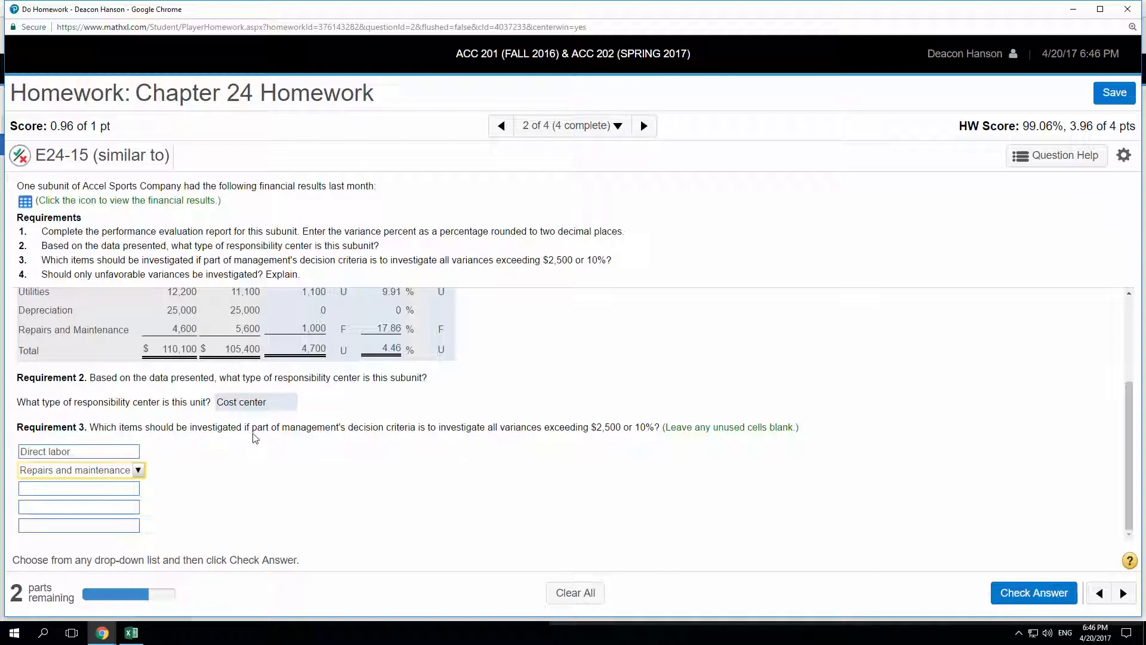
pyautogui.moveTo(389, 439)
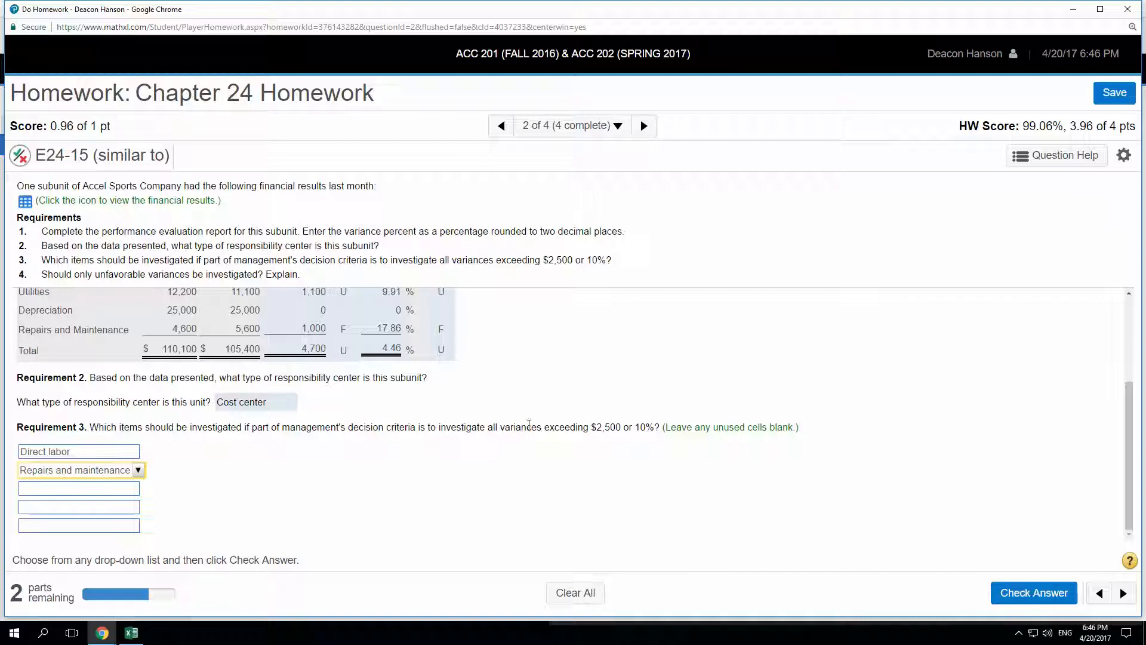
pyautogui.moveTo(638, 462)
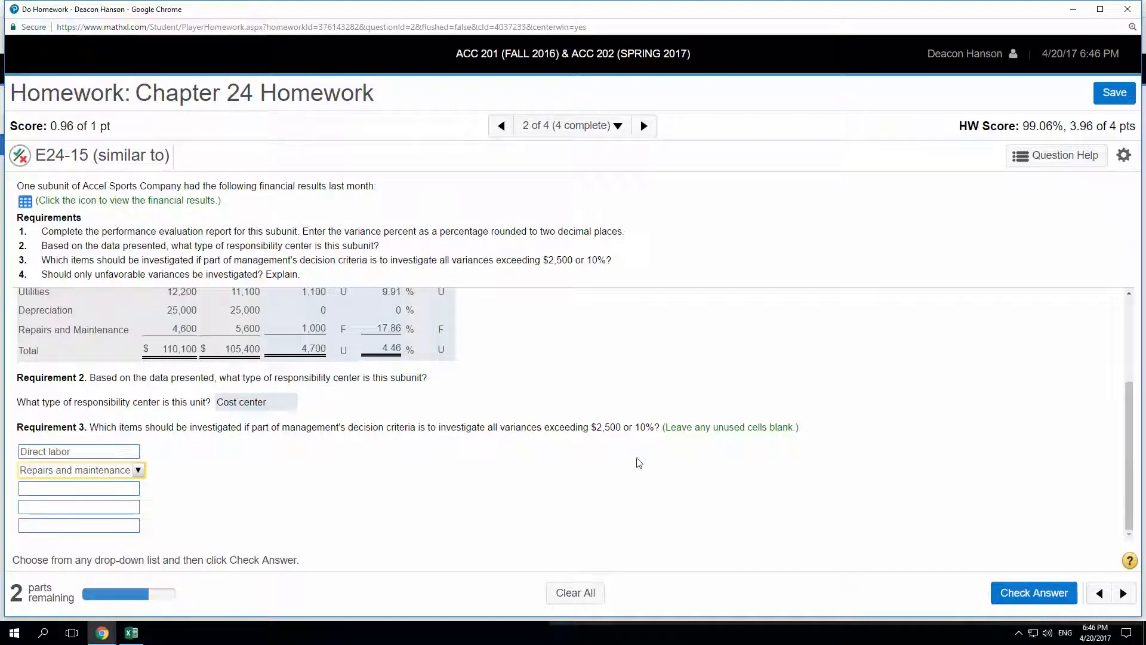
pyautogui.scroll(3)
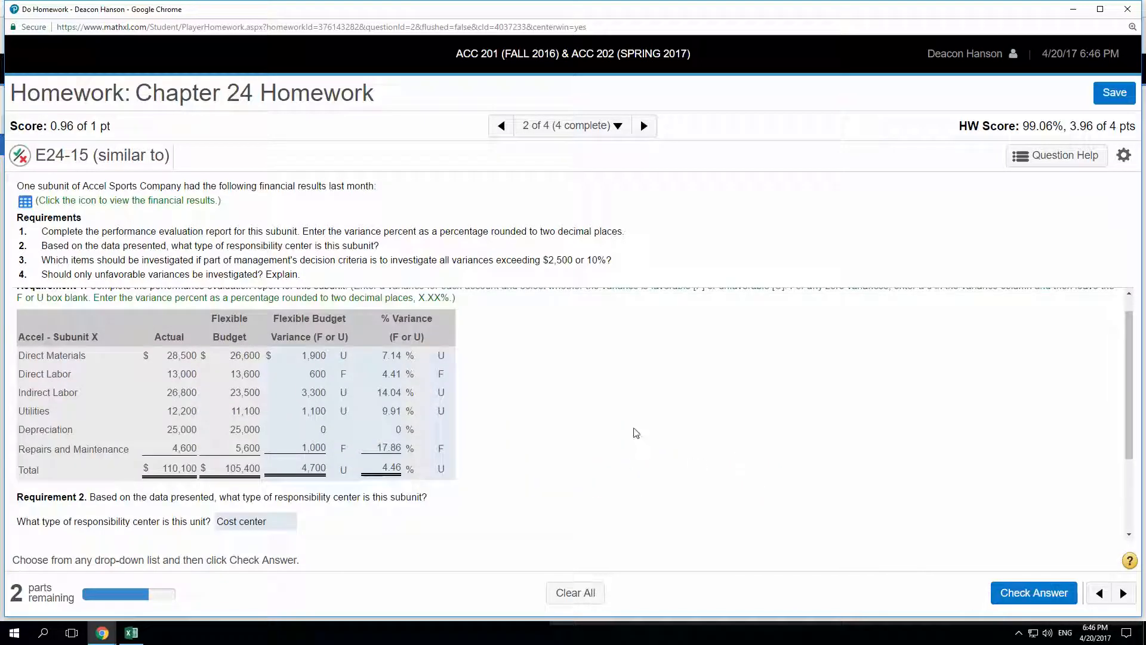
pyautogui.moveTo(325, 385)
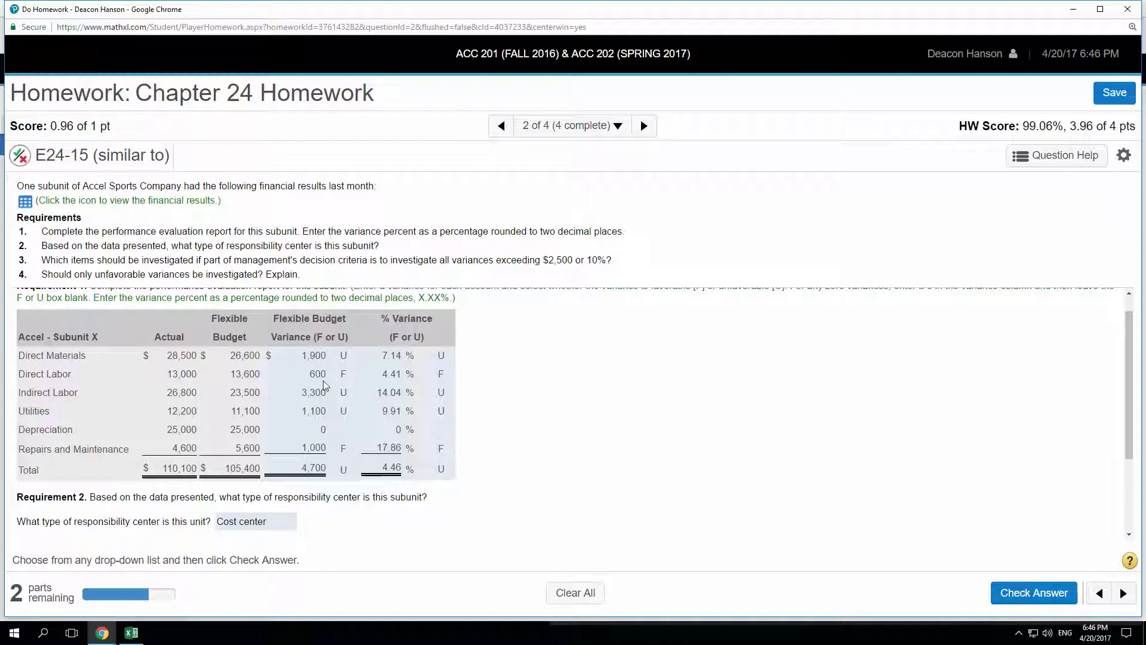
pyautogui.moveTo(333, 411)
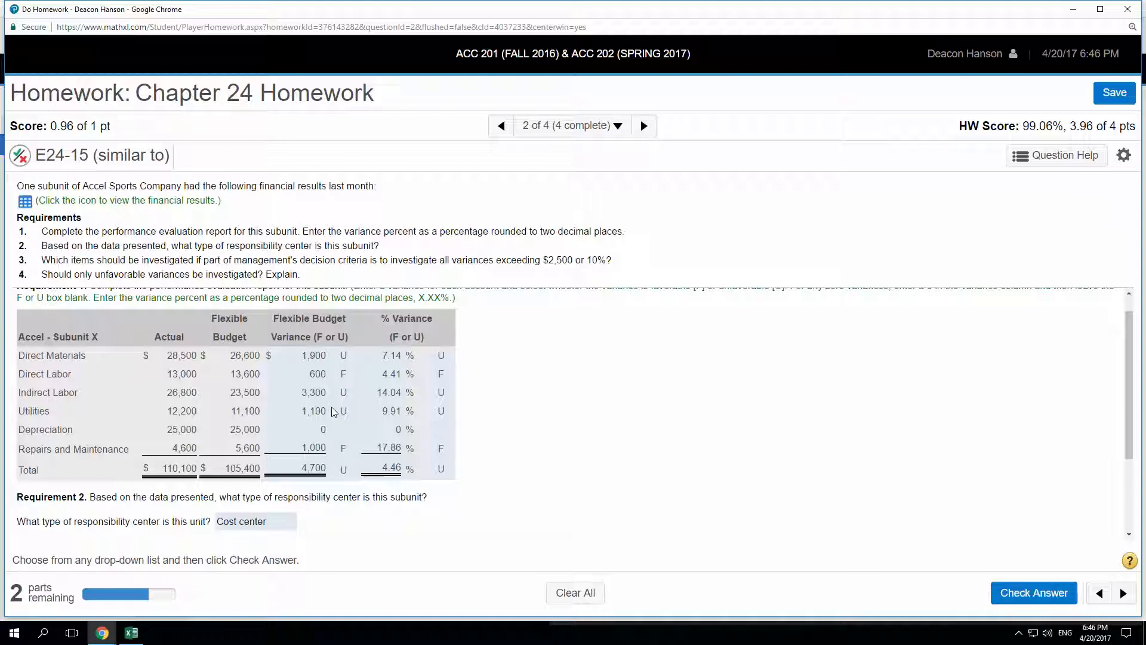
pyautogui.moveTo(368, 424)
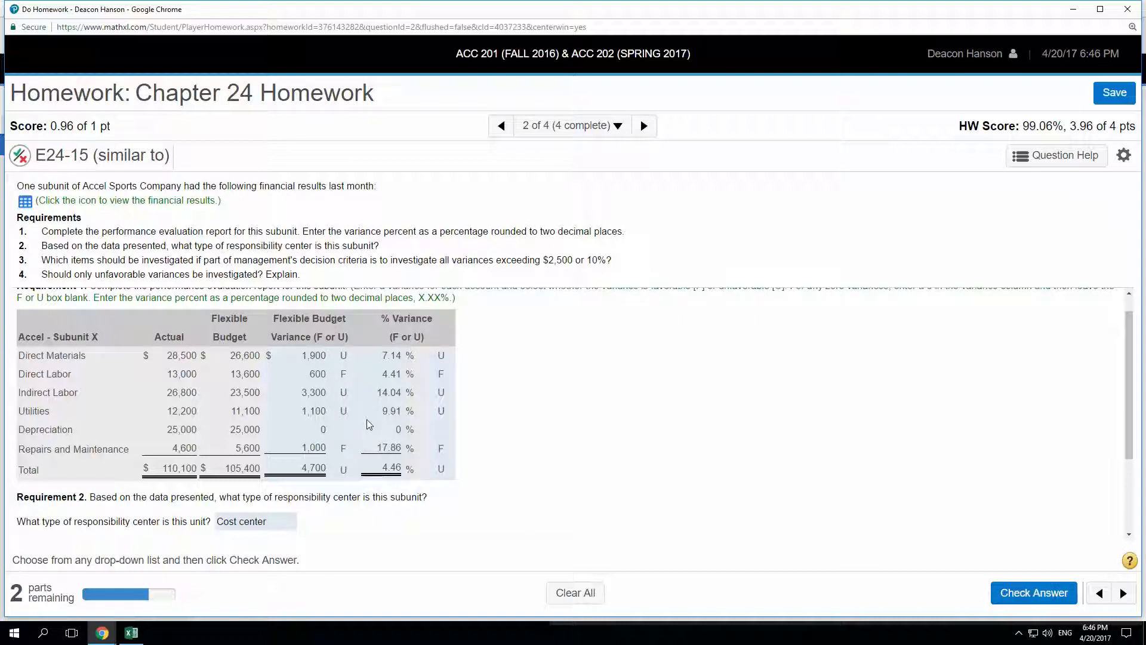
pyautogui.moveTo(297, 406)
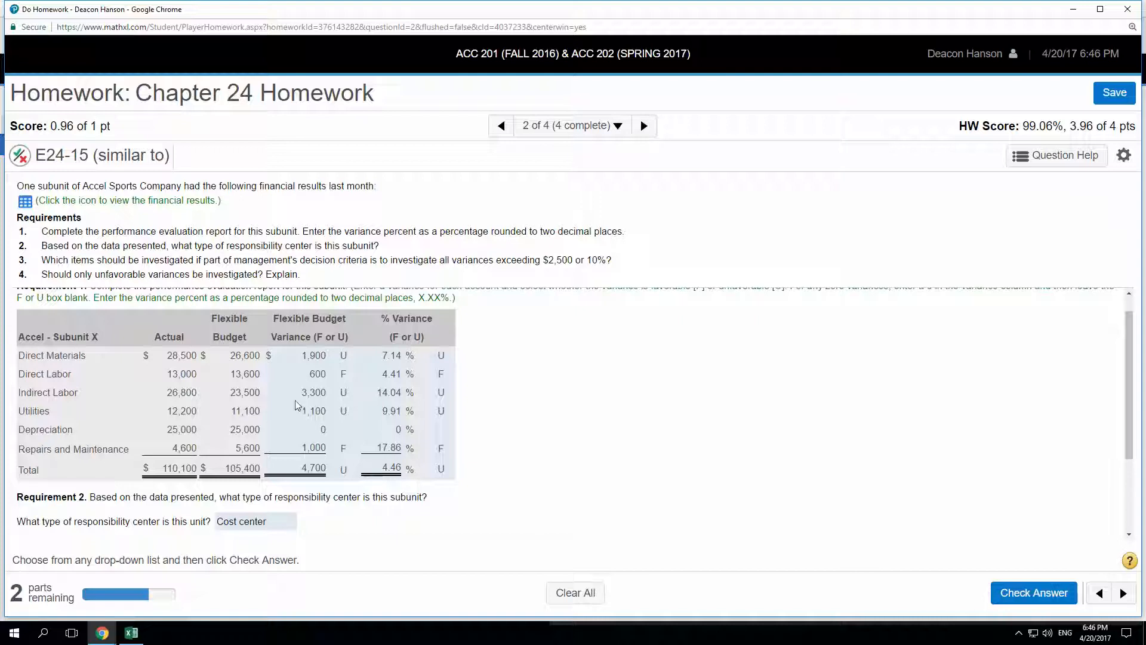
pyautogui.moveTo(379, 354)
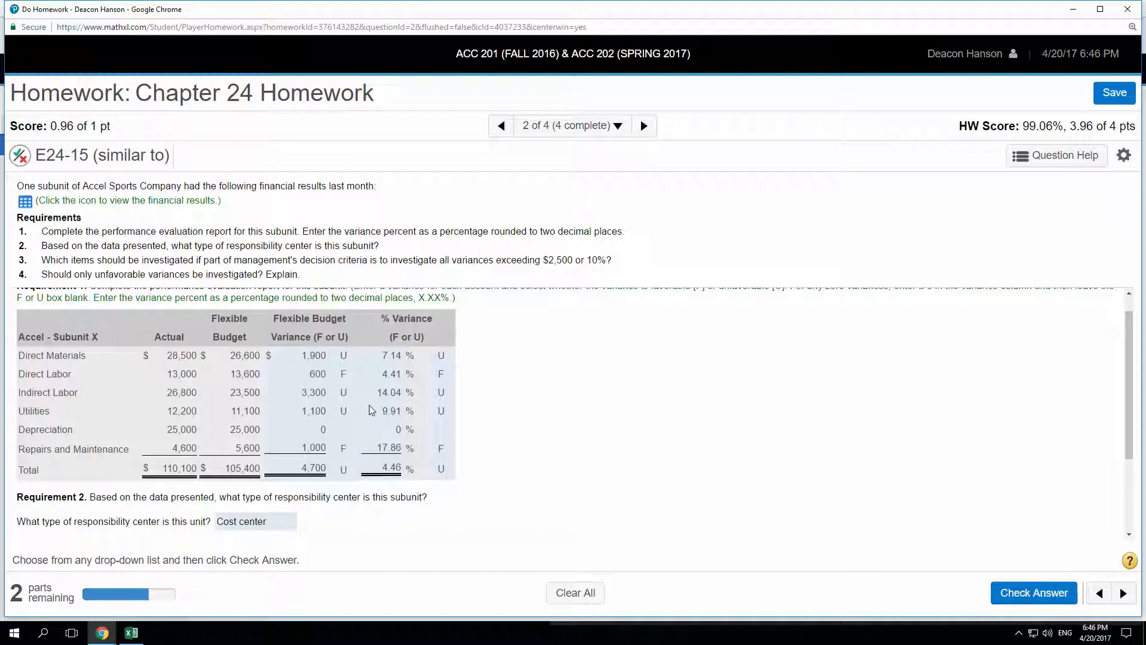
pyautogui.scroll(-3)
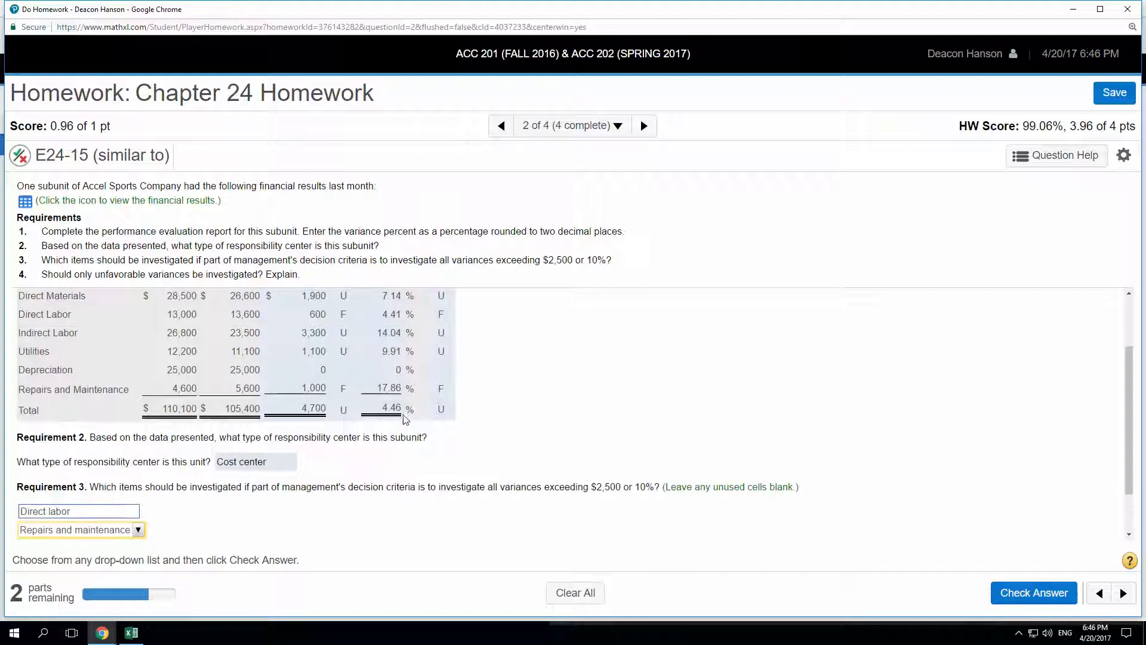
pyautogui.doubleClick(390, 387)
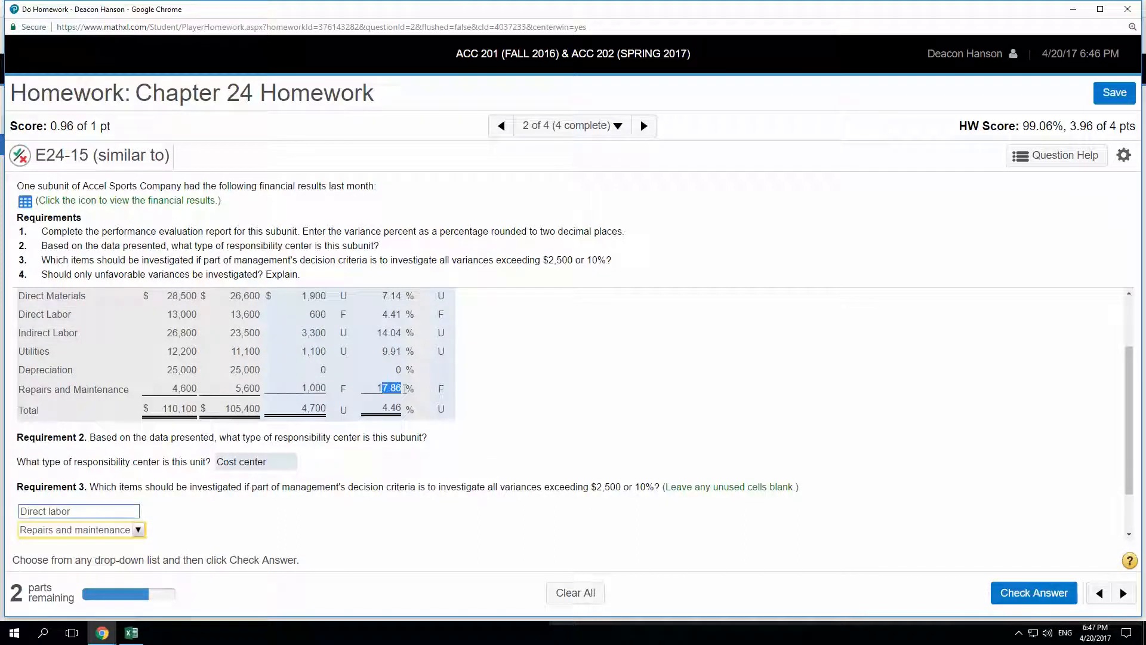
pyautogui.scroll(-3)
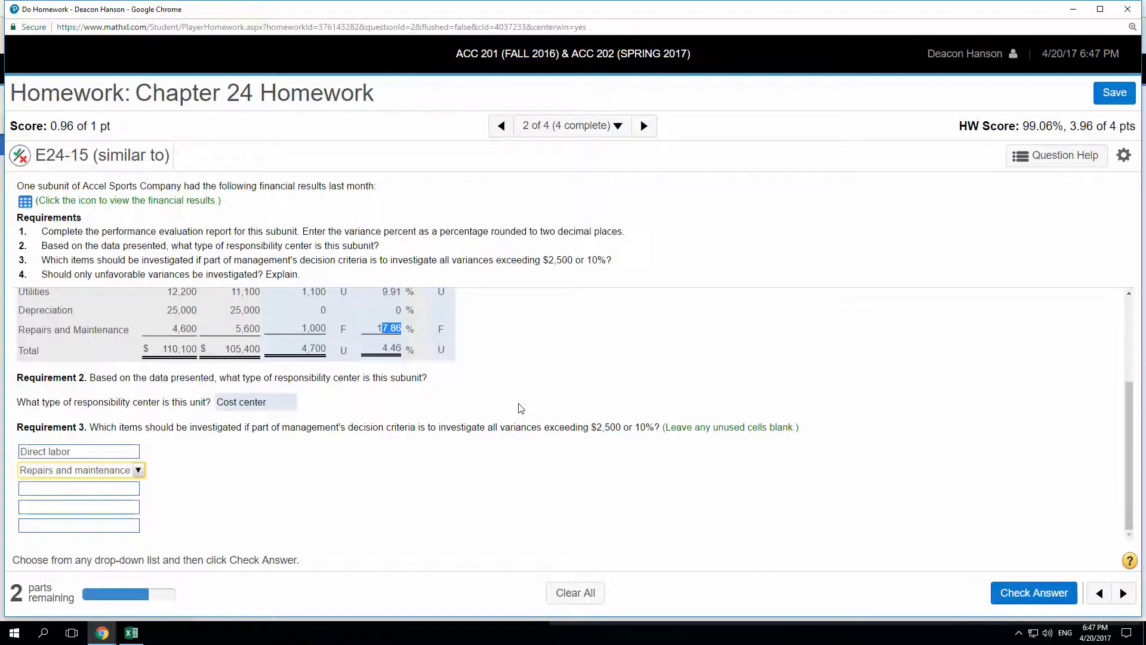
pyautogui.scroll(3)
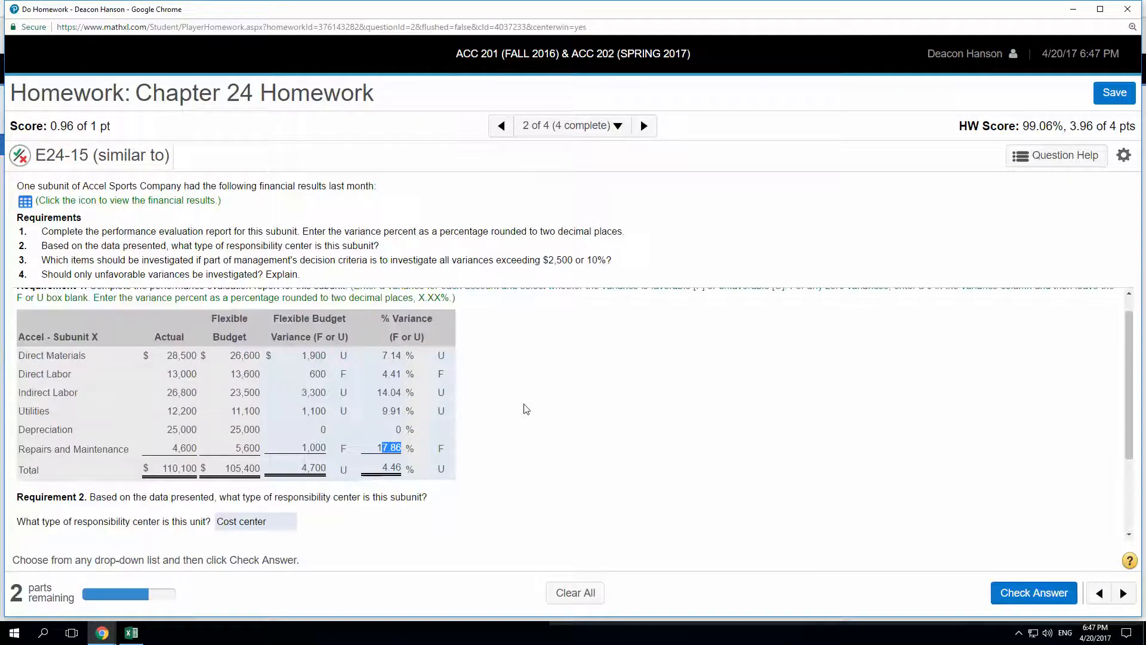
pyautogui.moveTo(437, 424)
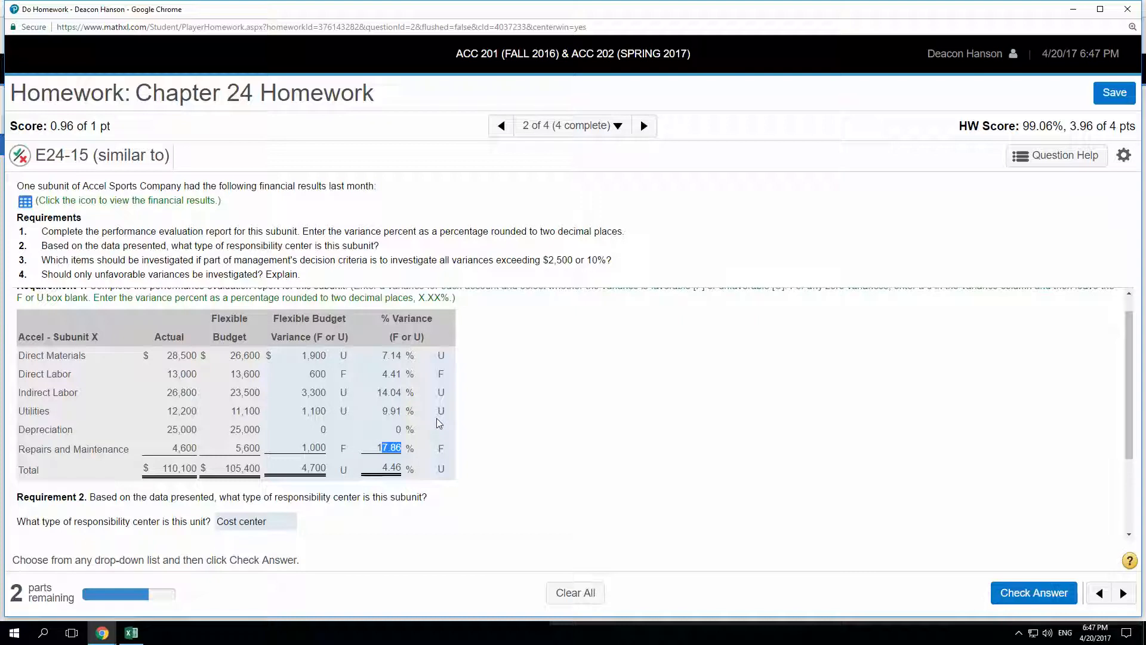
pyautogui.moveTo(481, 485)
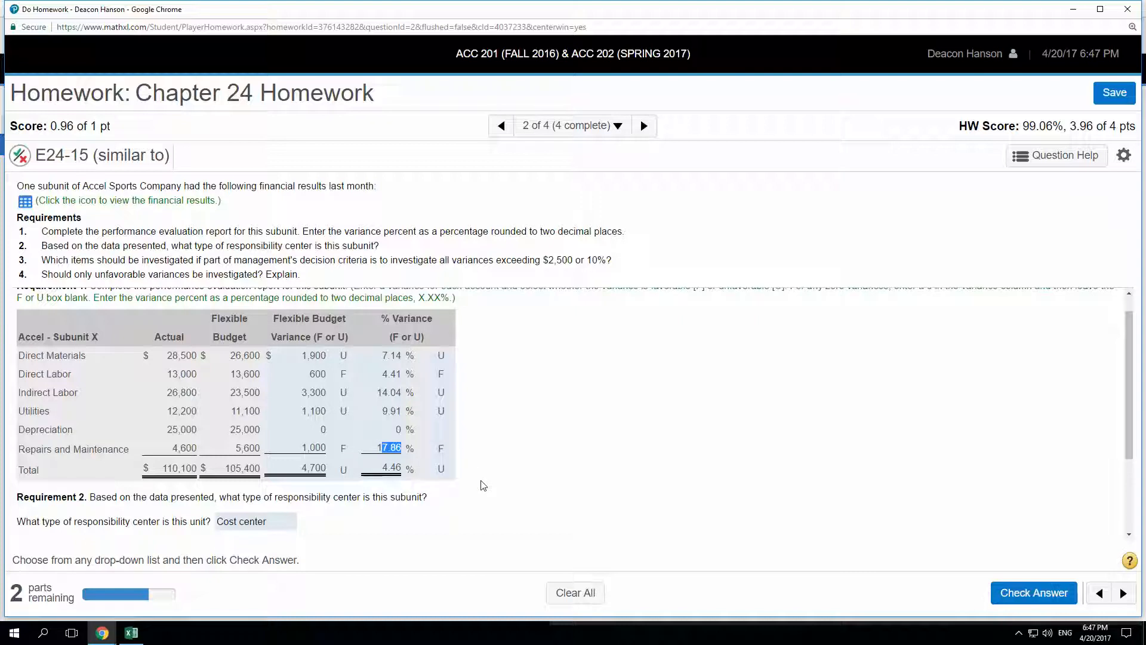
pyautogui.moveTo(477, 468)
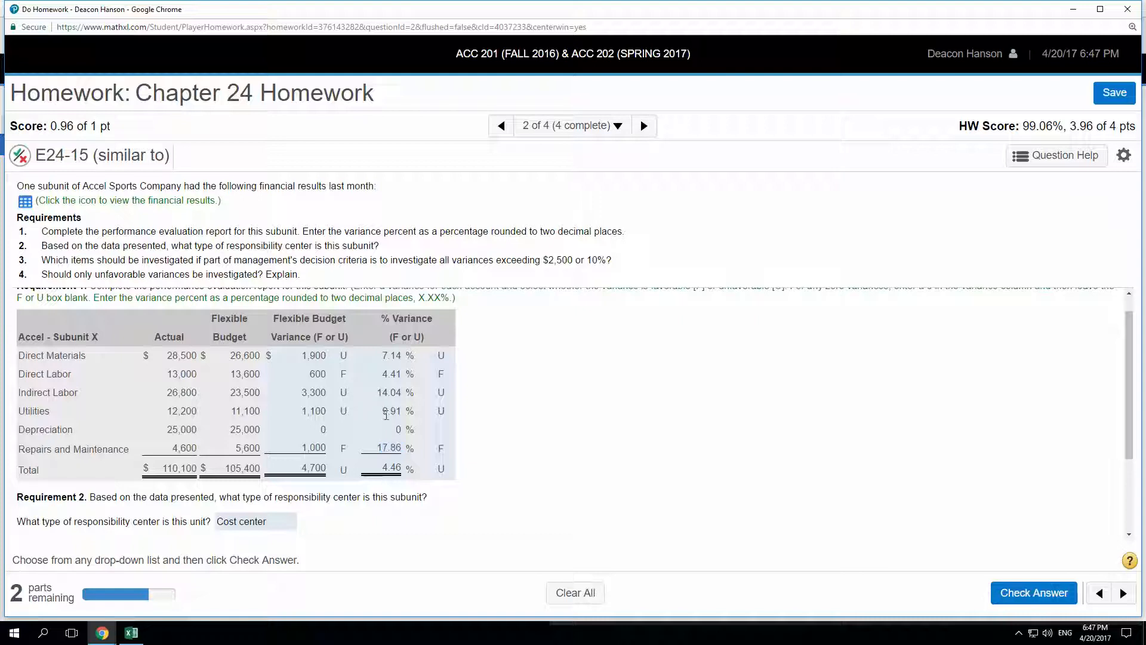
pyautogui.doubleClick(392, 411)
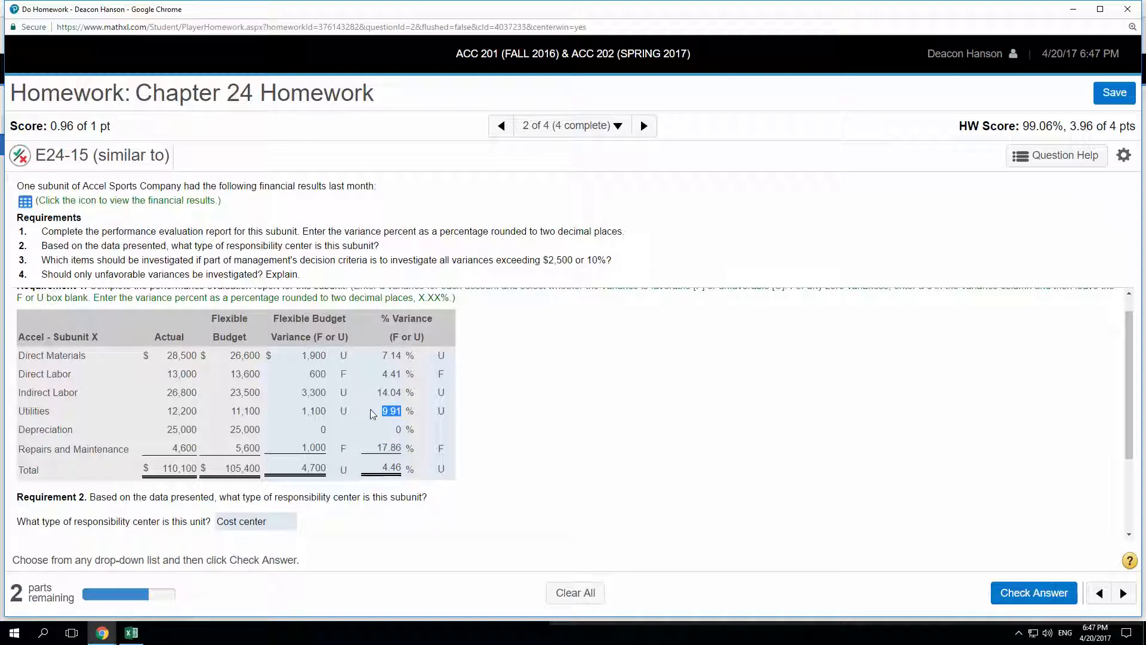
pyautogui.scroll(-3)
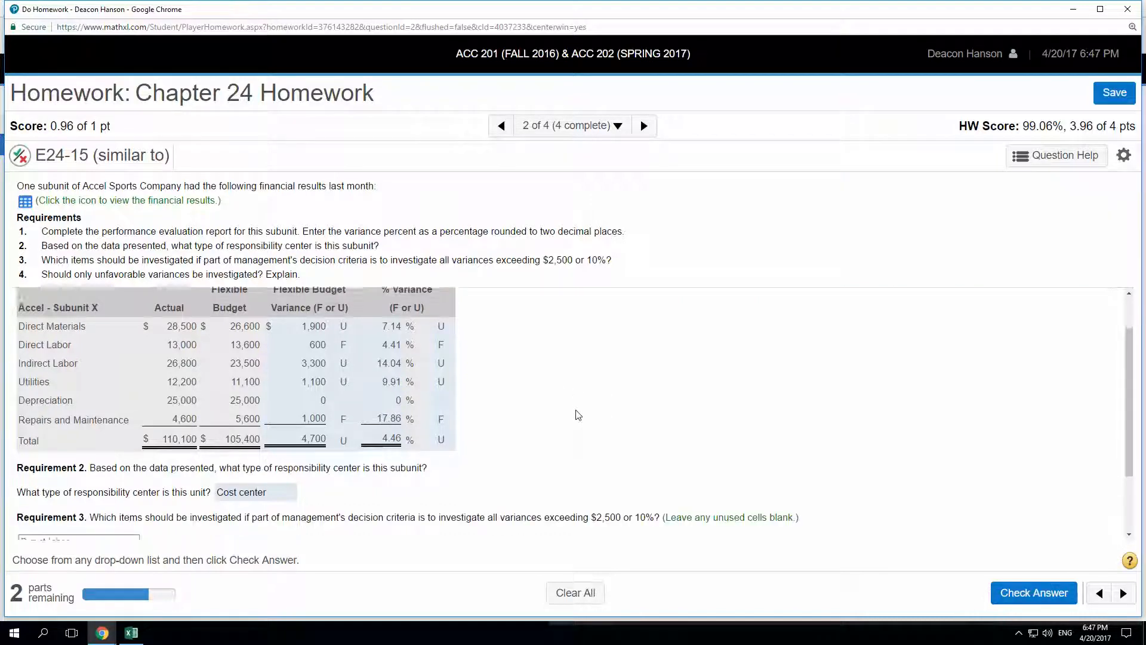
pyautogui.scroll(-3)
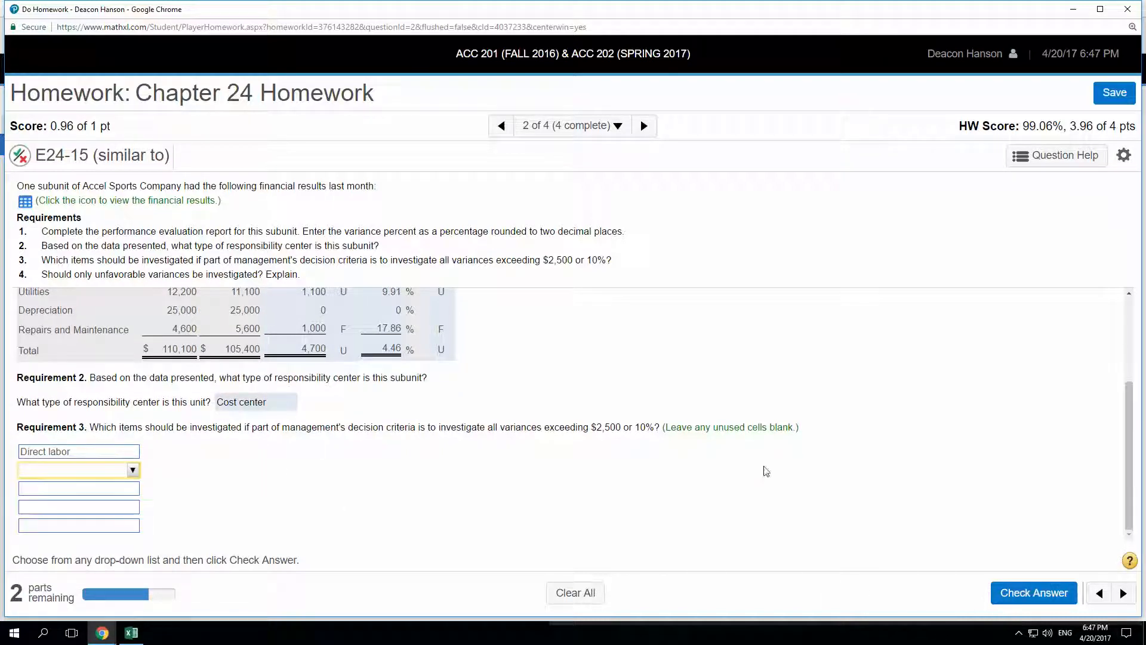
# - Replace Direct labor with Indirect labor as the first item to investigate
pyautogui.click(131, 469)
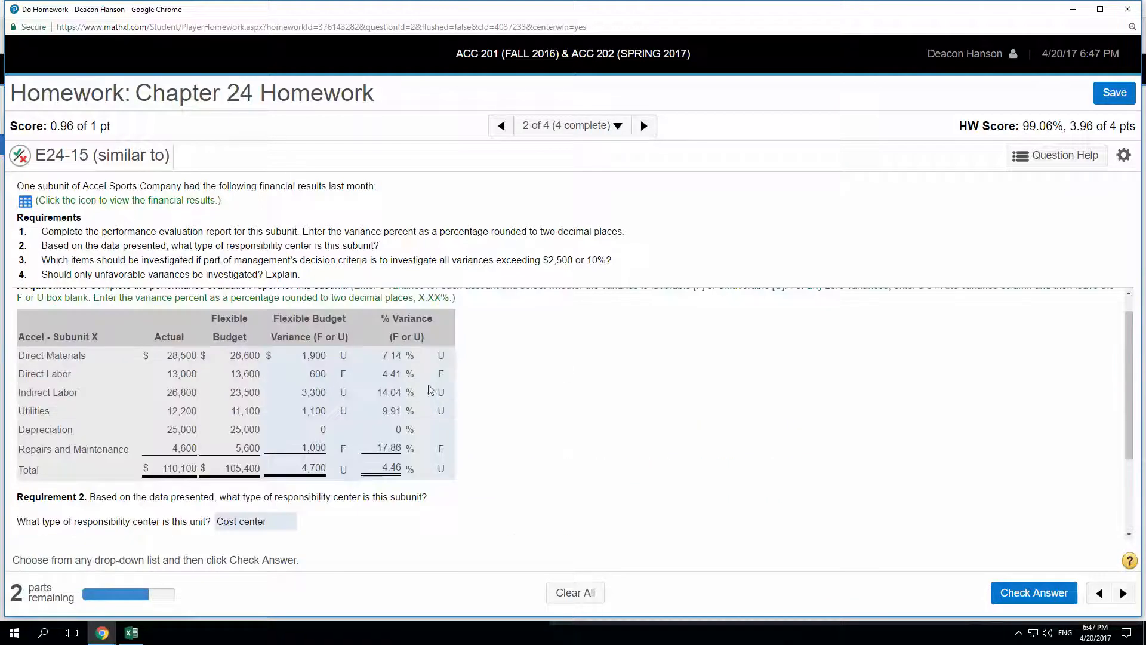
pyautogui.scroll(-3)
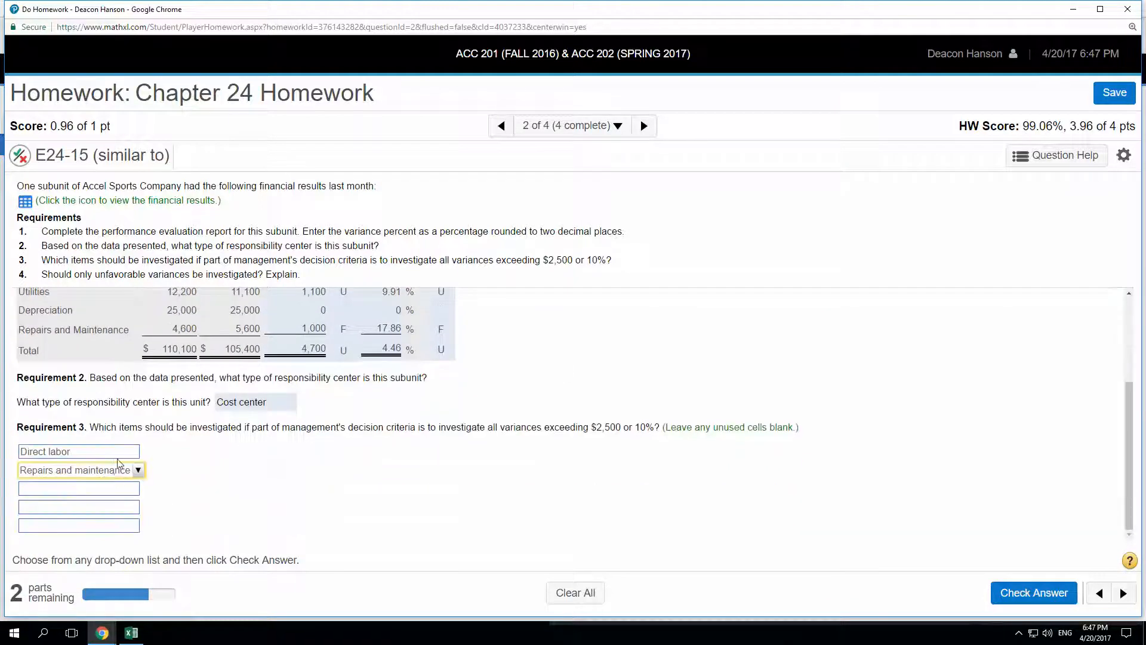
pyautogui.click(131, 451)
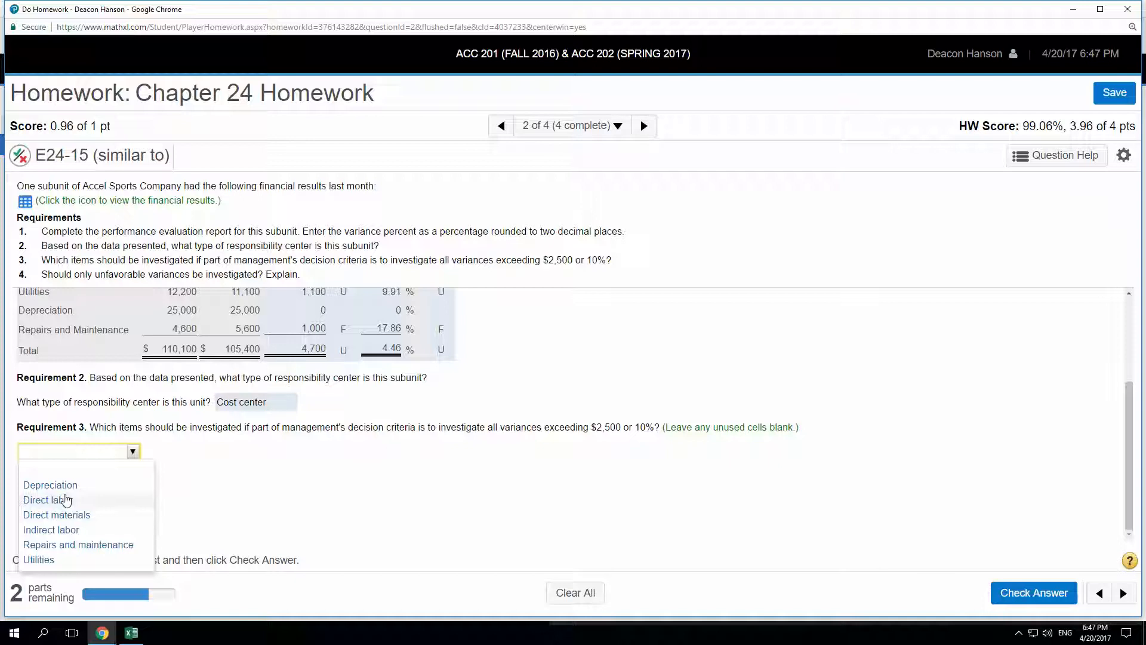
pyautogui.click(52, 529)
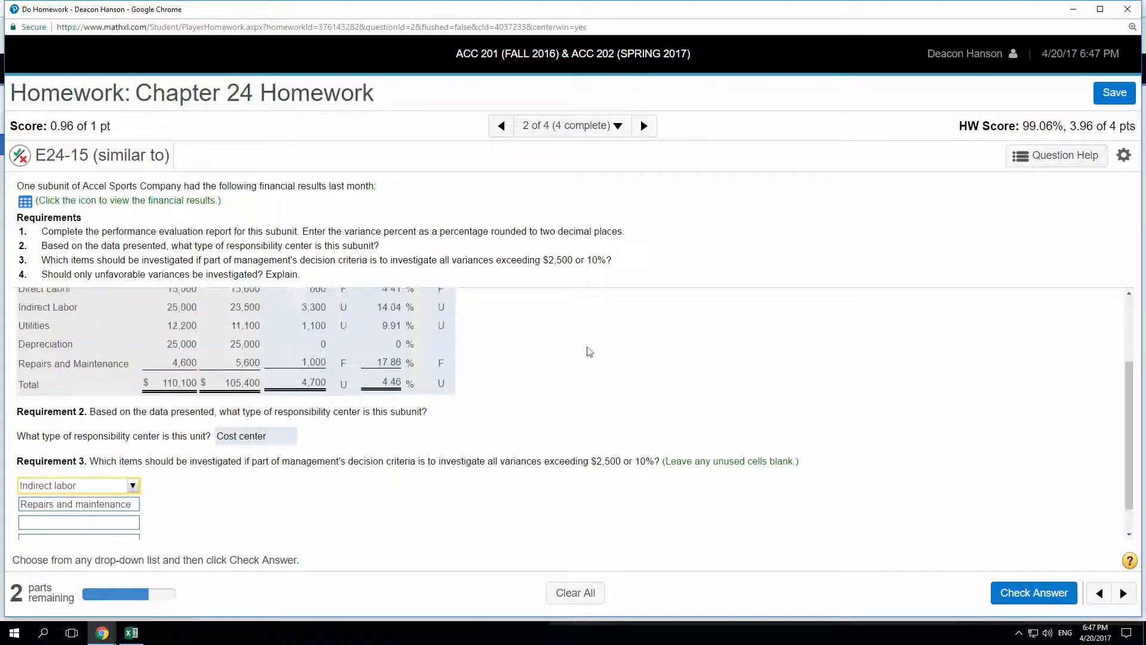
pyautogui.scroll(3)
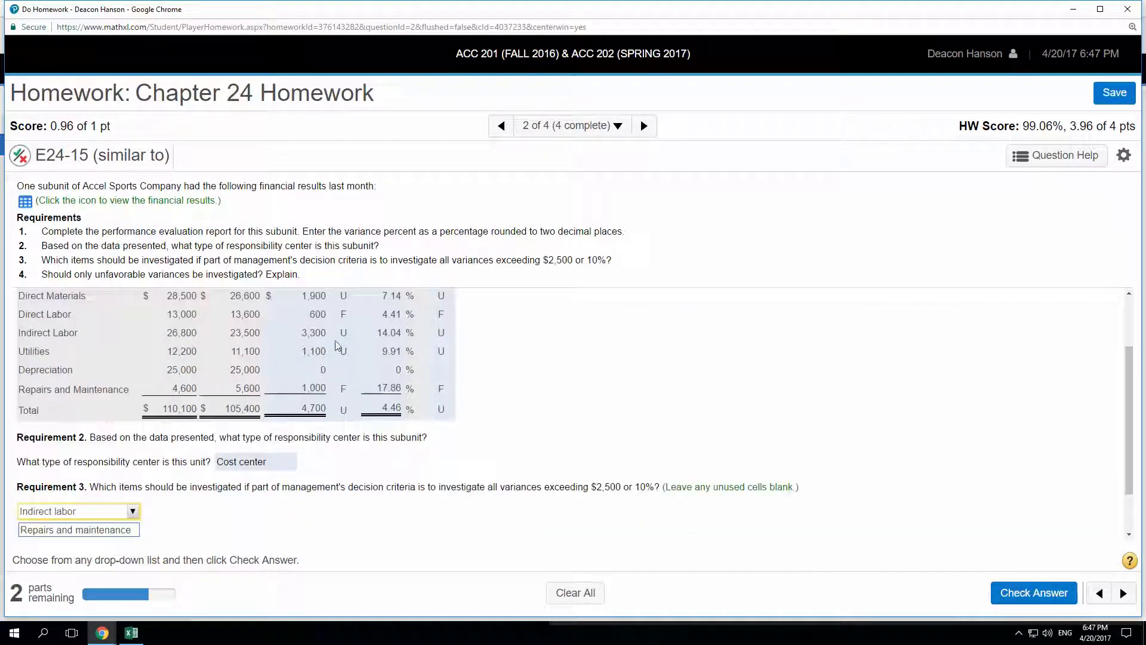
pyautogui.scroll(-3)
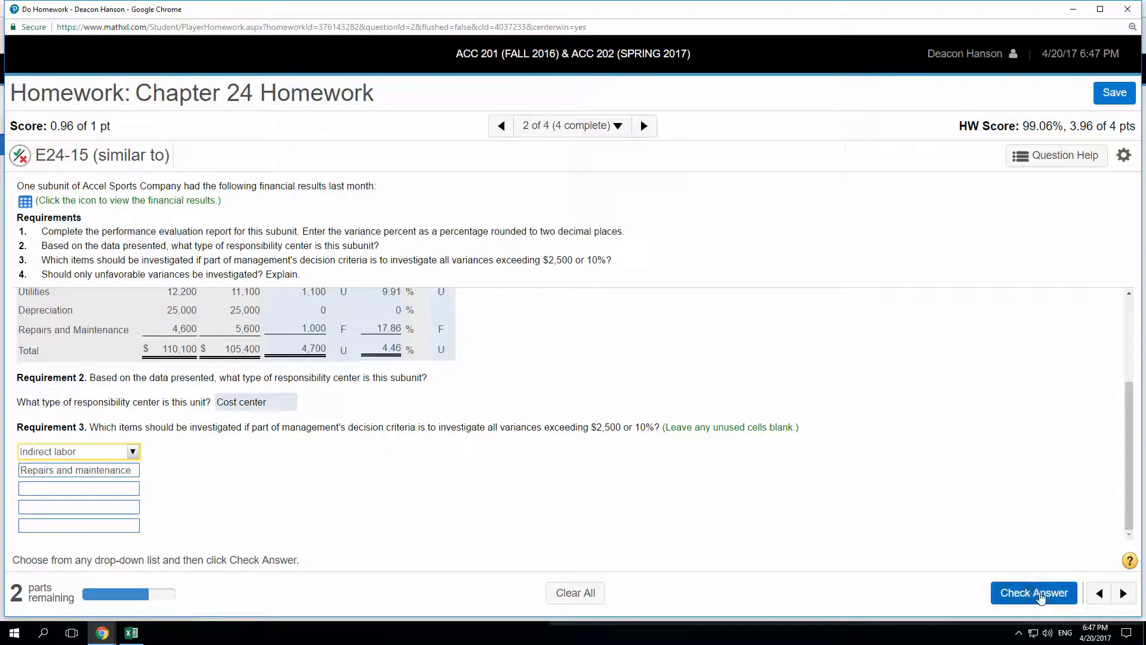
# - Submit Requirement 3 and confirm the Nice Work message
pyautogui.click(1035, 592)
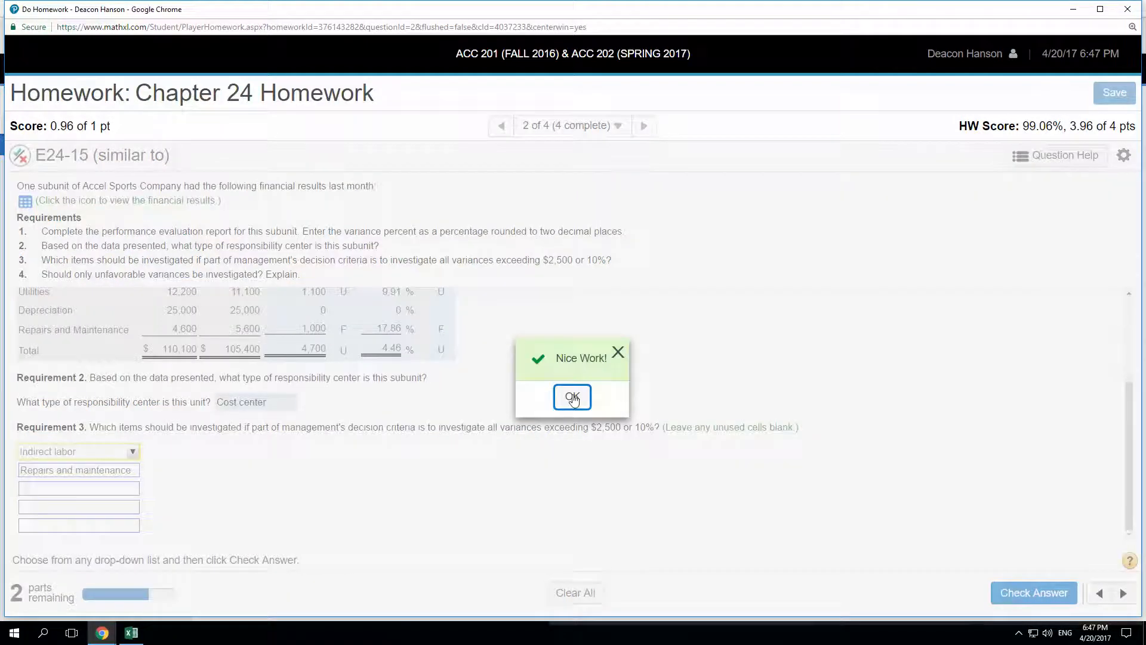
pyautogui.click(572, 396)
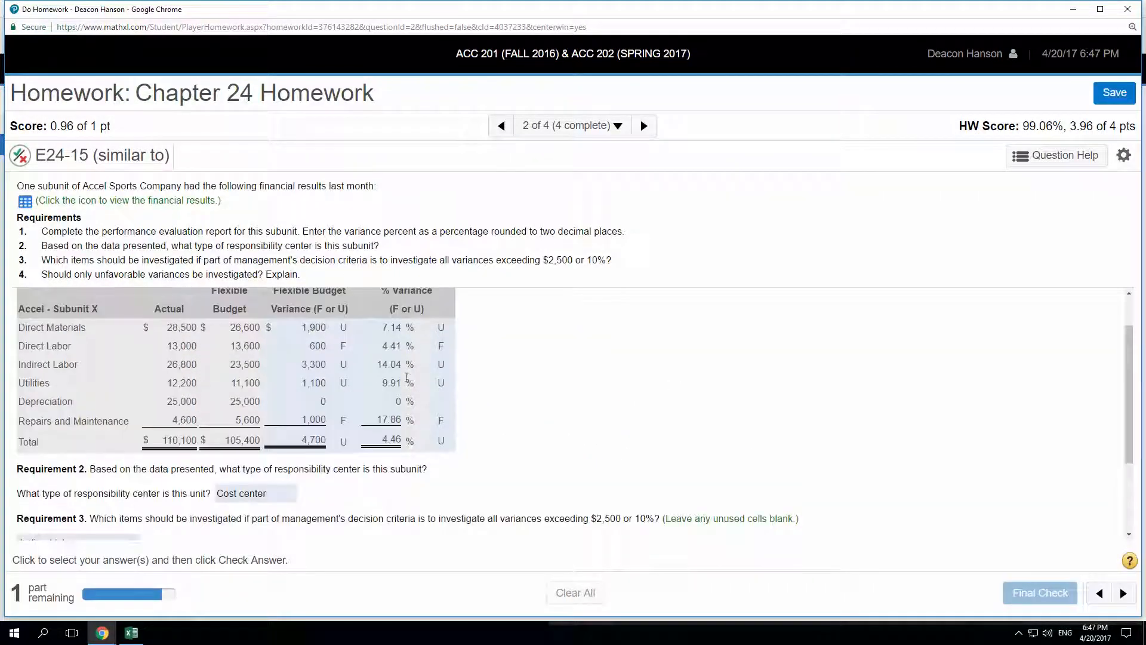
pyautogui.moveTo(471, 380)
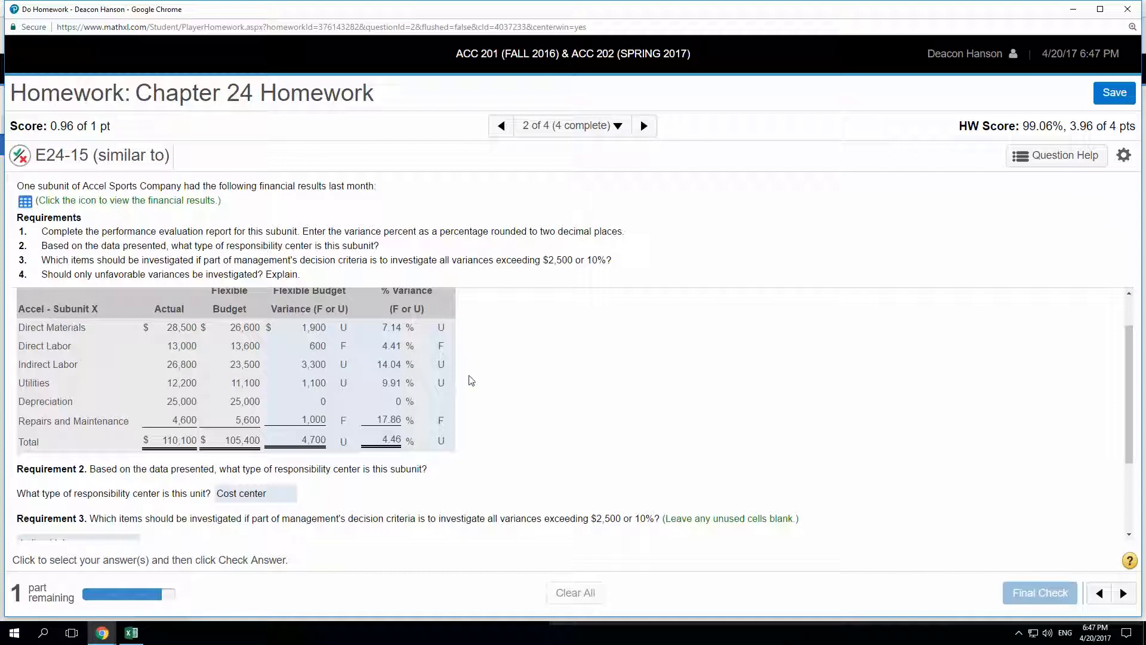
pyautogui.moveTo(386, 416)
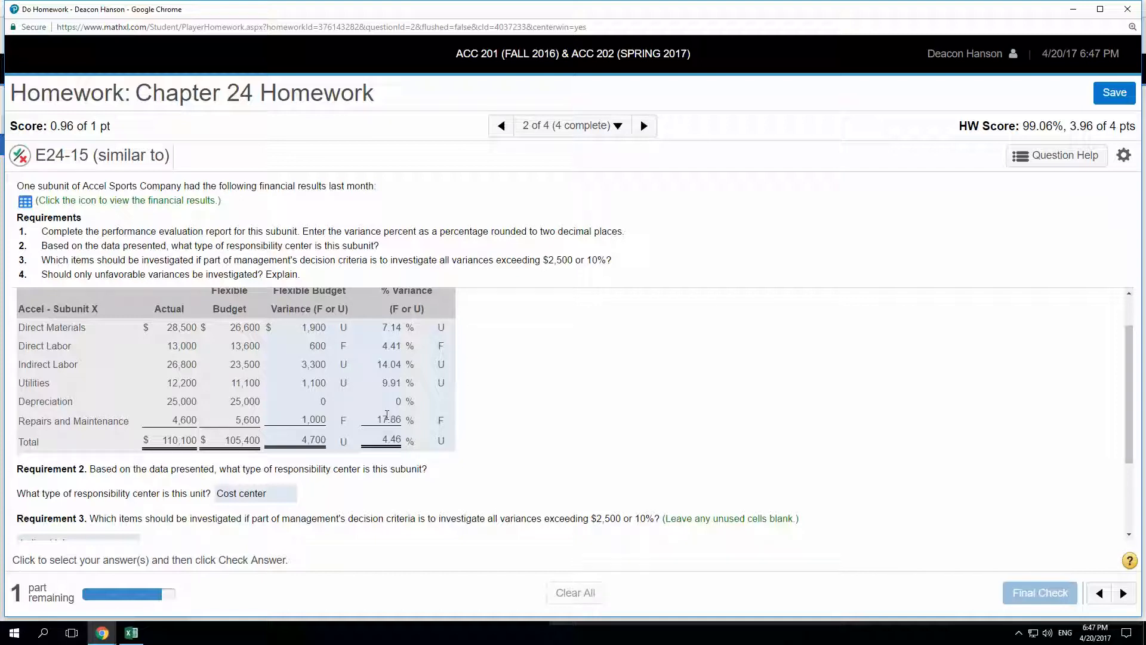
pyautogui.moveTo(363, 425)
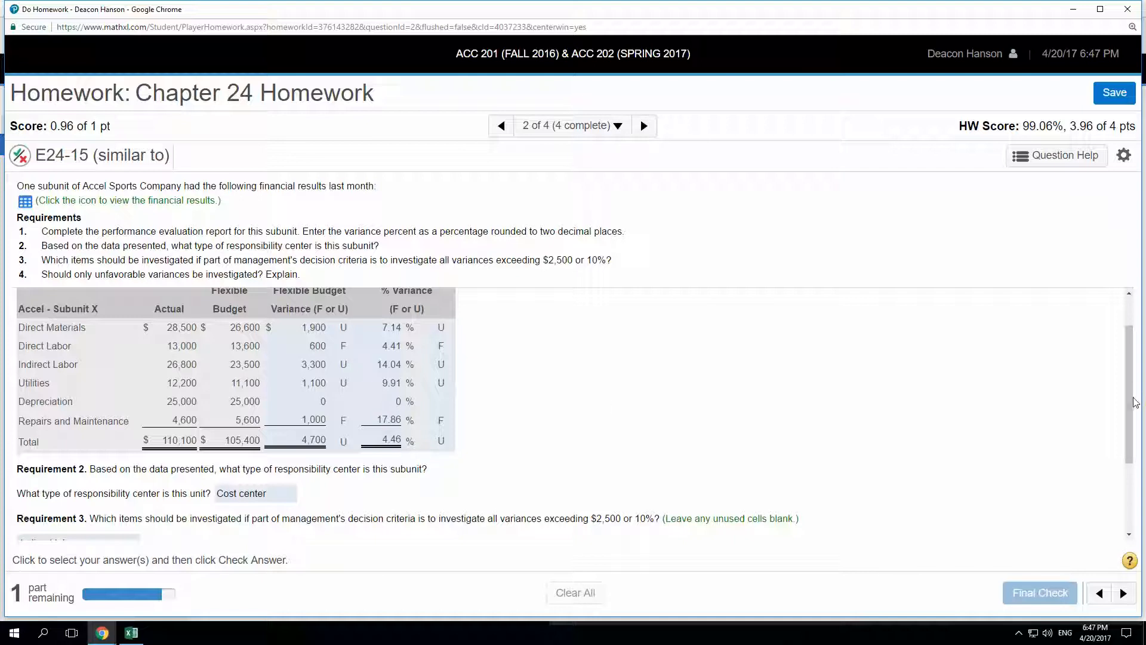
pyautogui.scroll(-3)
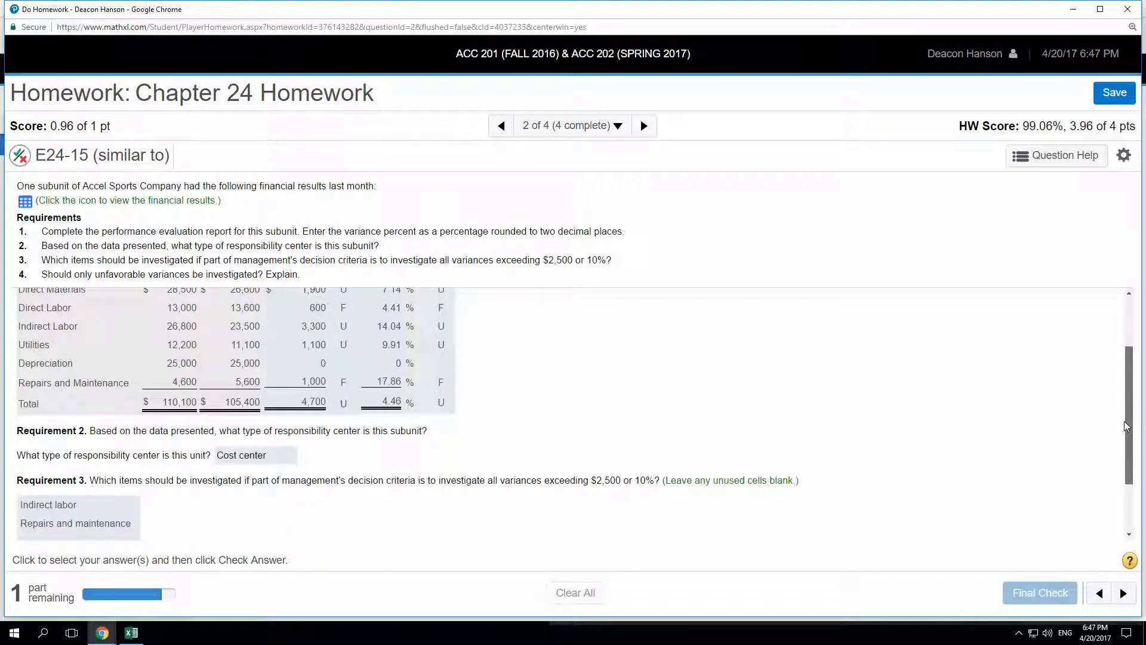
pyautogui.scroll(3)
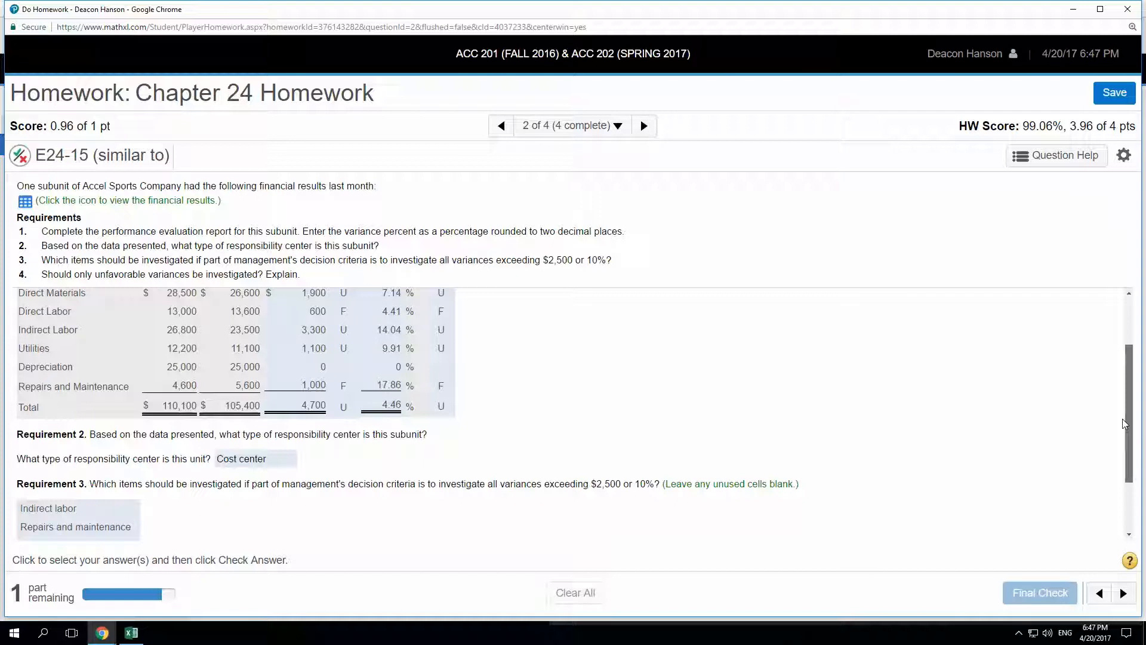
pyautogui.scroll(-3)
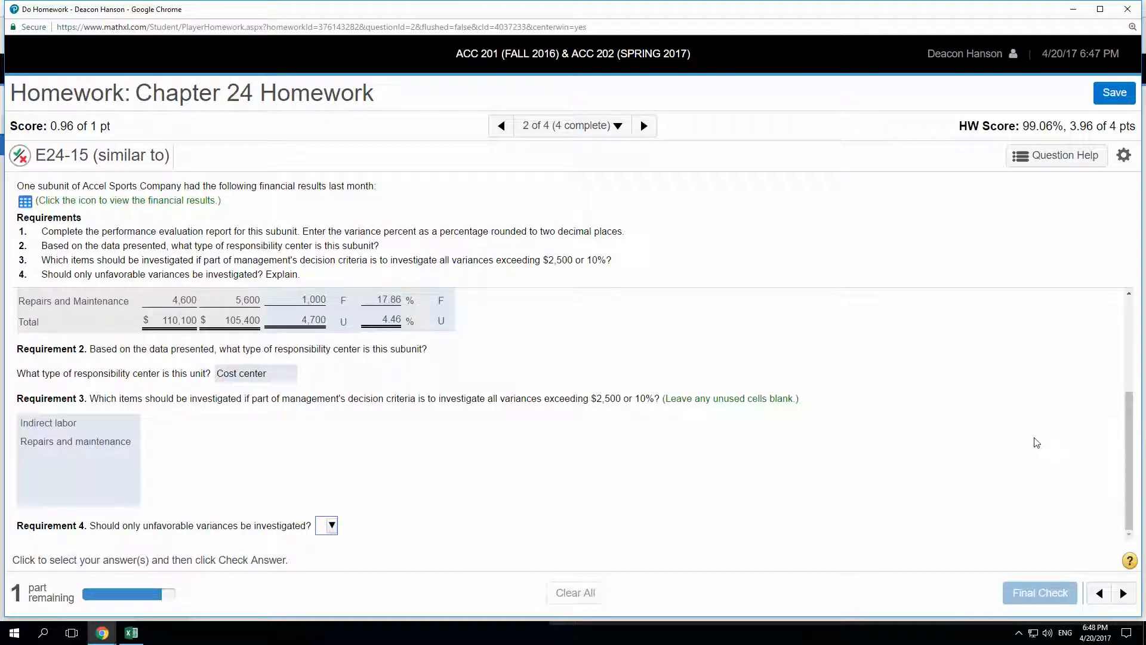
pyautogui.scroll(3)
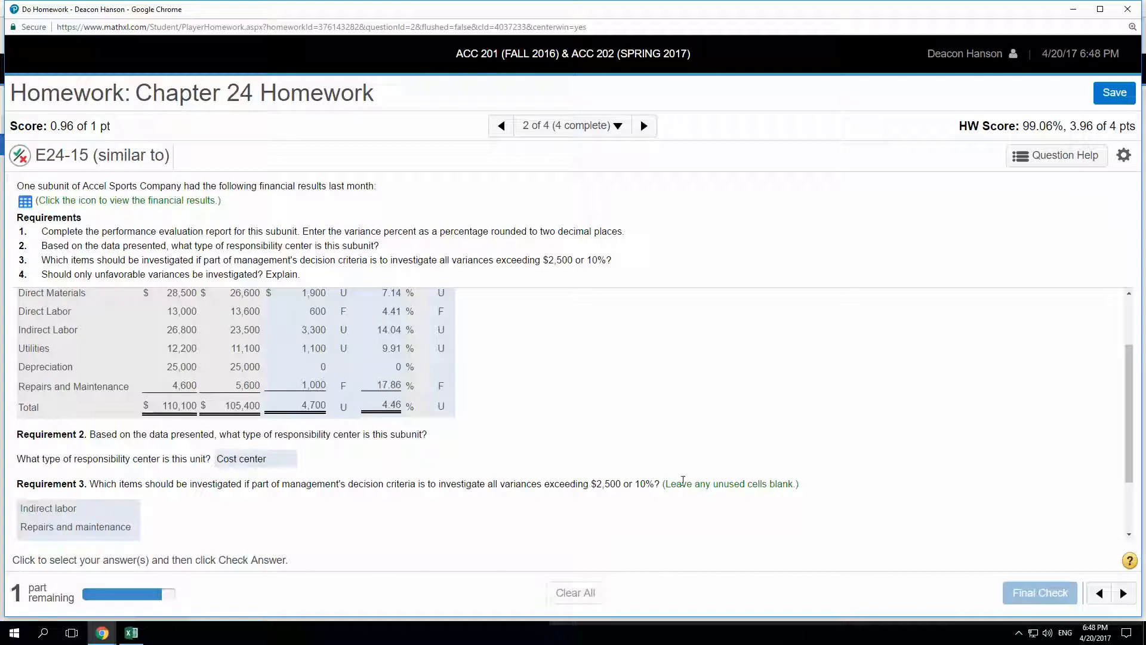
pyautogui.moveTo(520, 392)
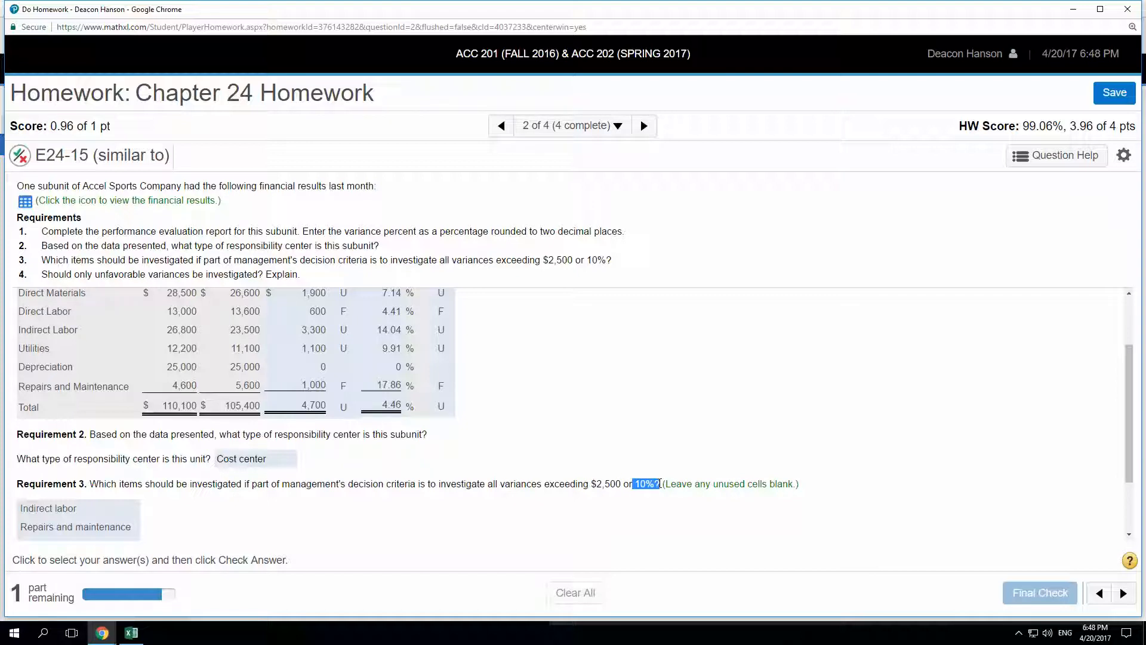
pyautogui.moveTo(646, 399)
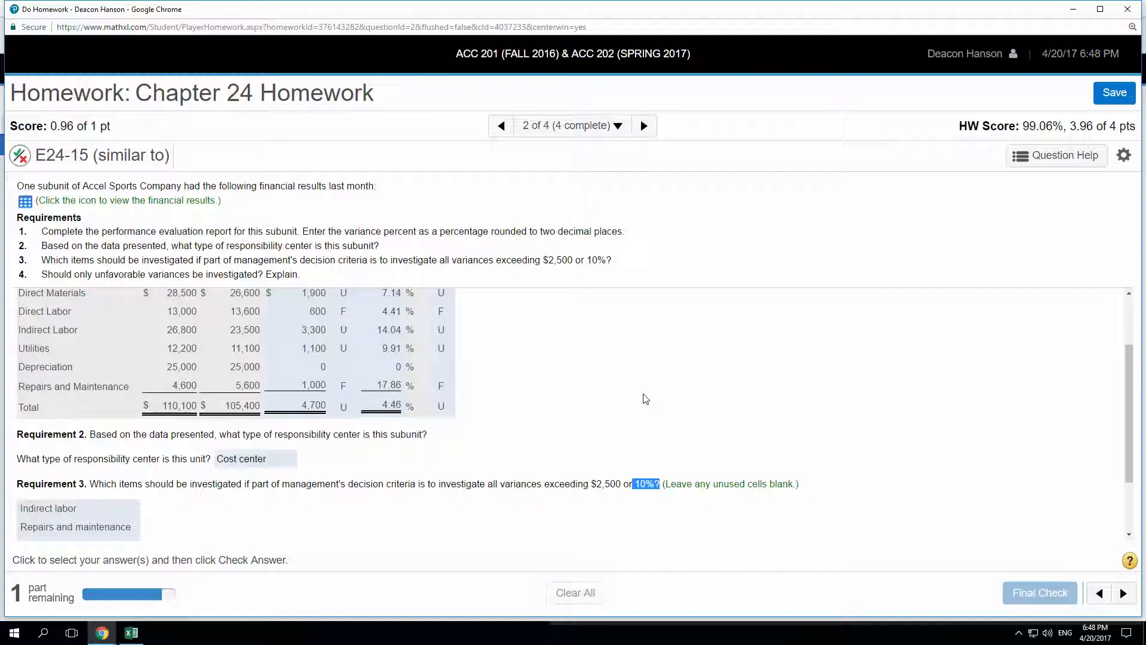
pyautogui.moveTo(631, 392)
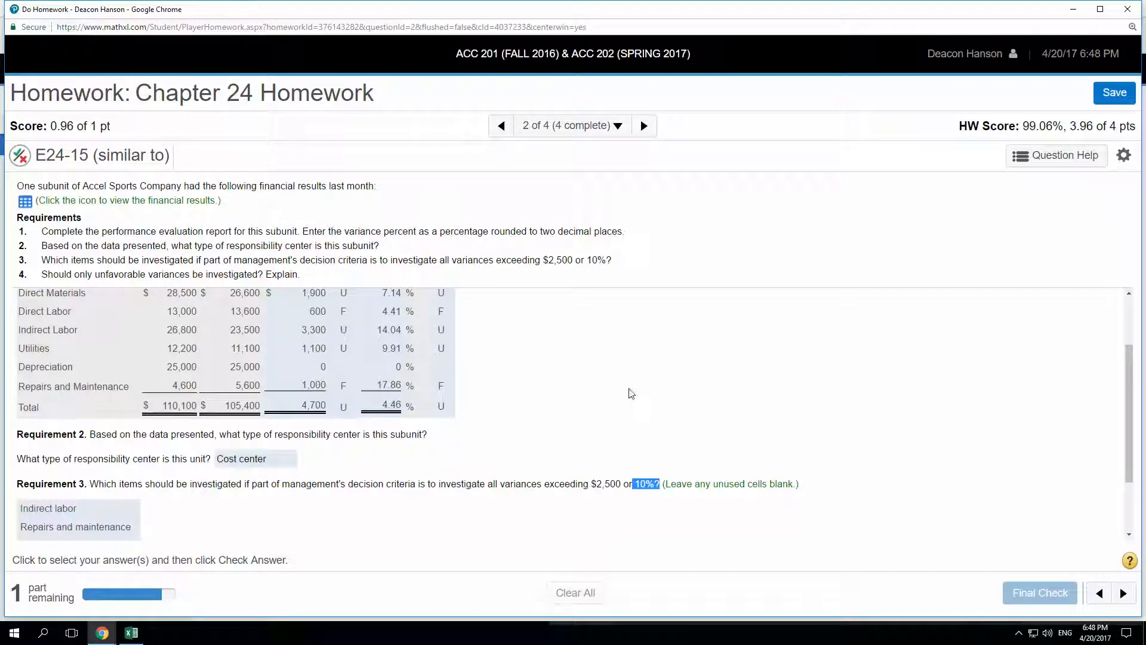
pyautogui.scroll(-3)
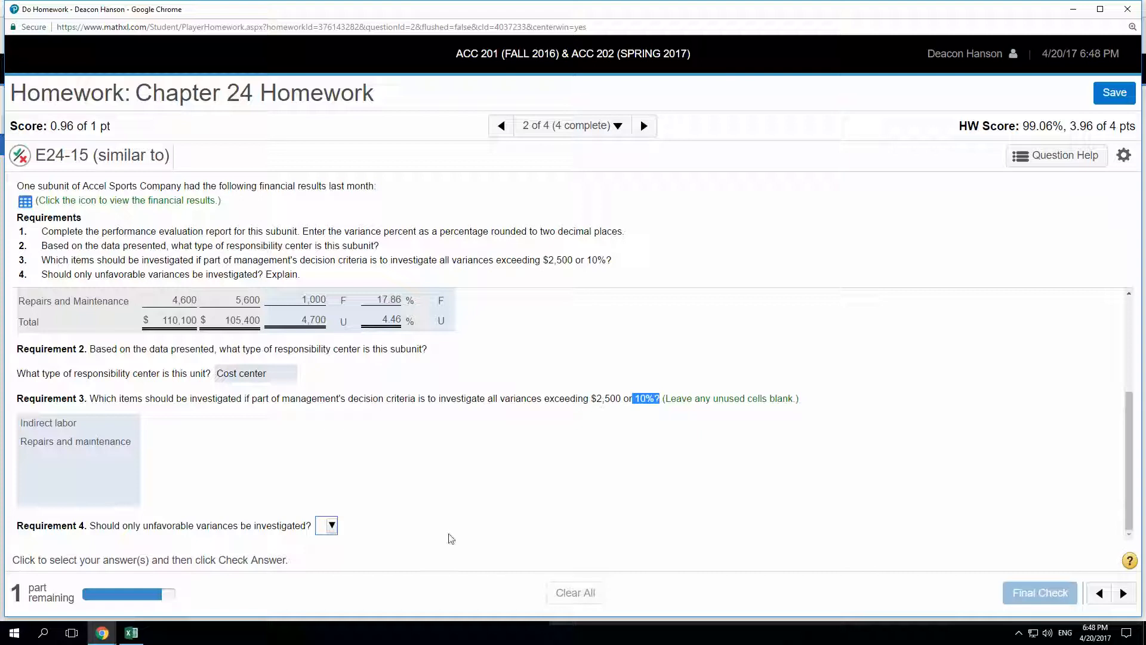
pyautogui.moveTo(356, 537)
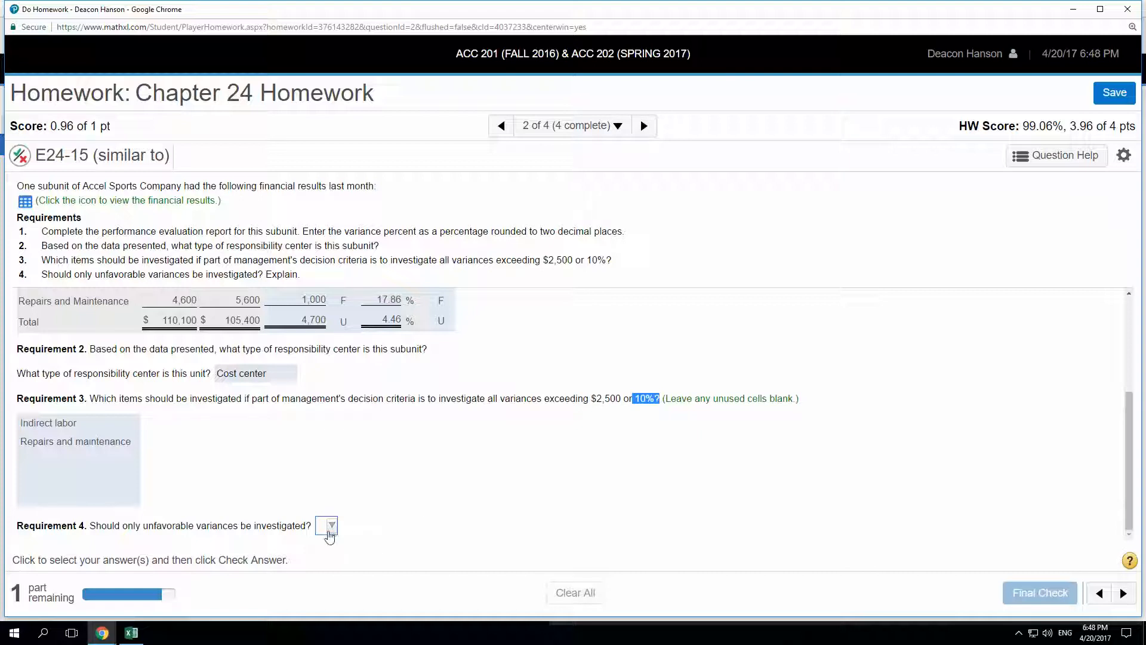
pyautogui.moveTo(337, 530)
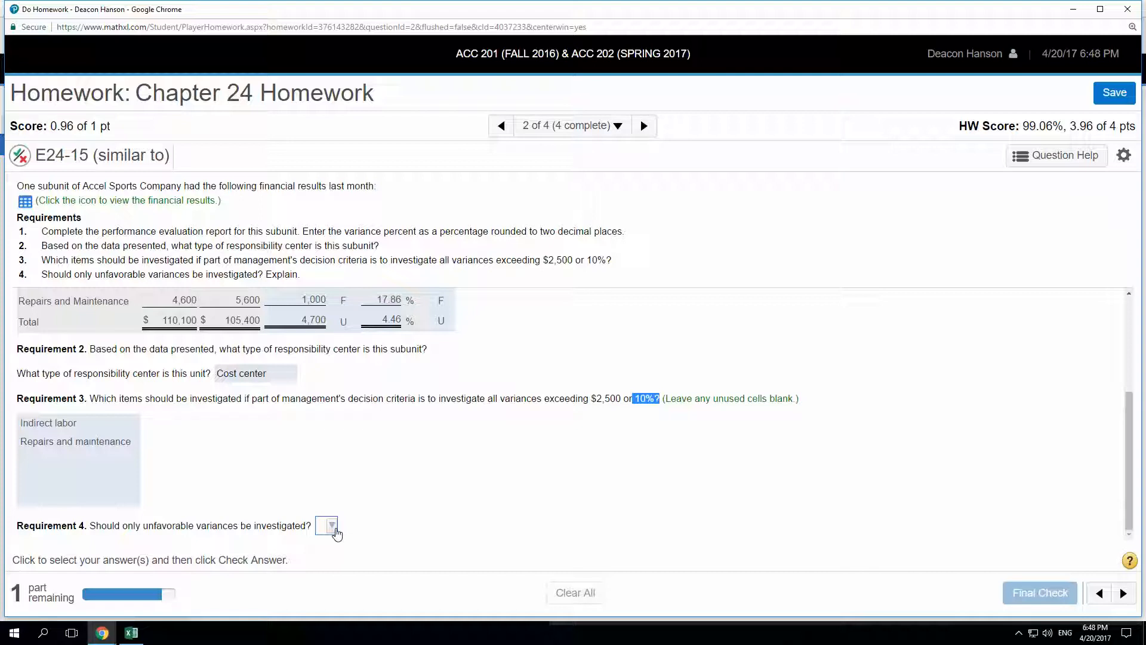
# - Answer No to Requirement 4 and submit it to reveal the follow-up part
pyautogui.click(327, 525)
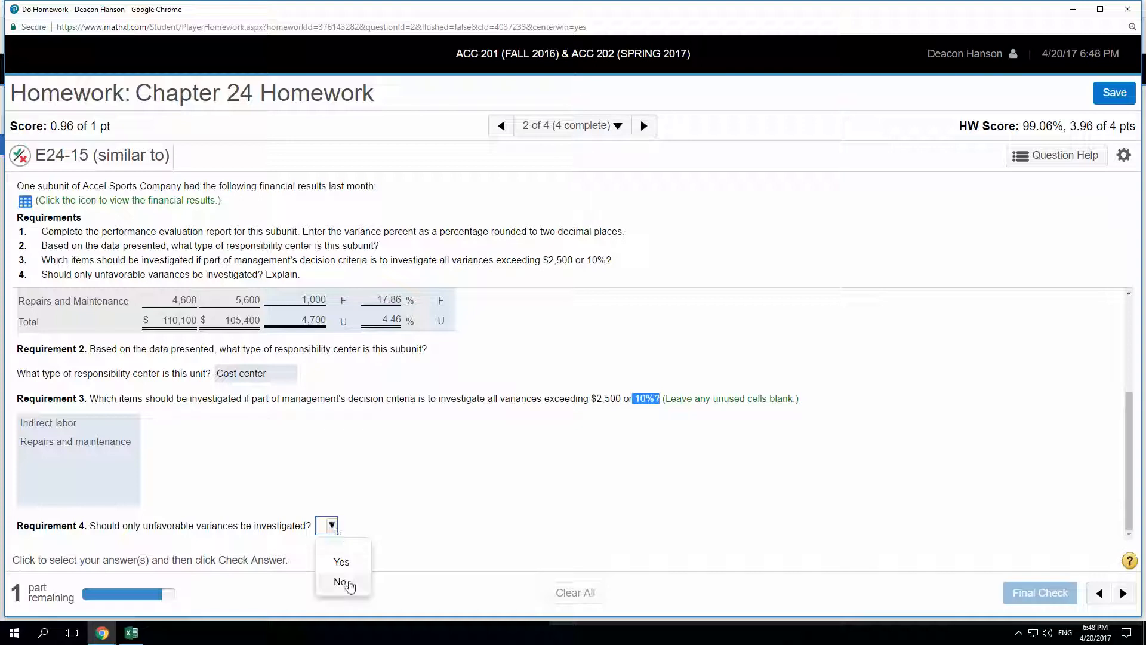
pyautogui.click(340, 581)
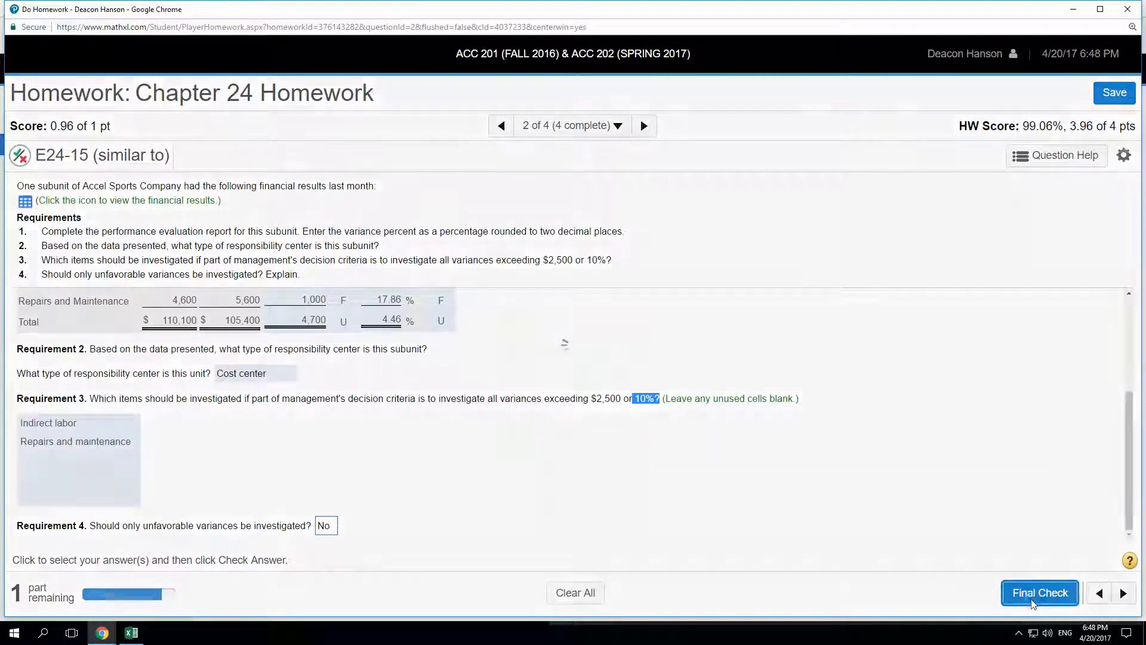
pyautogui.click(1040, 593)
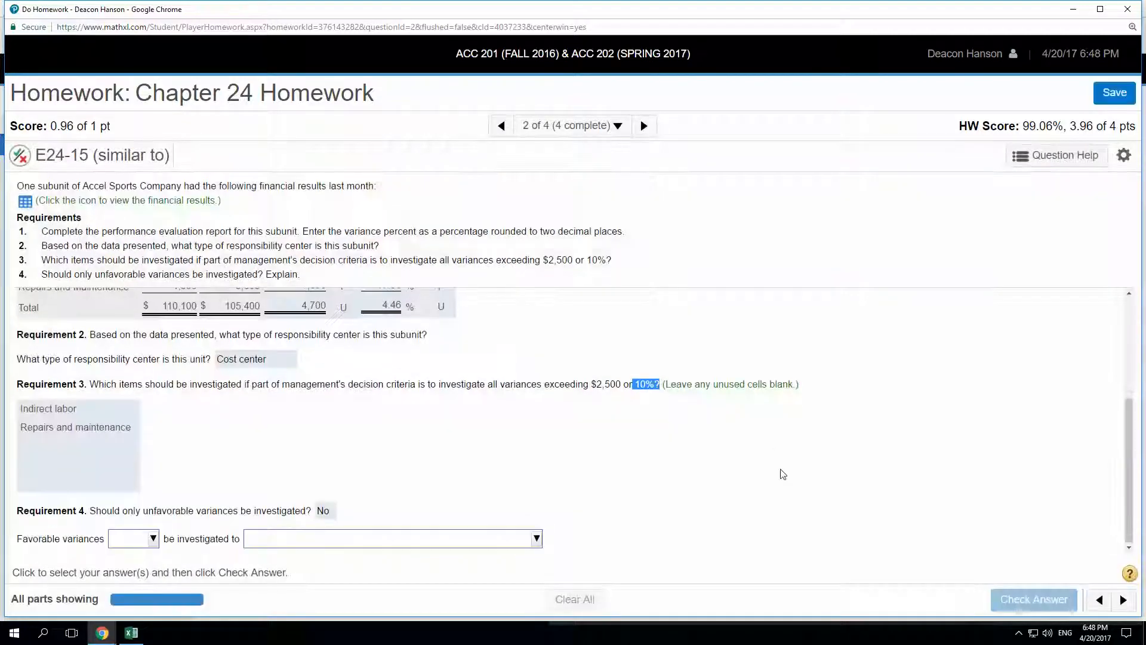
pyautogui.moveTo(708, 452)
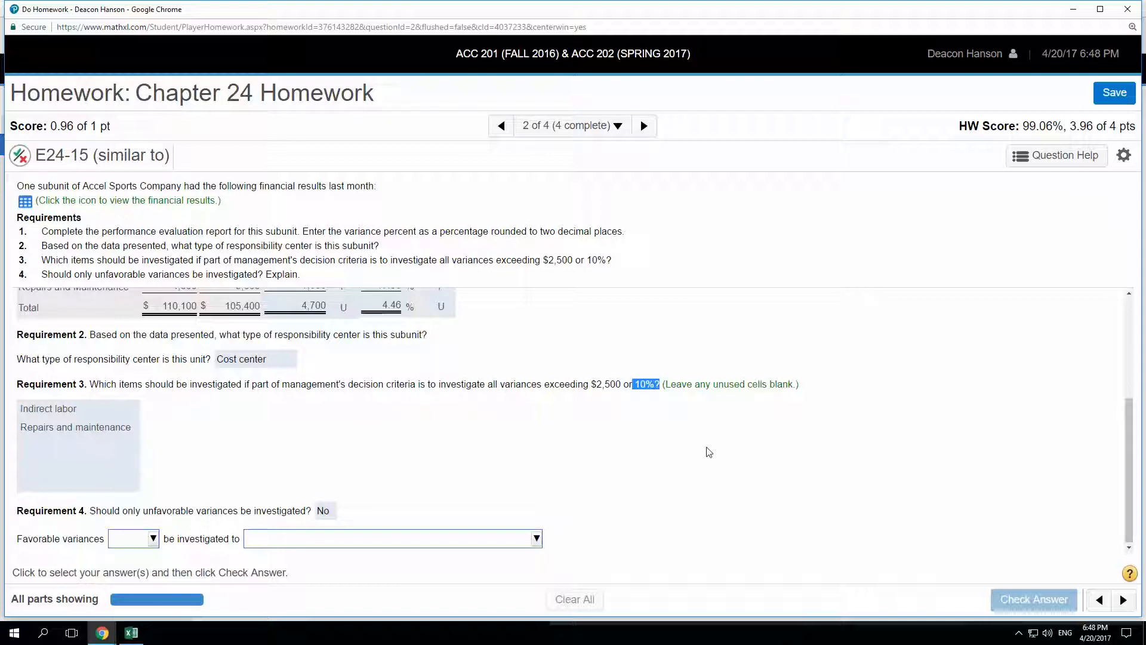
# - State favorable variances should be investigated to avoid negative impact on future operations, and submit for grading
pyautogui.click(152, 539)
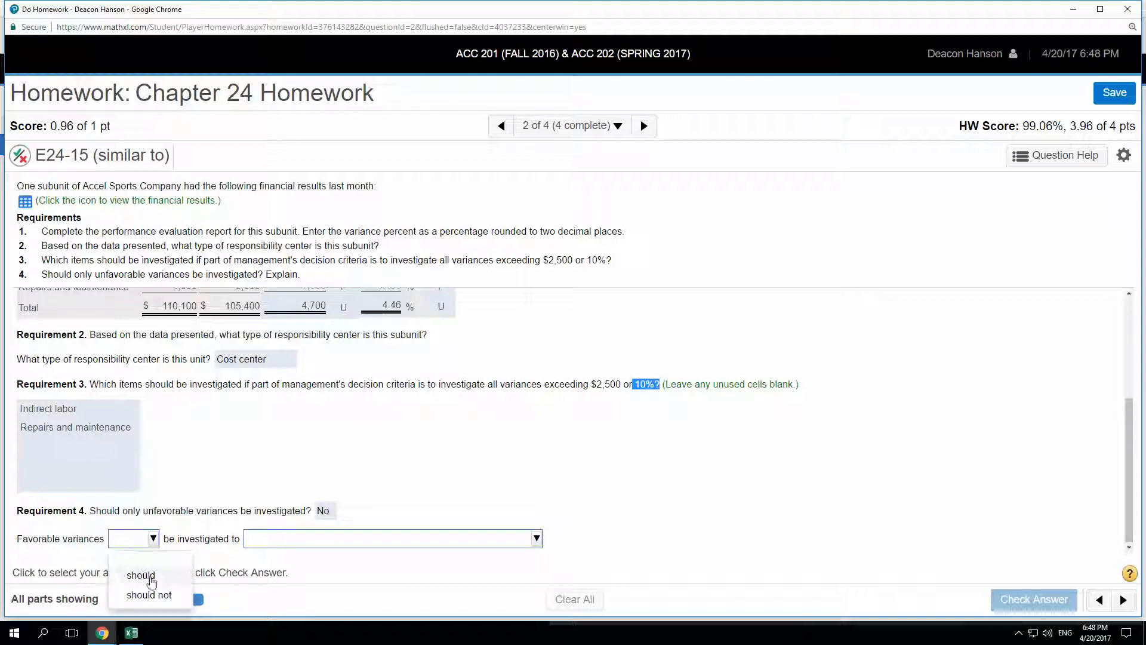
pyautogui.click(140, 575)
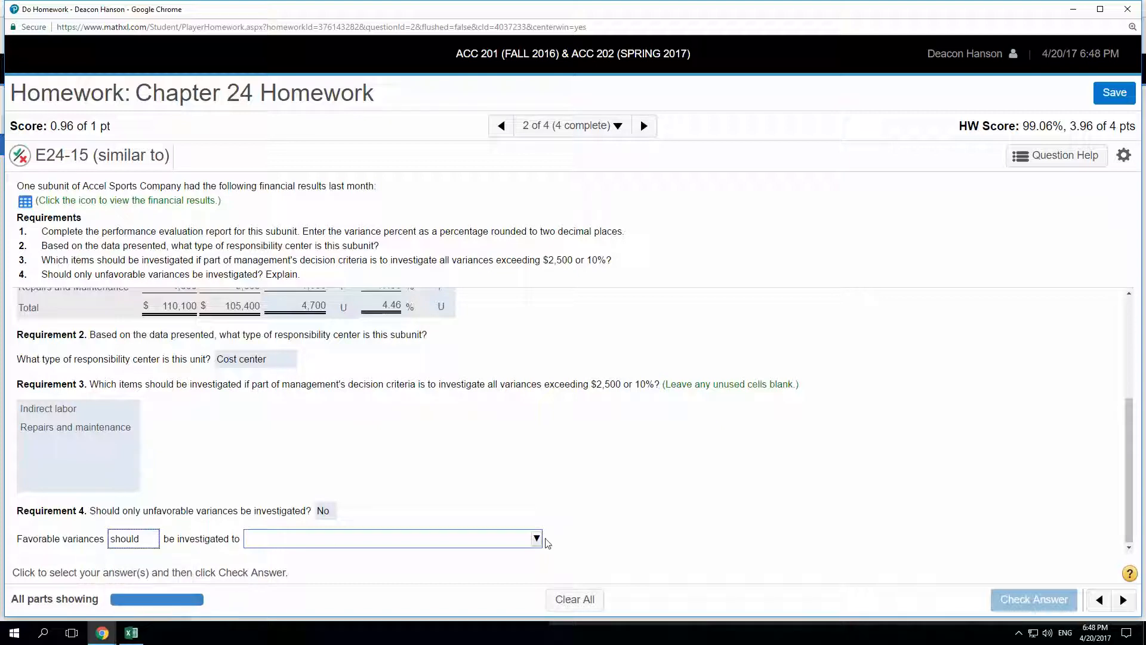
pyautogui.click(536, 539)
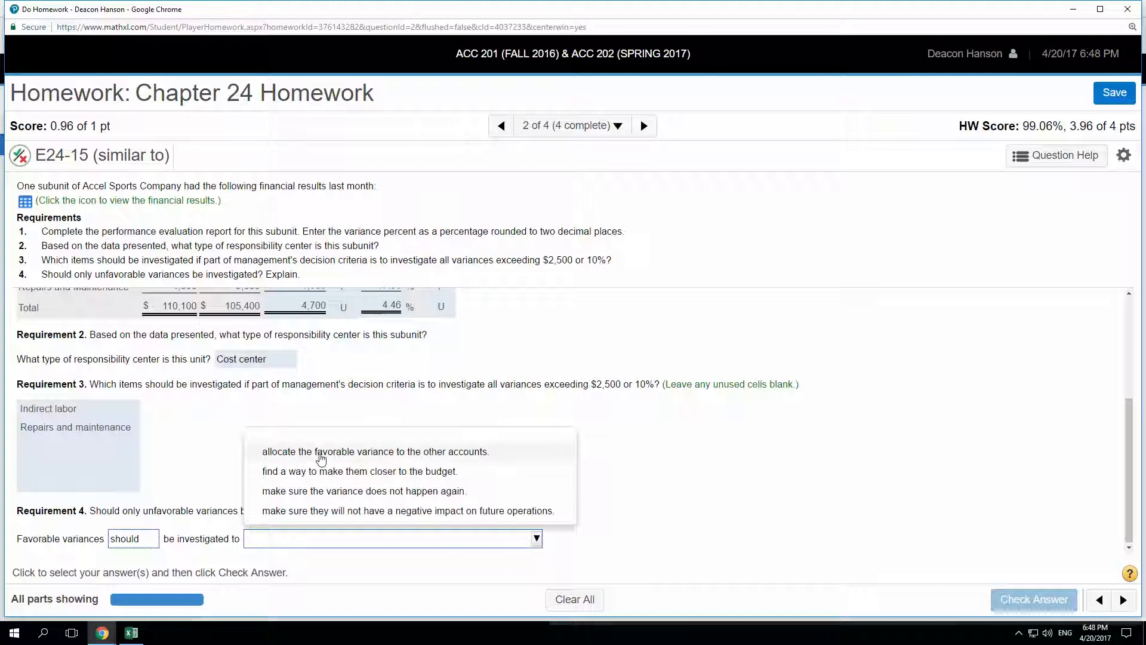
pyautogui.moveTo(320, 470)
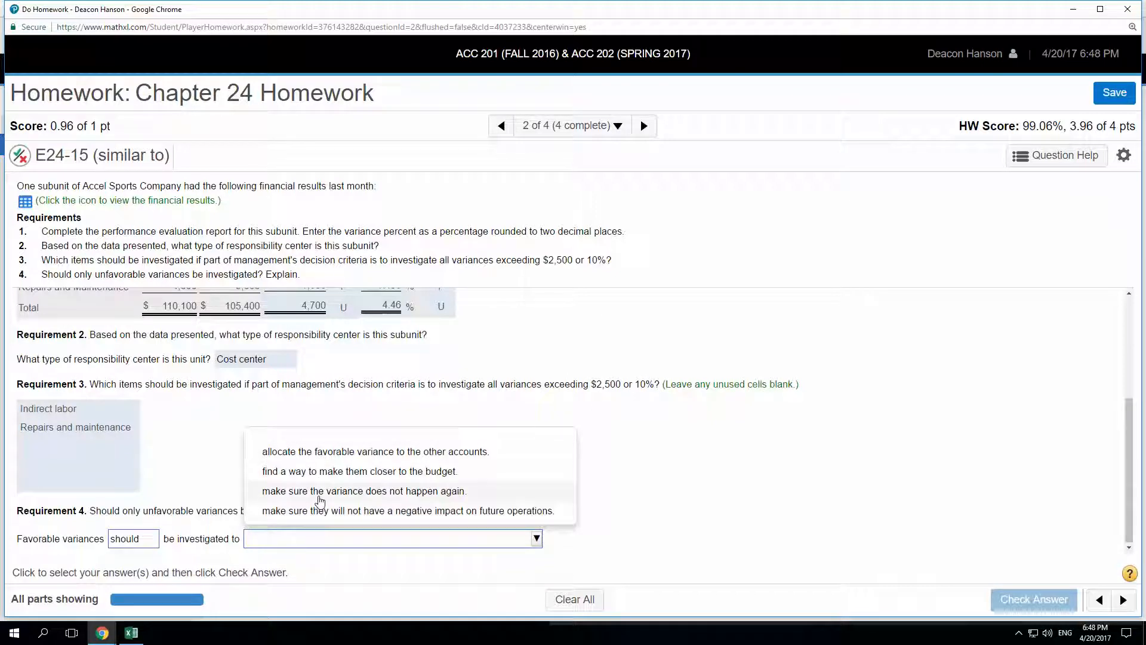
pyautogui.moveTo(324, 519)
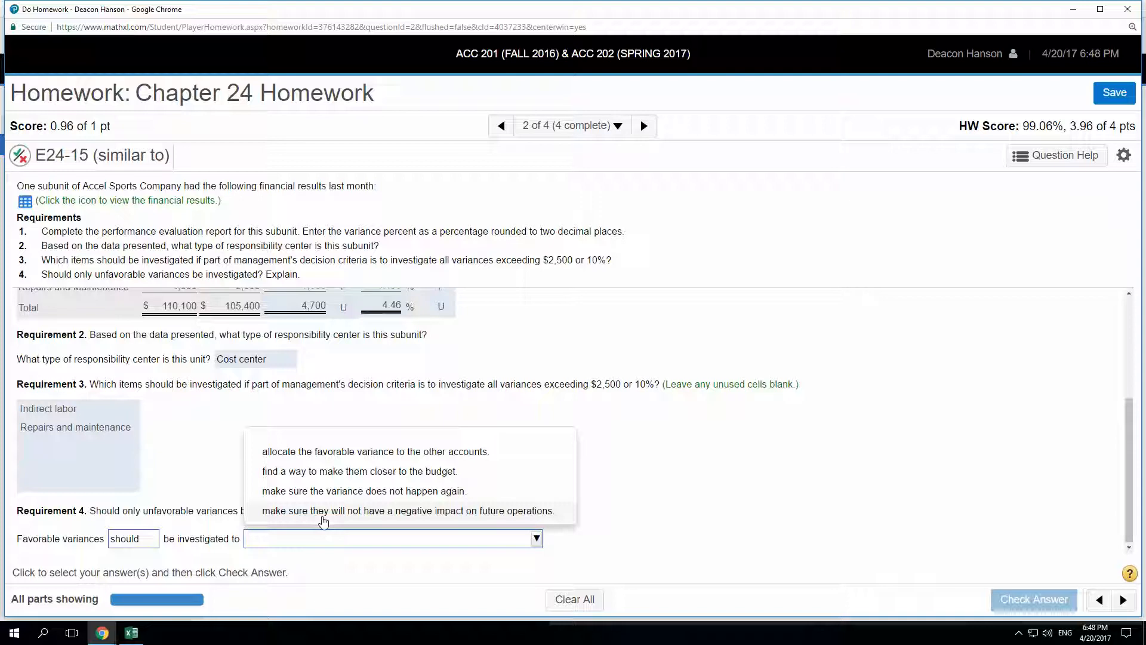
pyautogui.click(408, 510)
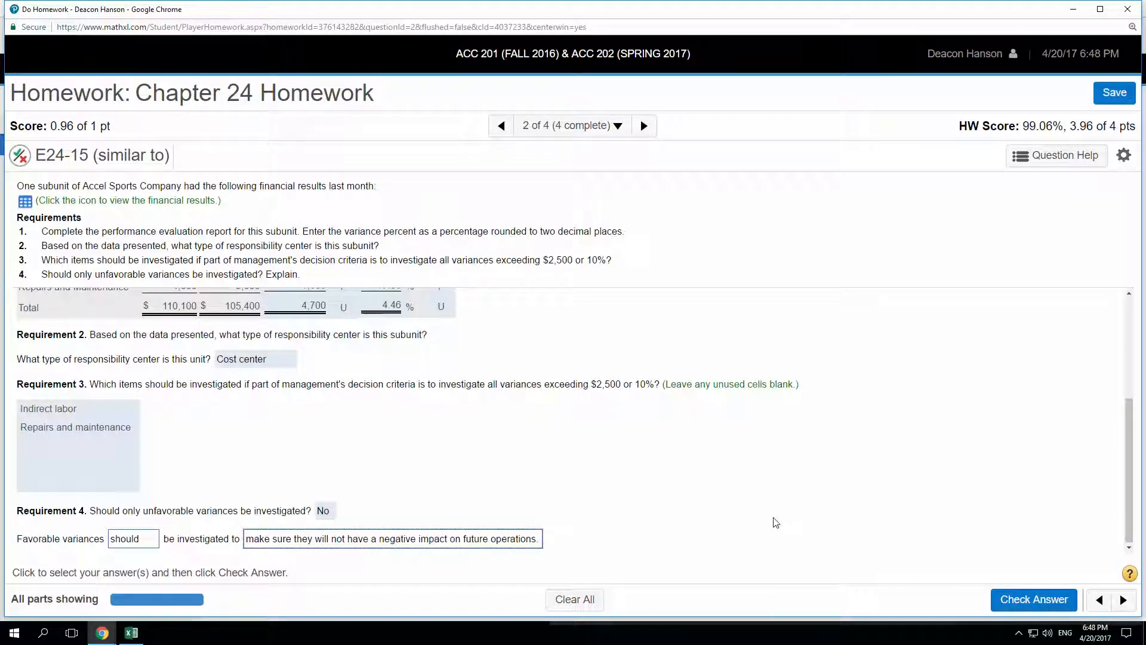
pyautogui.click(1033, 599)
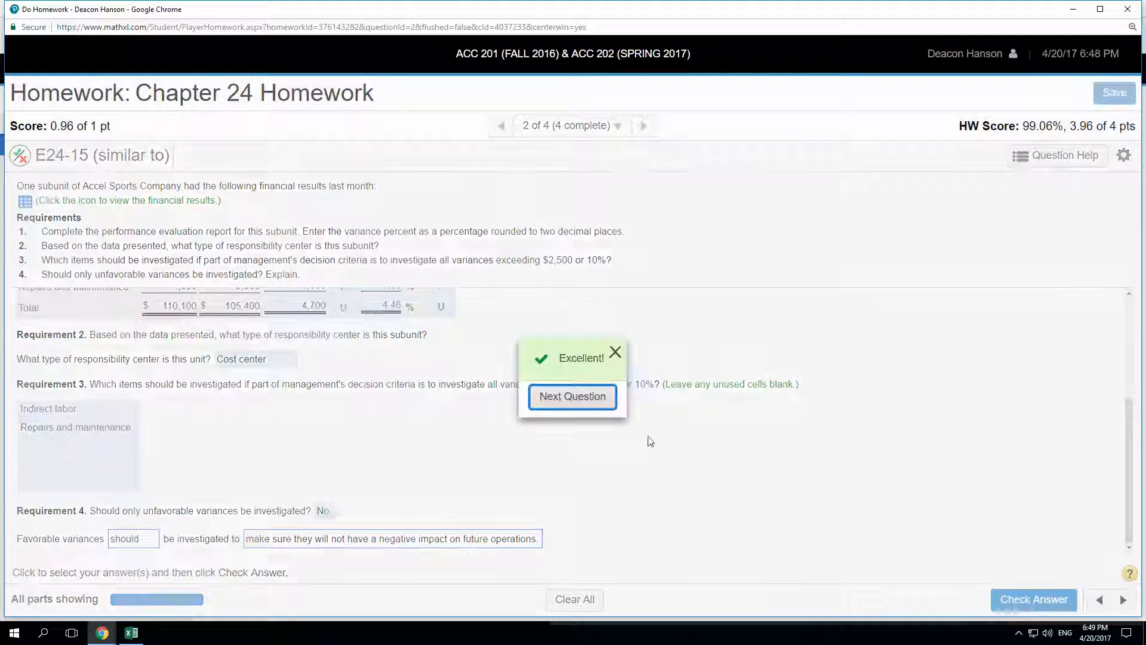
# - Advance past the Excellent popup and return to E24-15, now complete with a 1 of 1 score
pyautogui.click(572, 397)
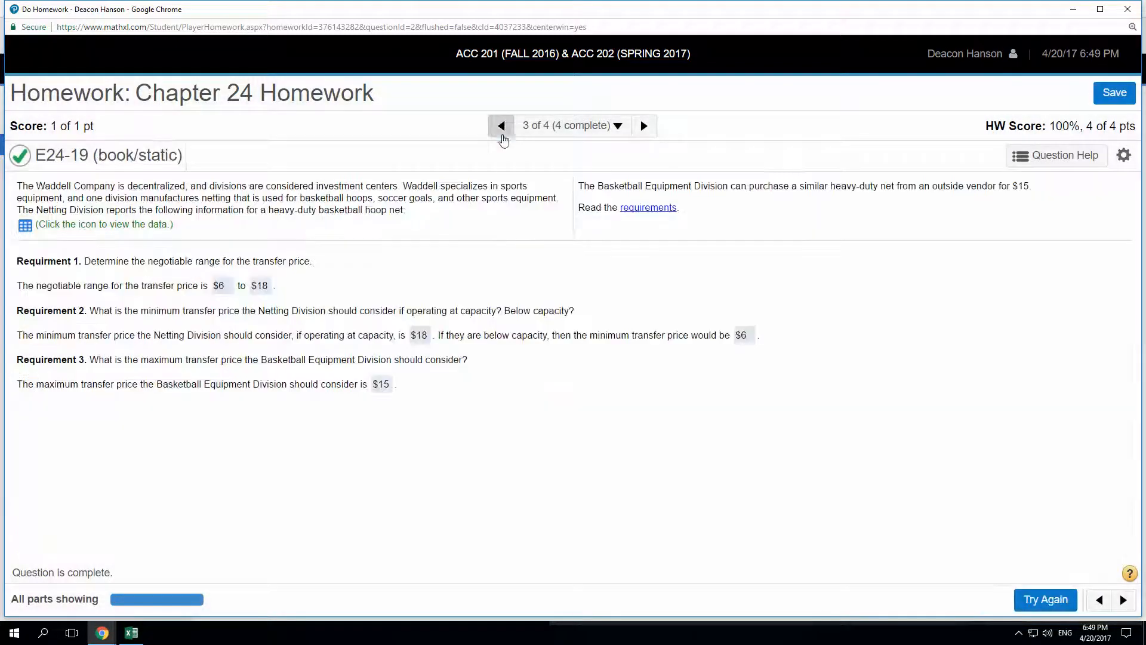
pyautogui.click(501, 126)
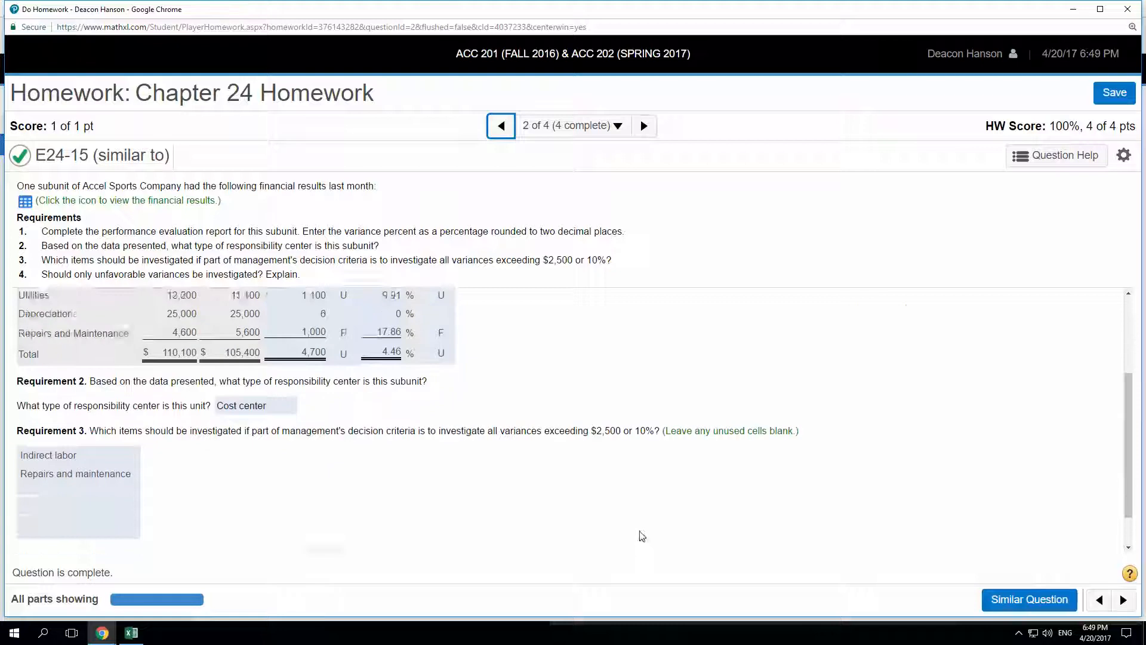
pyautogui.scroll(-3)
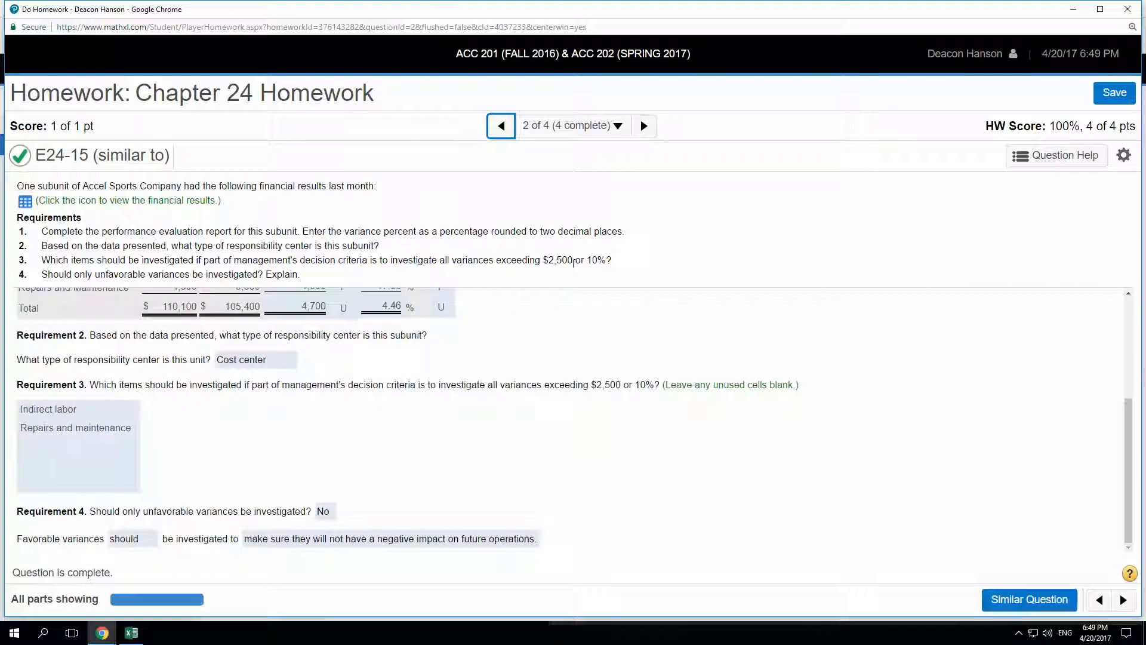
pyautogui.click(1019, 633)
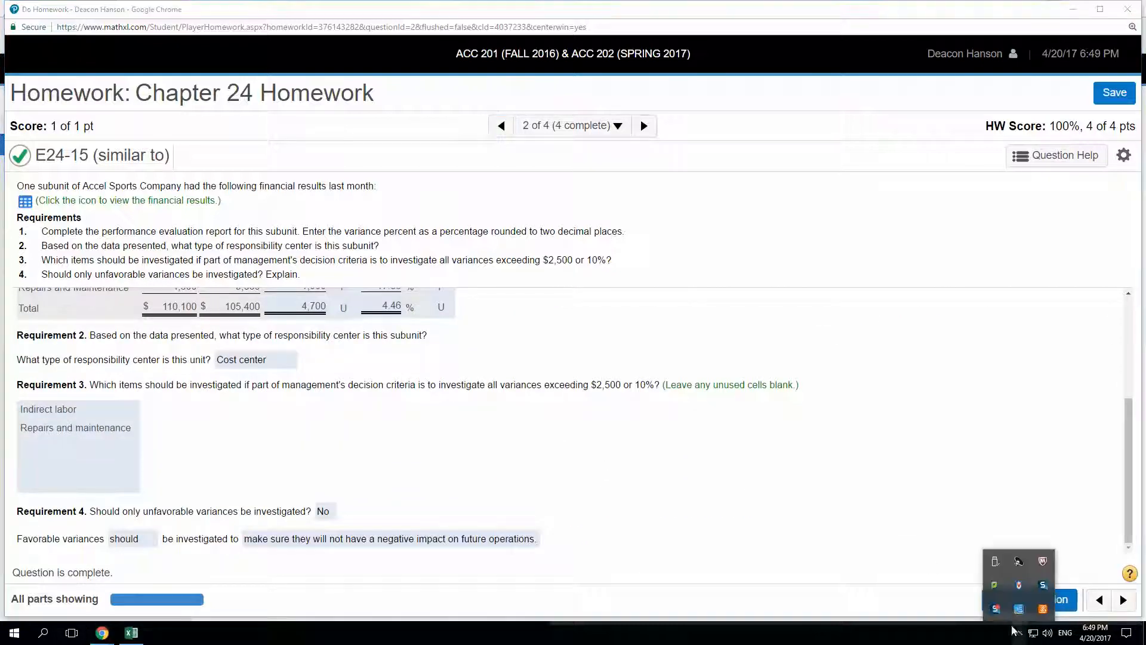